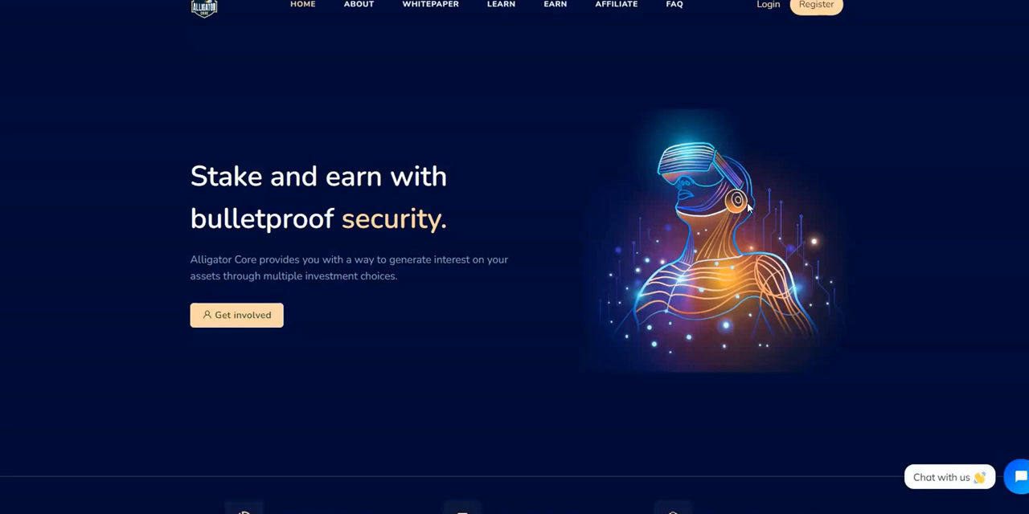
mouse_move(215, 69)
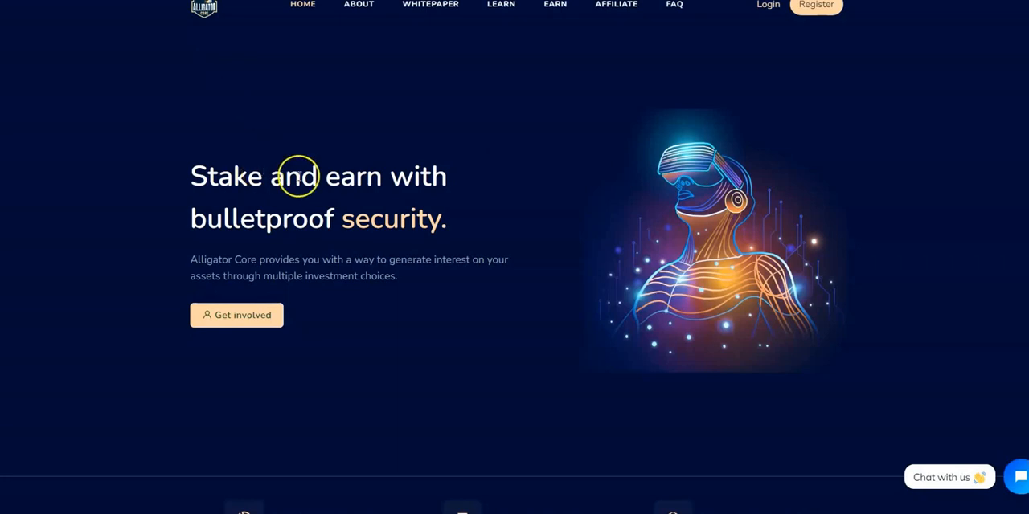
mouse_move(492, 218)
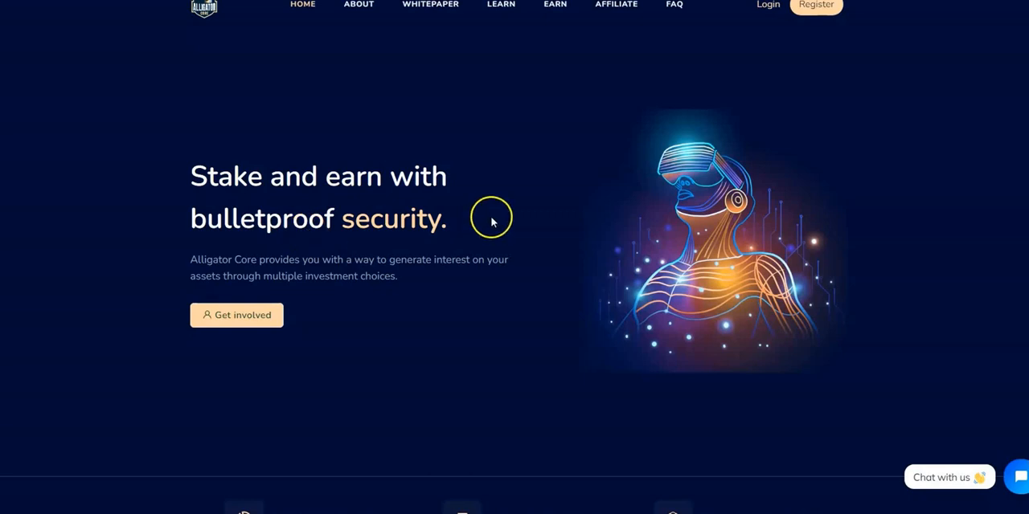
mouse_move(303, 281)
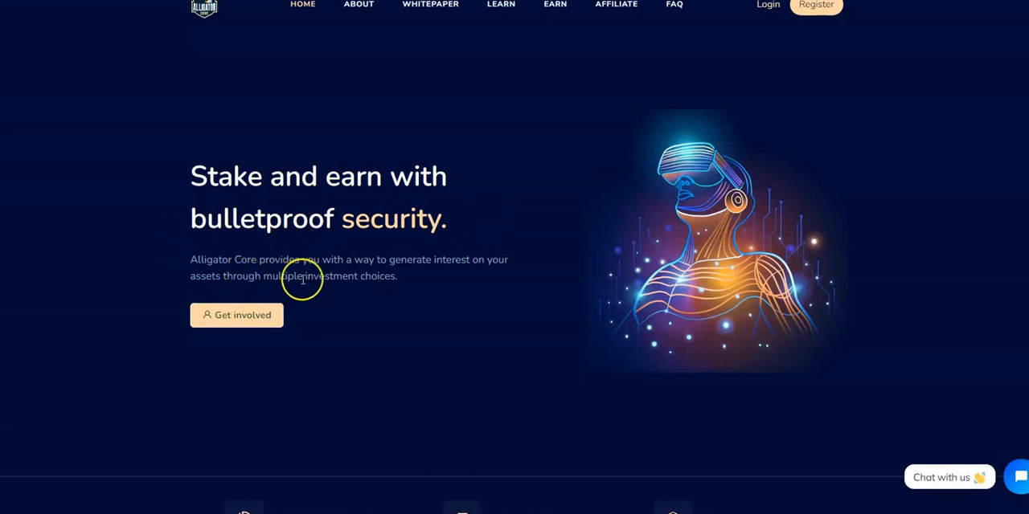
mouse_move(442, 282)
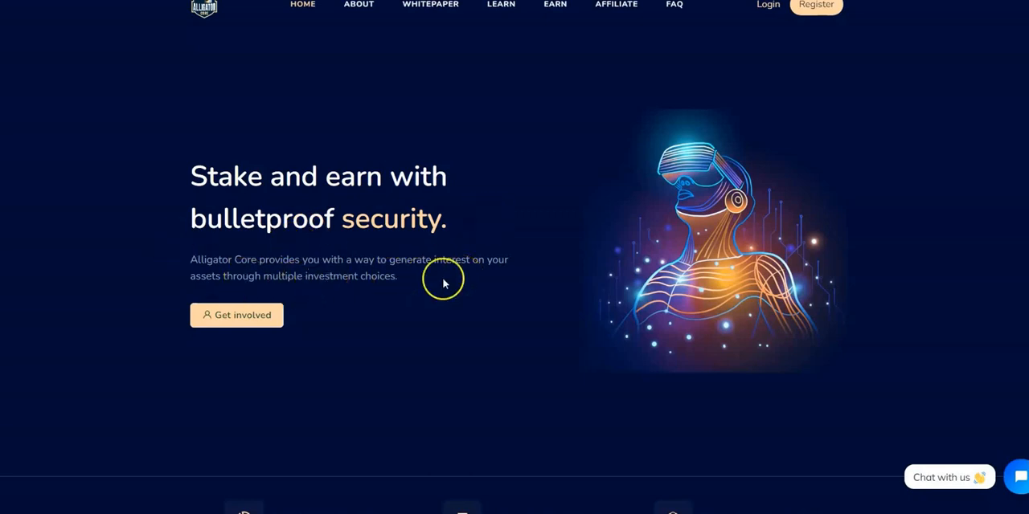
mouse_move(338, 295)
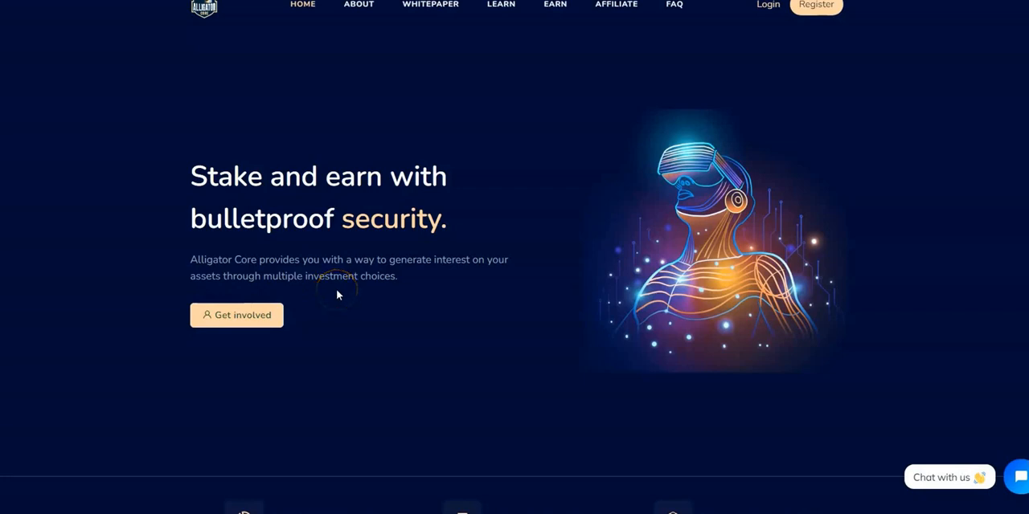
mouse_move(474, 336)
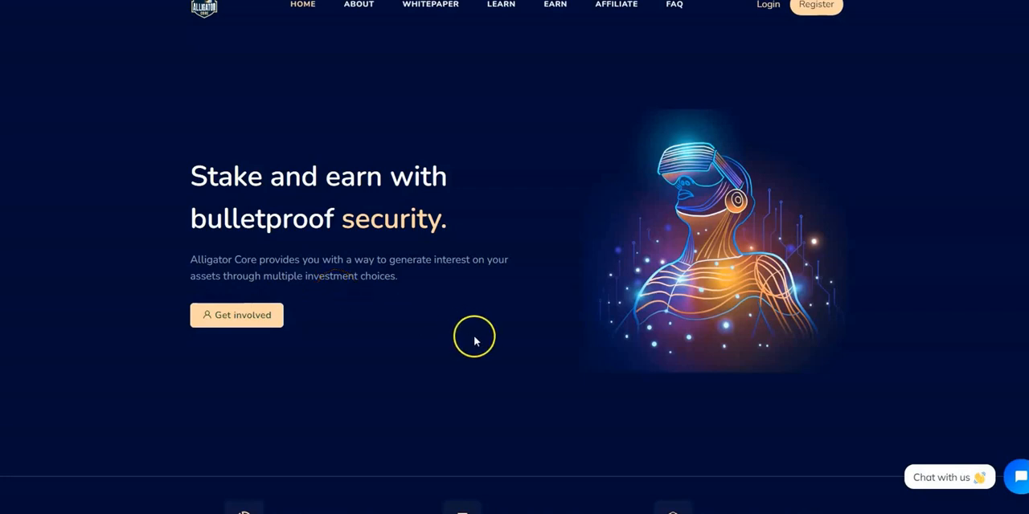
Step: Scroll through the homepage's 'Why stake' staking benefits section
scroll("down", 3)
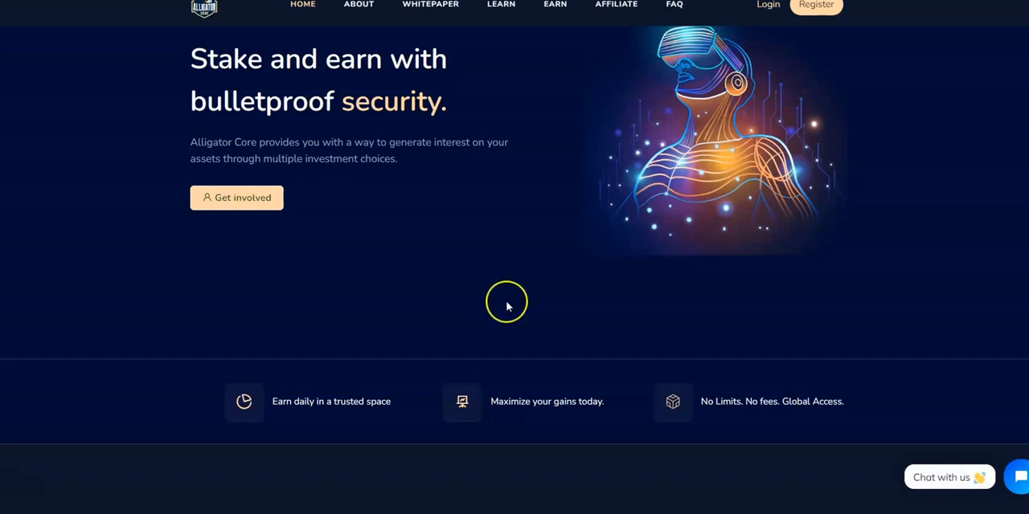
mouse_move(515, 312)
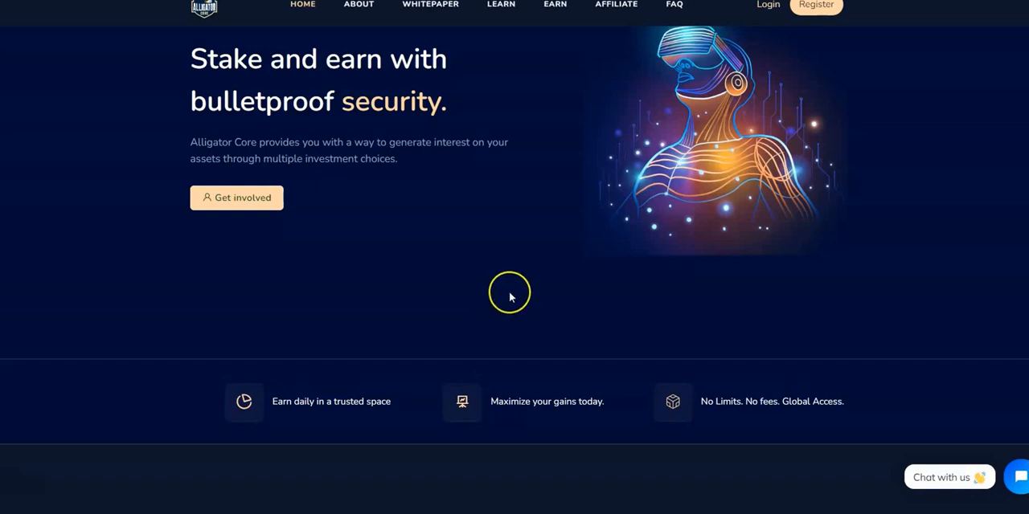
mouse_move(510, 297)
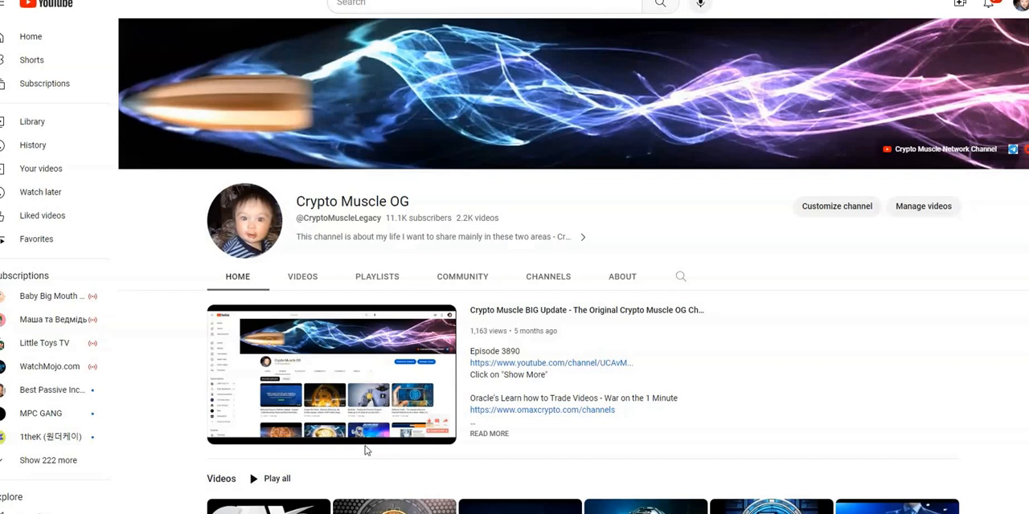
mouse_move(614, 464)
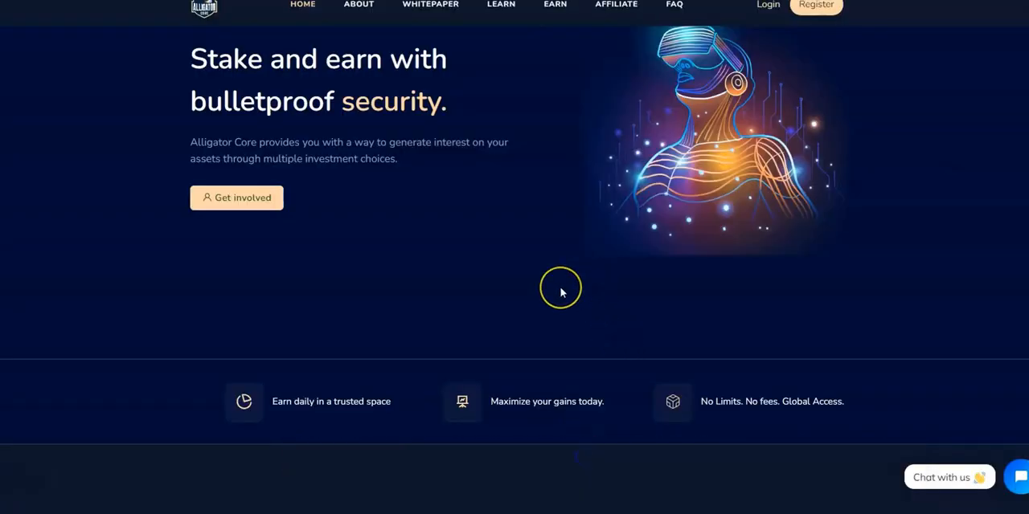
scroll("down", 3)
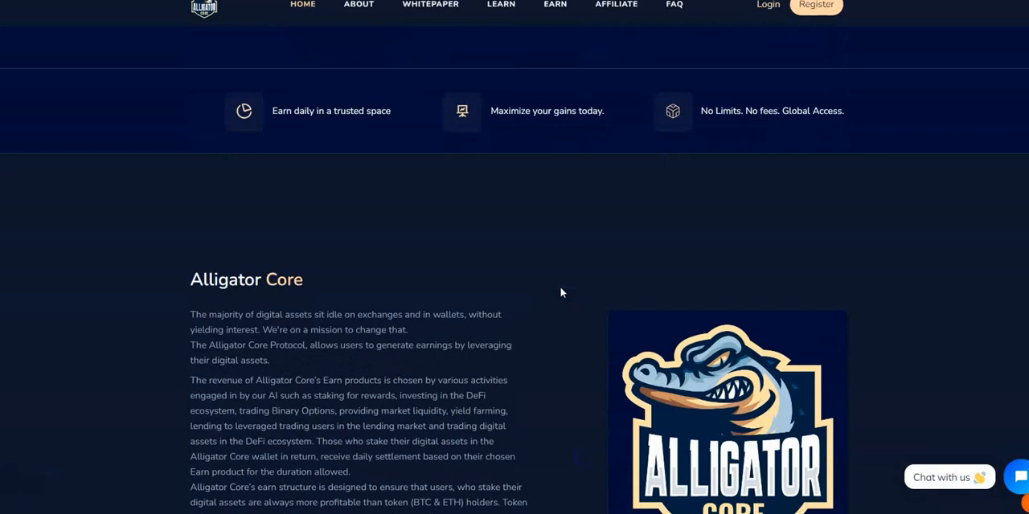
scroll("down", 3)
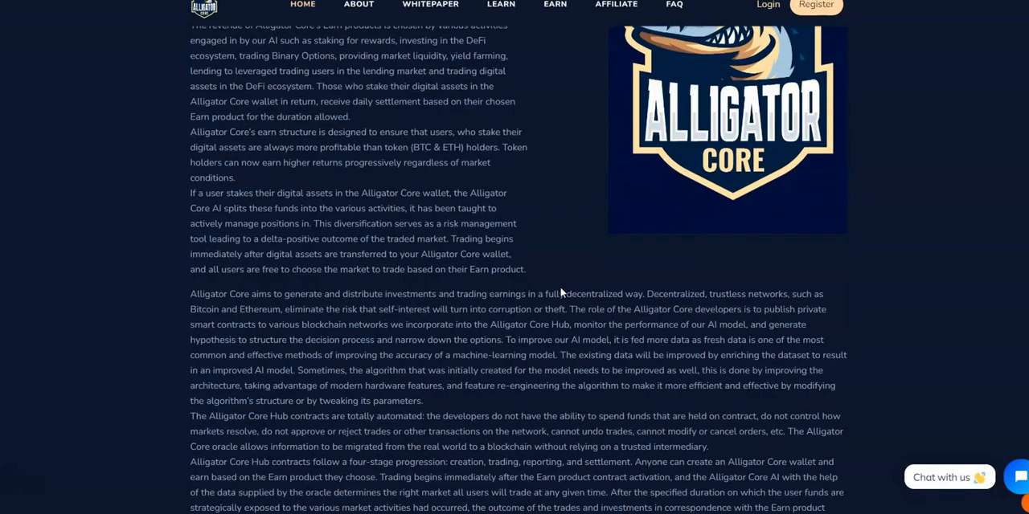
scroll("up", 3)
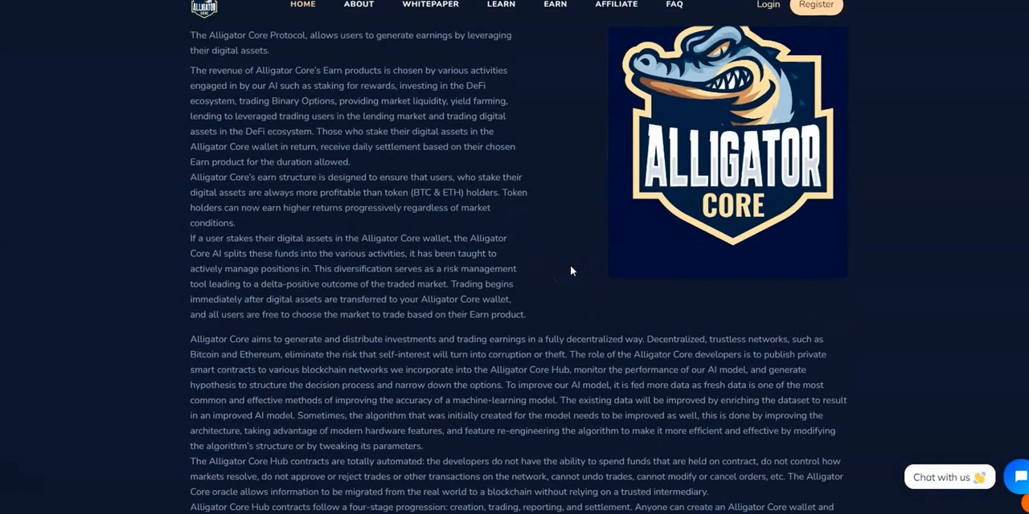
scroll("up", 3)
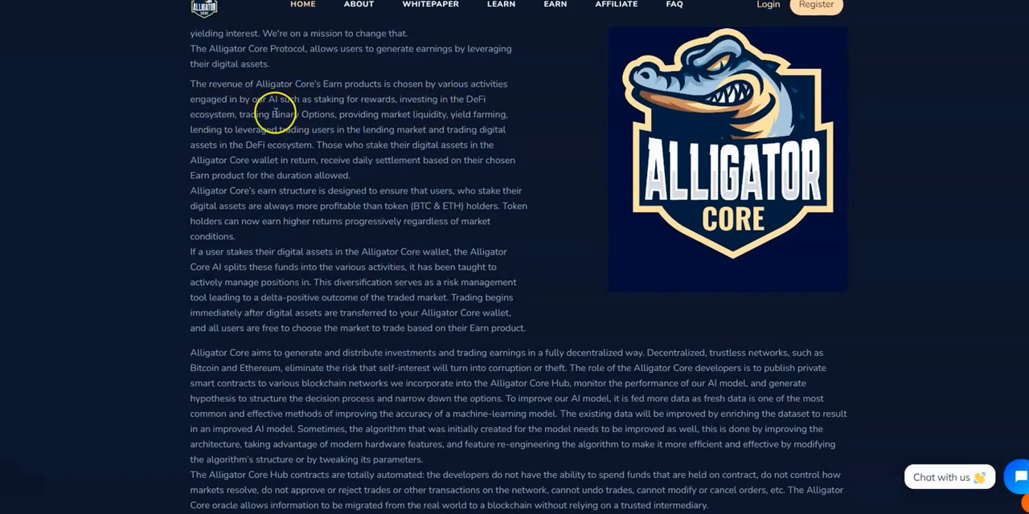
mouse_move(276, 113)
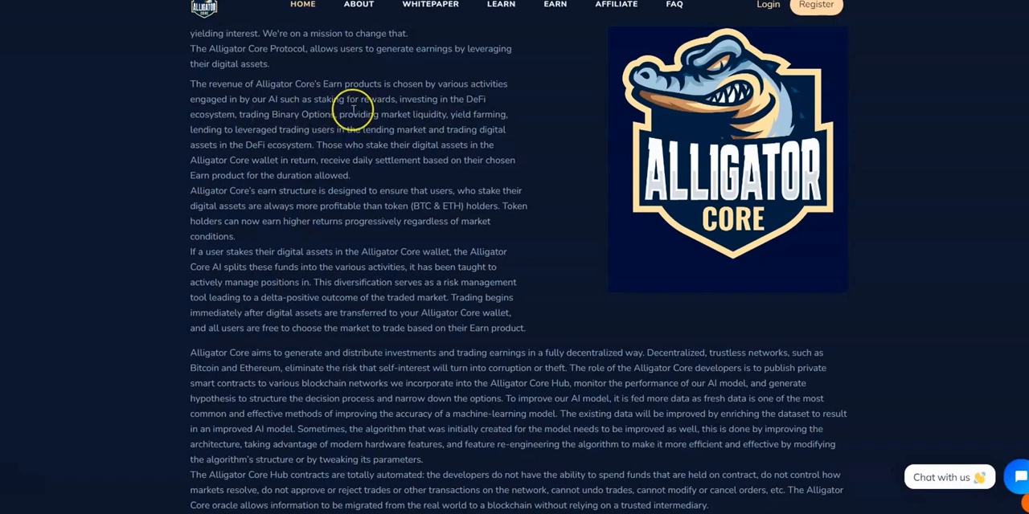
mouse_move(423, 110)
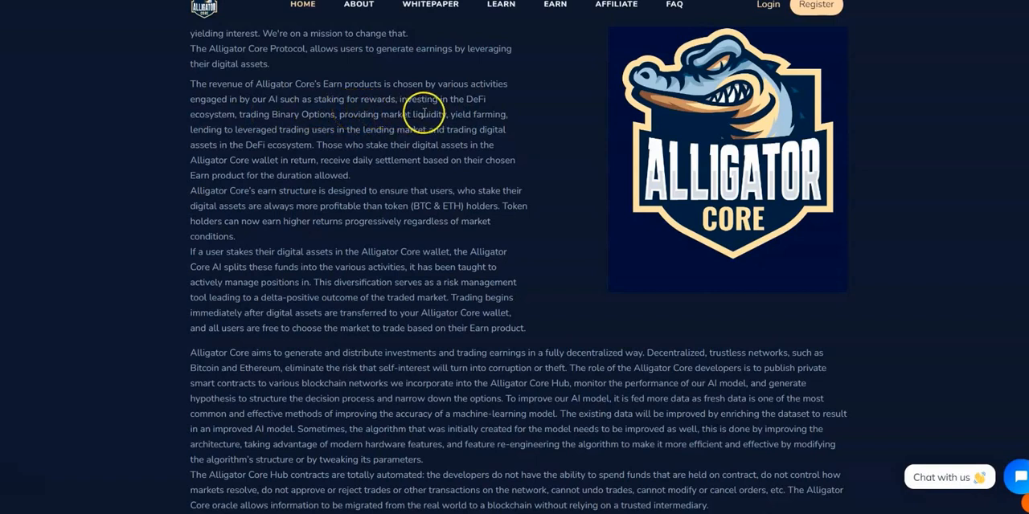
mouse_move(281, 125)
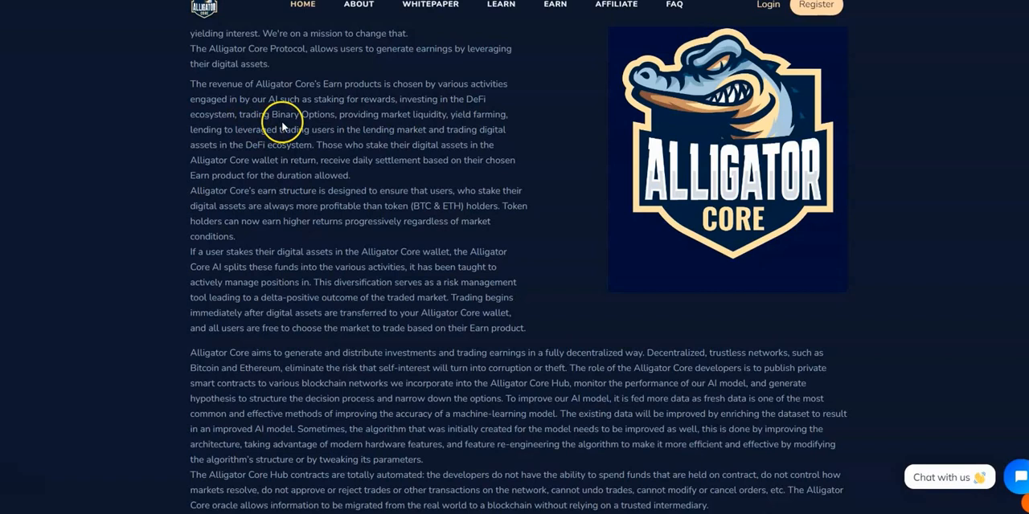
mouse_move(434, 129)
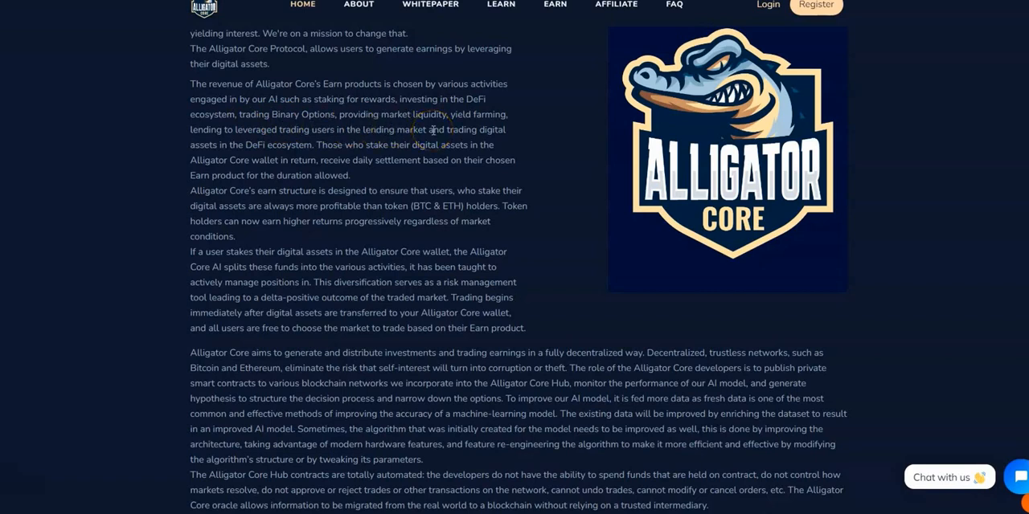
mouse_move(323, 142)
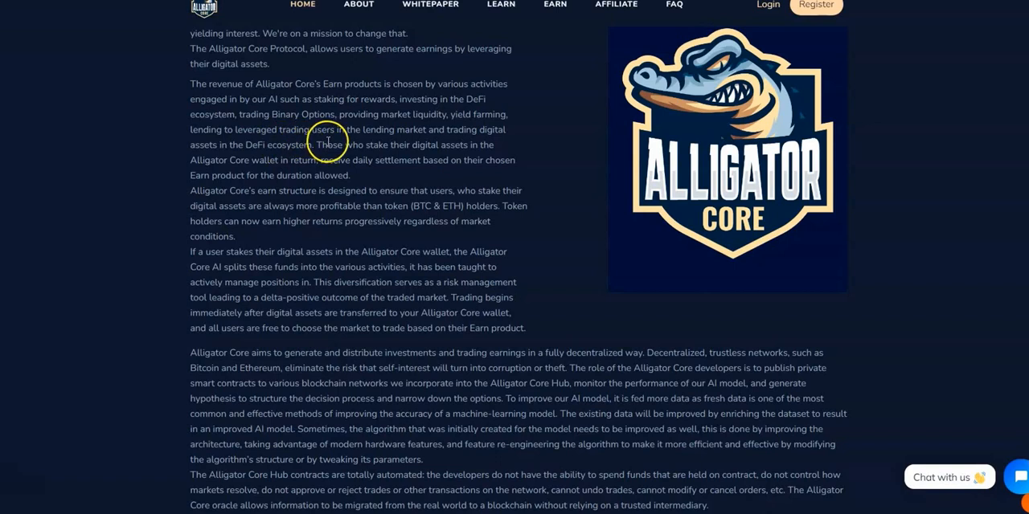
mouse_move(268, 145)
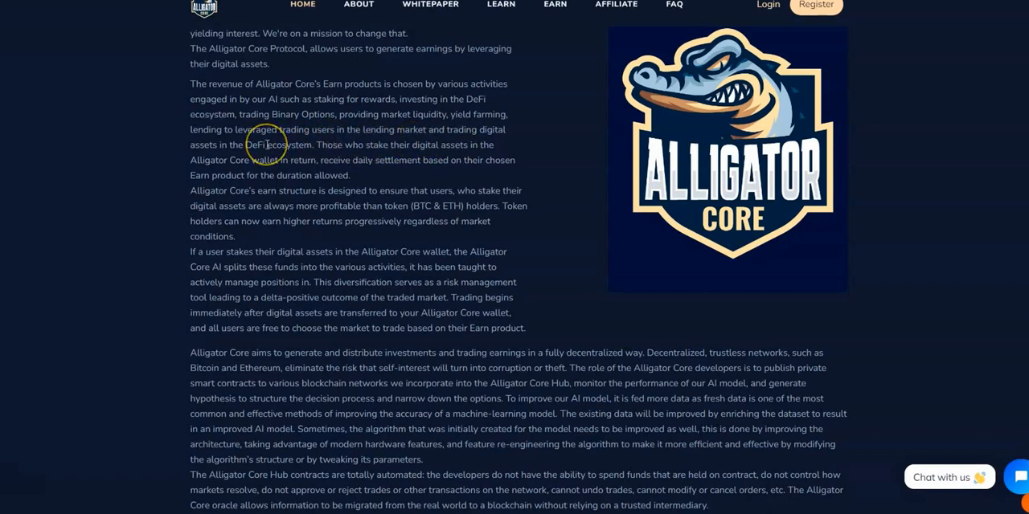
mouse_move(446, 114)
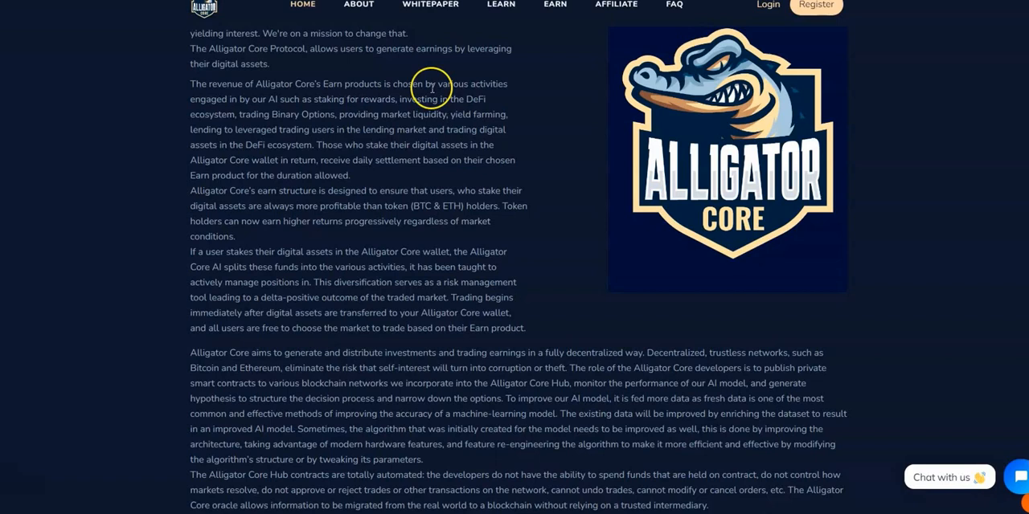
mouse_move(470, 166)
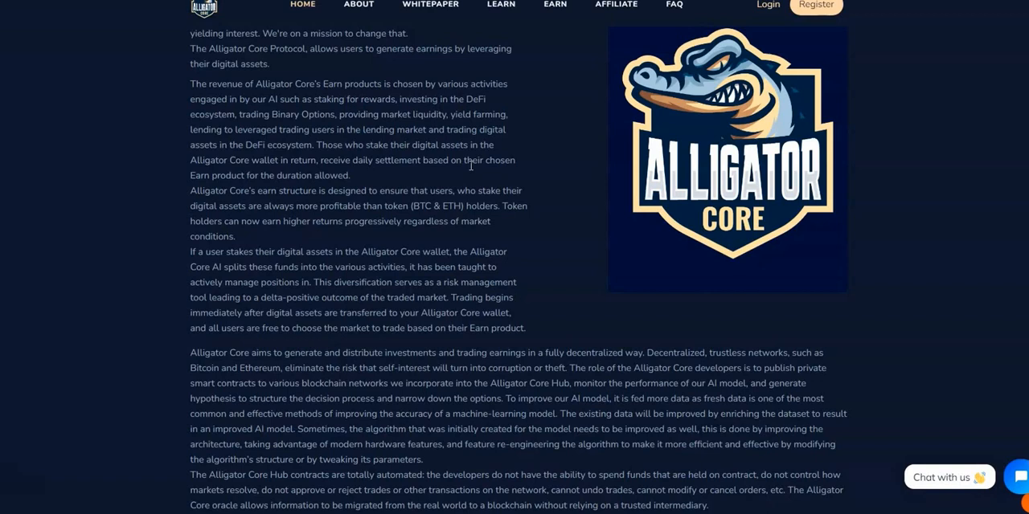
Step: Scroll past the four-step getting-involved guide to the FAQ's $500 minimum investment answer
scroll("down", 3)
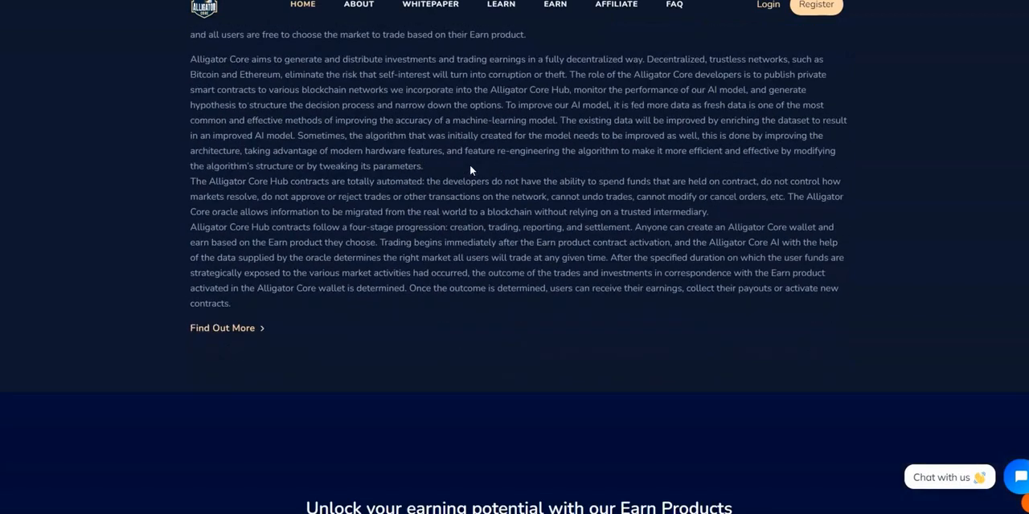
scroll("down", 3)
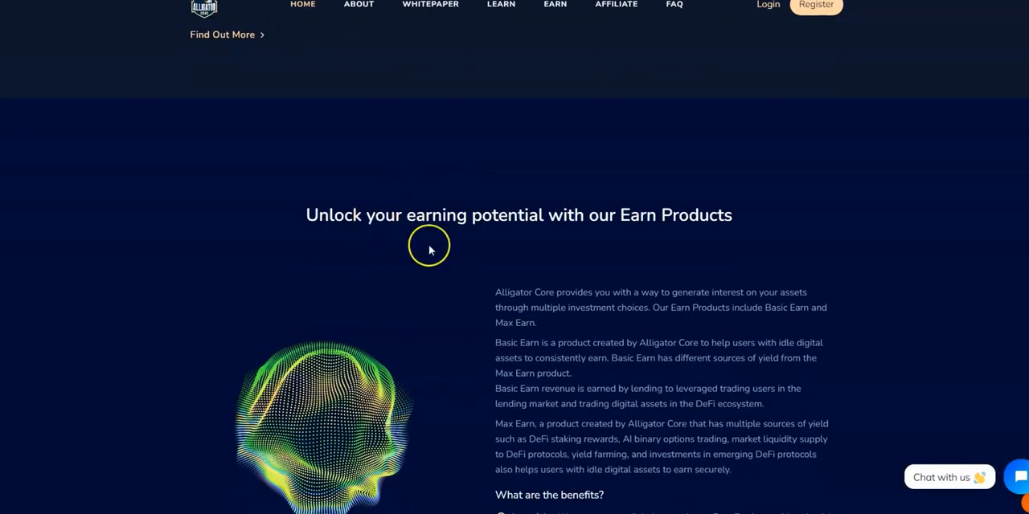
mouse_move(634, 235)
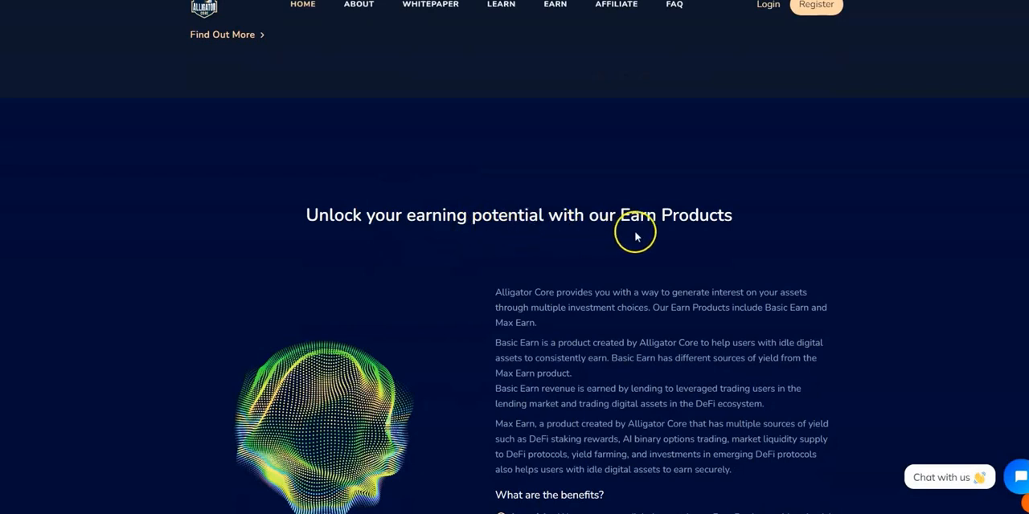
scroll("down", 3)
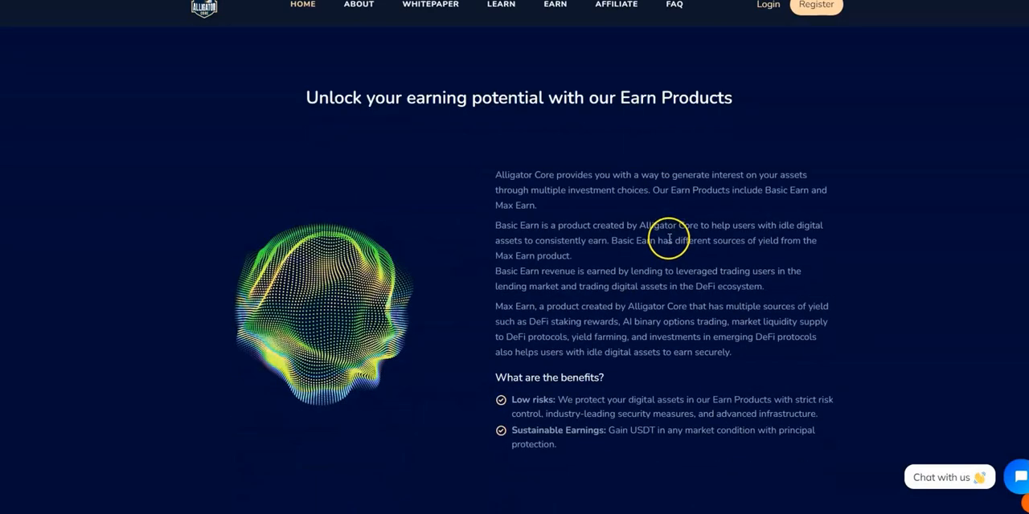
mouse_move(647, 224)
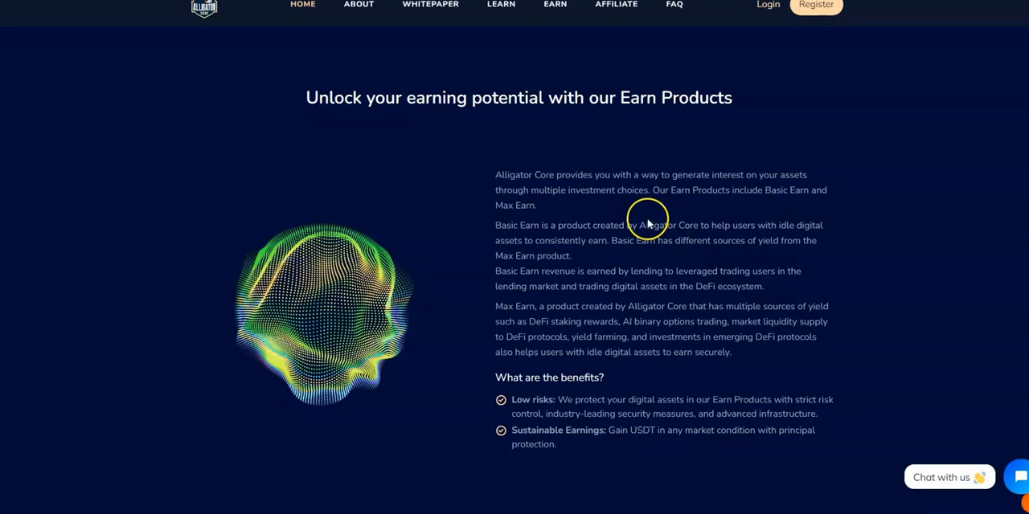
mouse_move(646, 221)
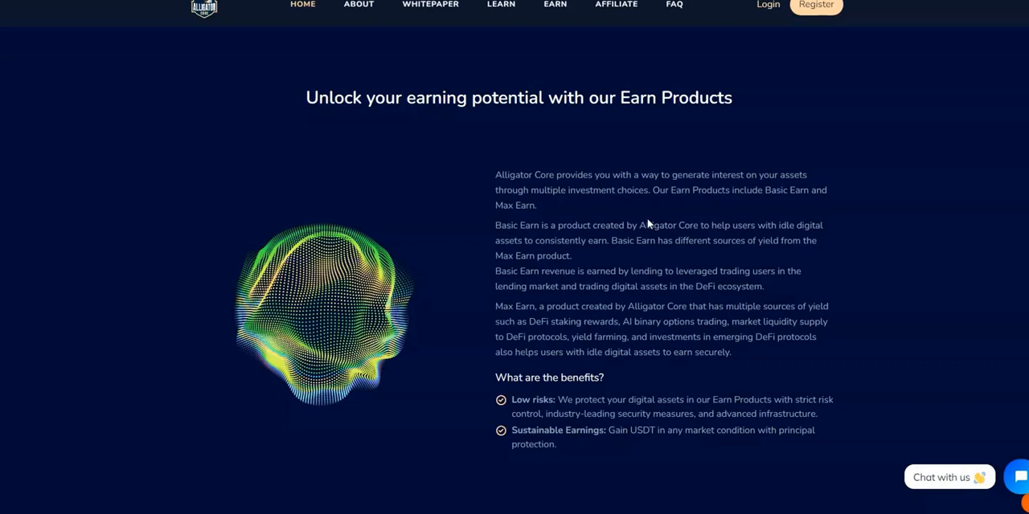
mouse_move(646, 217)
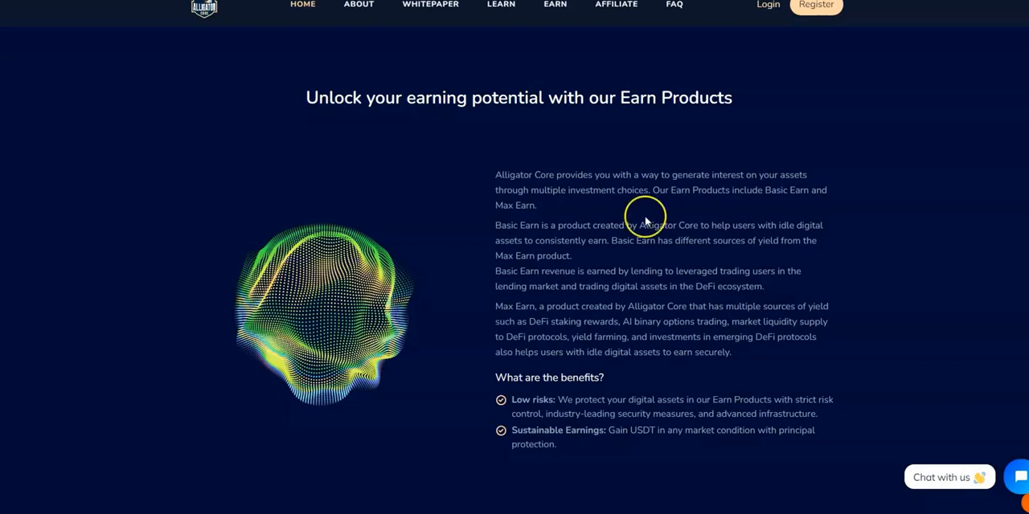
scroll("down", 3)
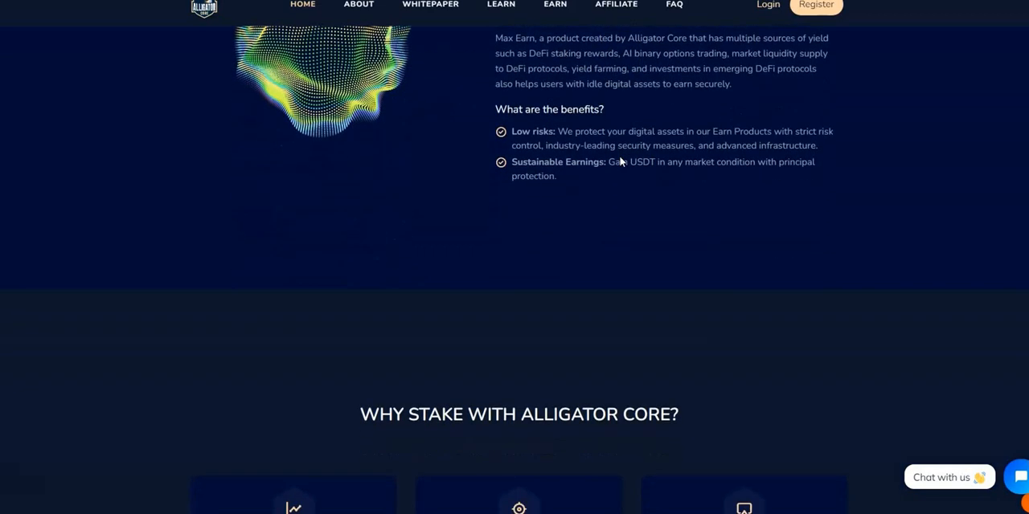
scroll("down", 3)
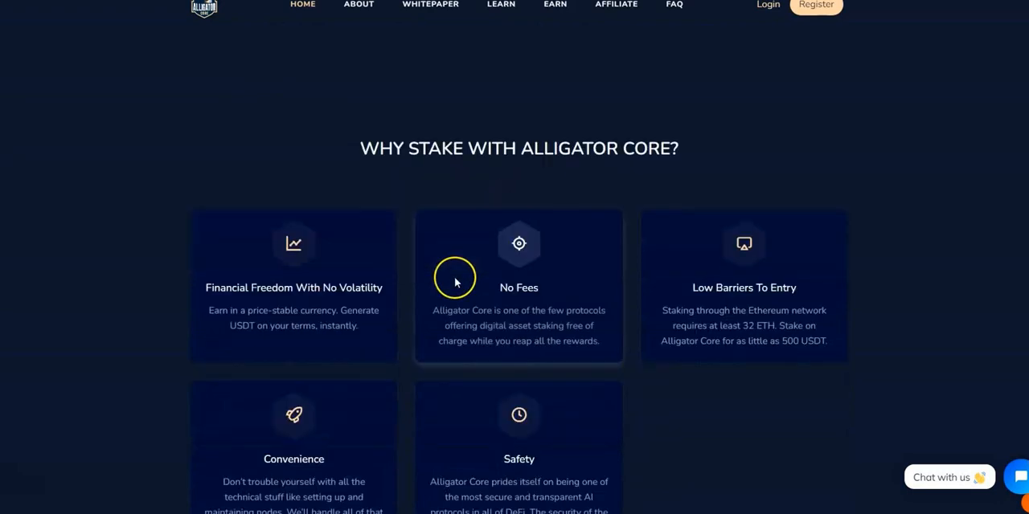
scroll("down", 3)
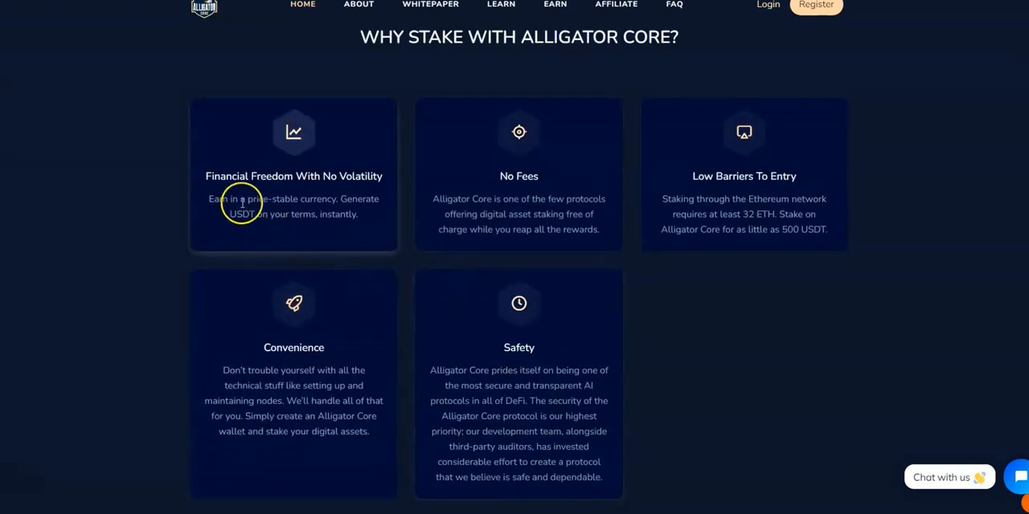
mouse_move(652, 187)
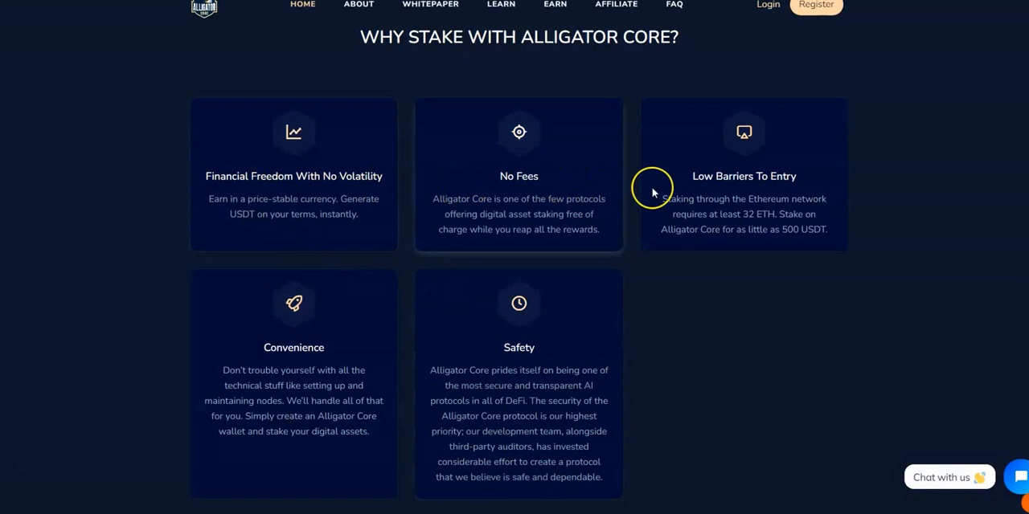
mouse_move(227, 394)
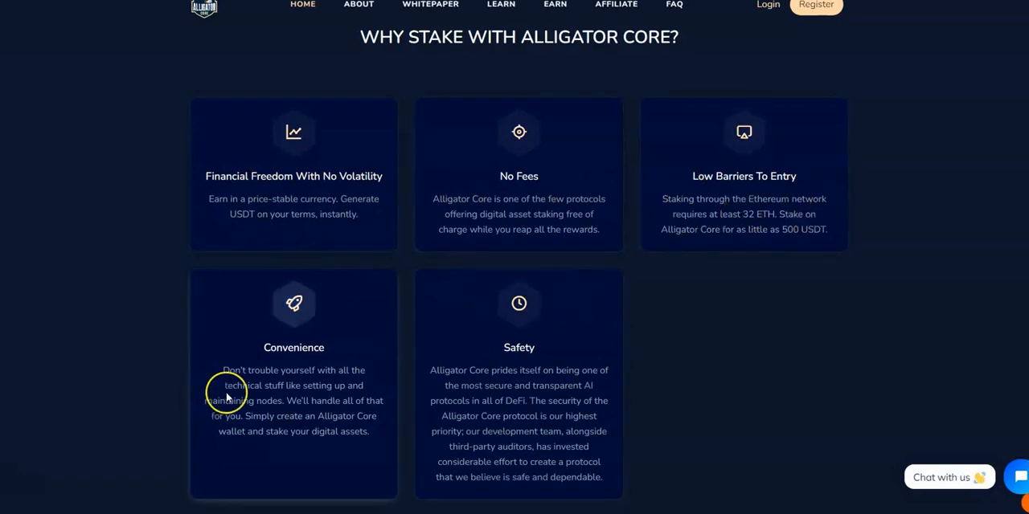
scroll("down", 3)
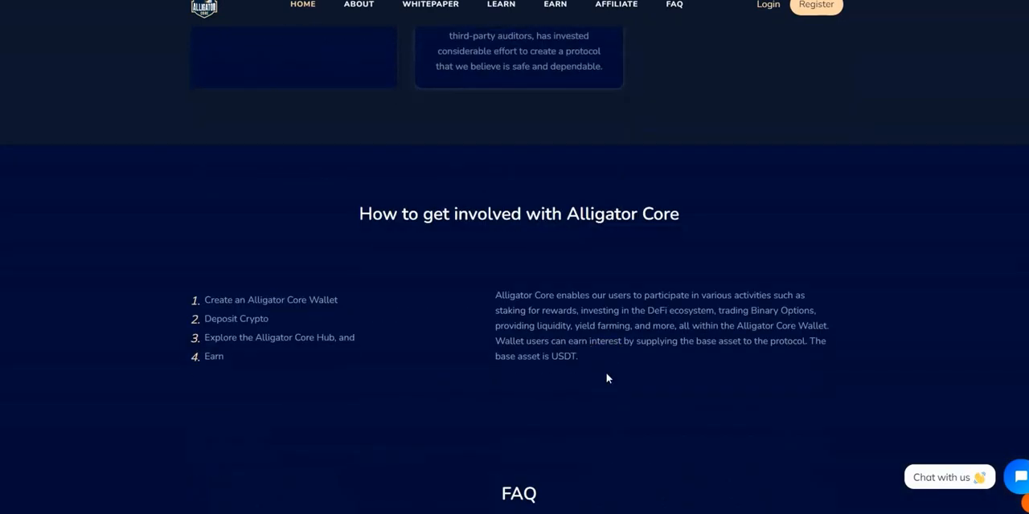
mouse_move(324, 315)
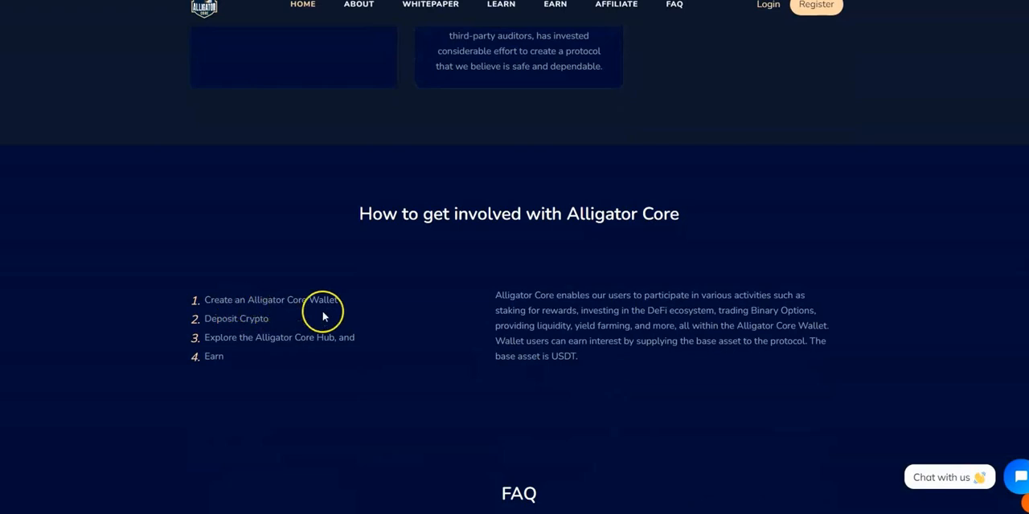
mouse_move(350, 320)
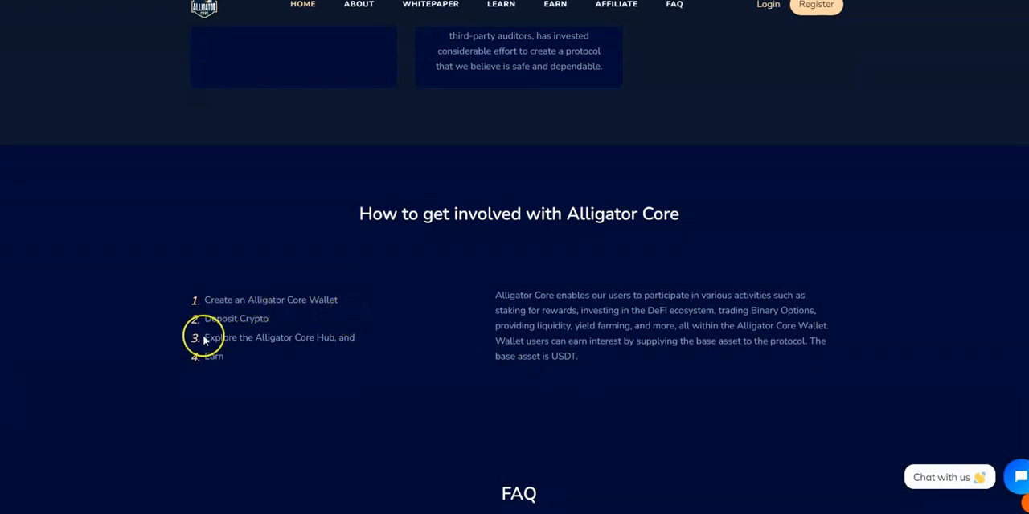
mouse_move(333, 352)
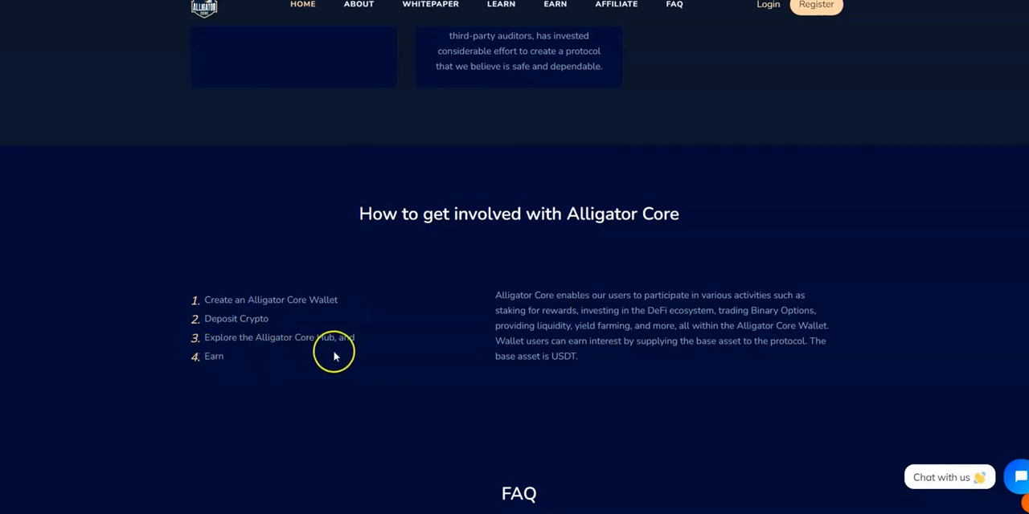
scroll("down", 3)
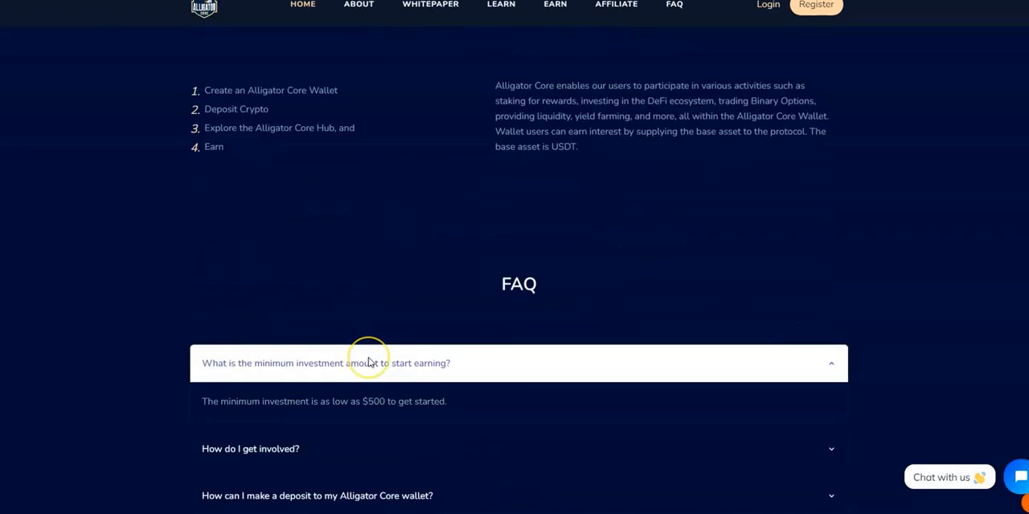
scroll("down", 3)
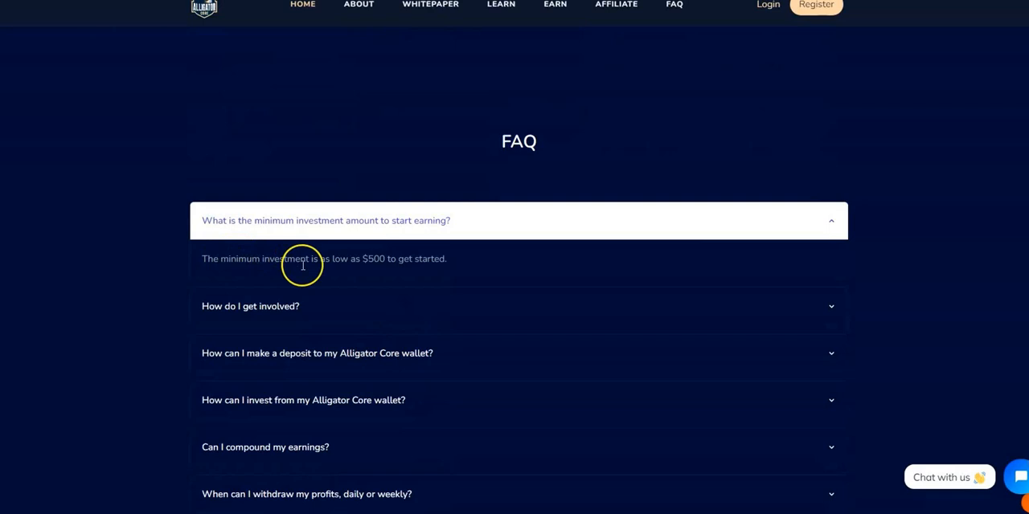
mouse_move(431, 269)
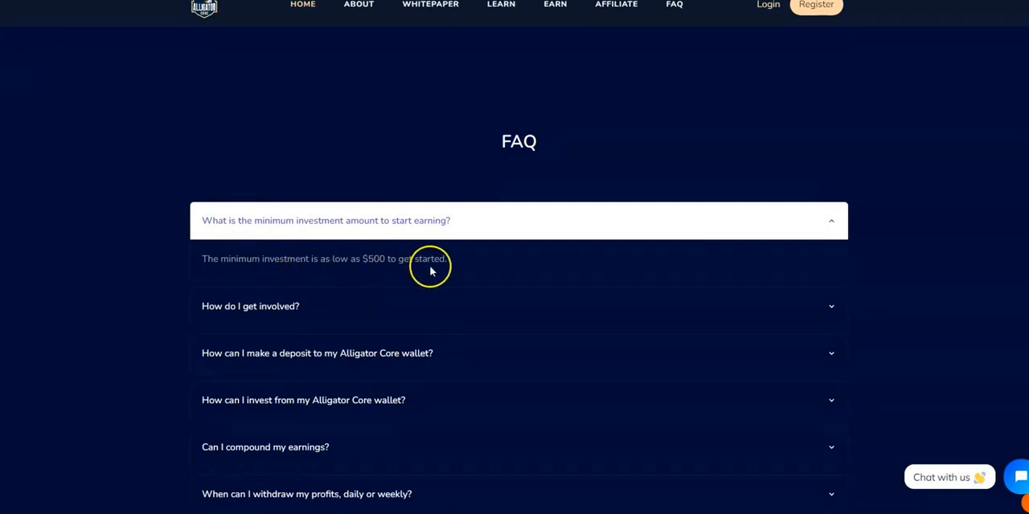
mouse_move(450, 263)
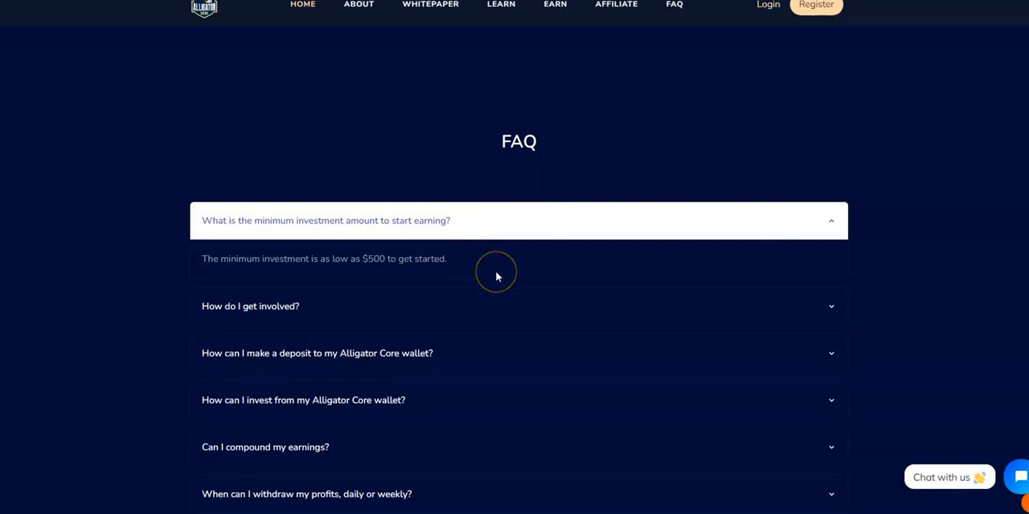
mouse_move(496, 277)
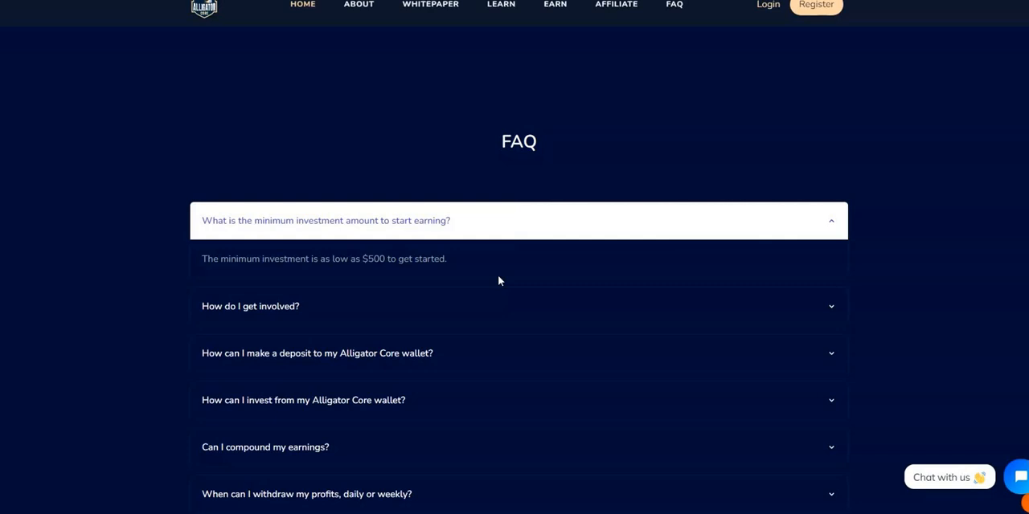
mouse_move(507, 283)
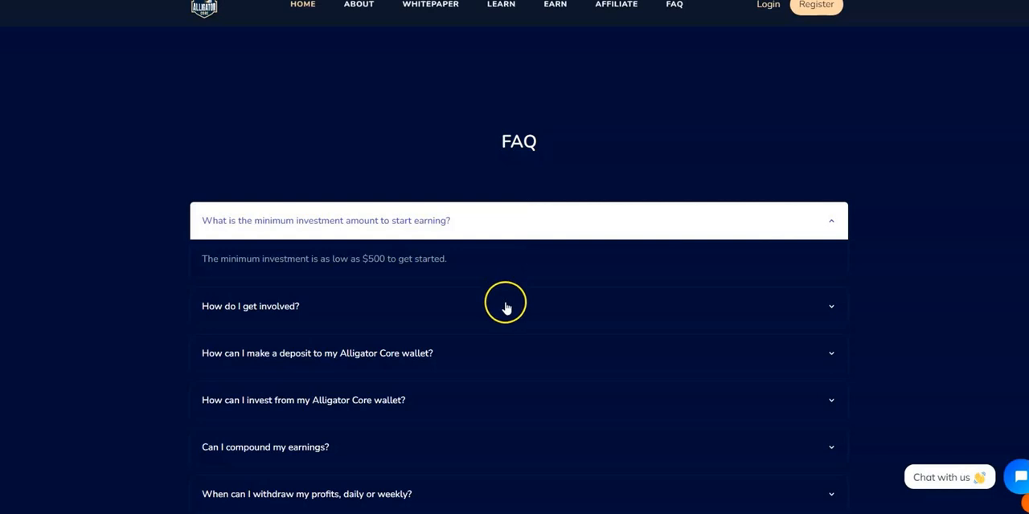
mouse_move(459, 353)
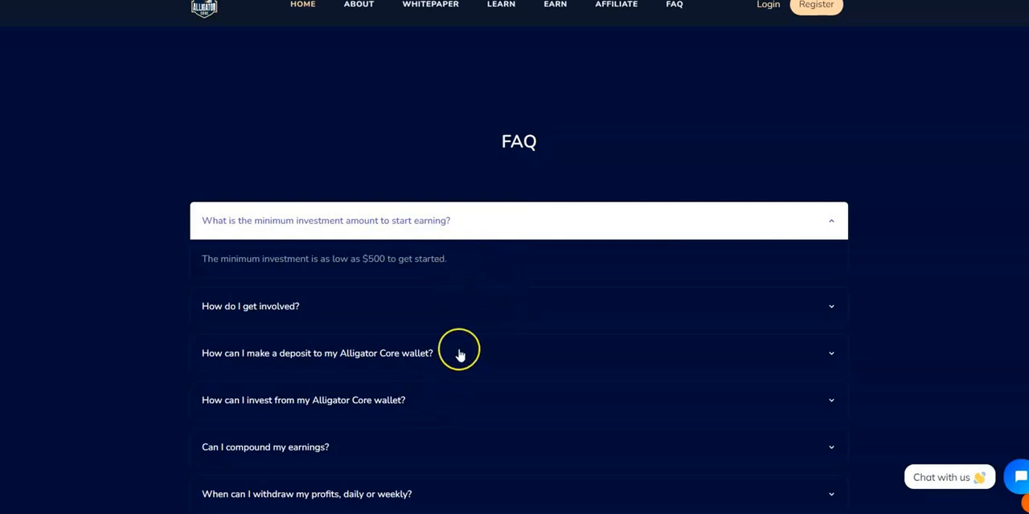
scroll("down", 3)
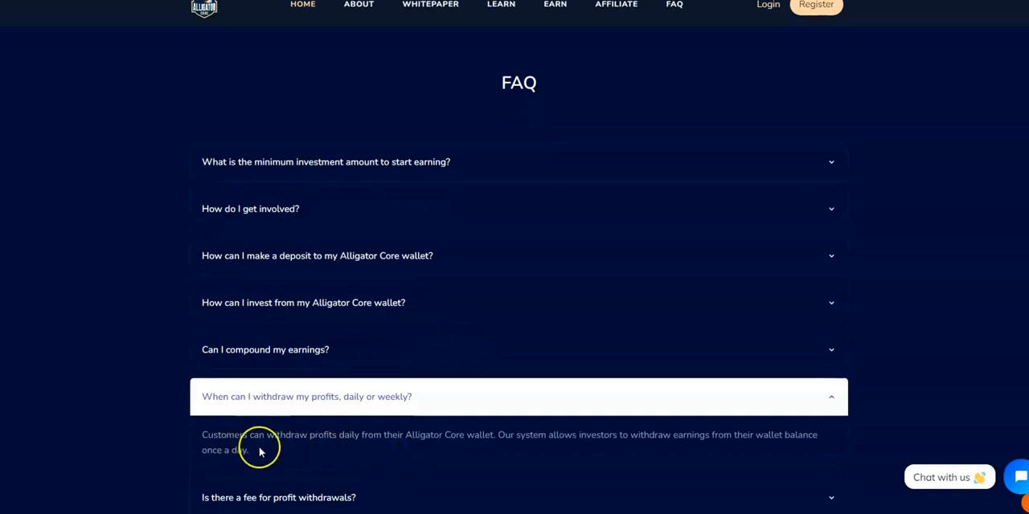
mouse_move(786, 446)
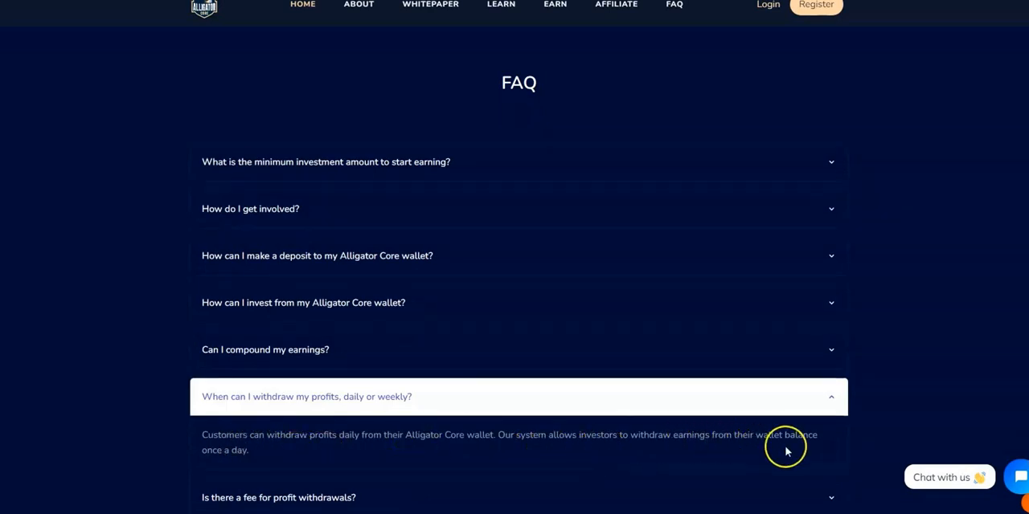
scroll("down", 3)
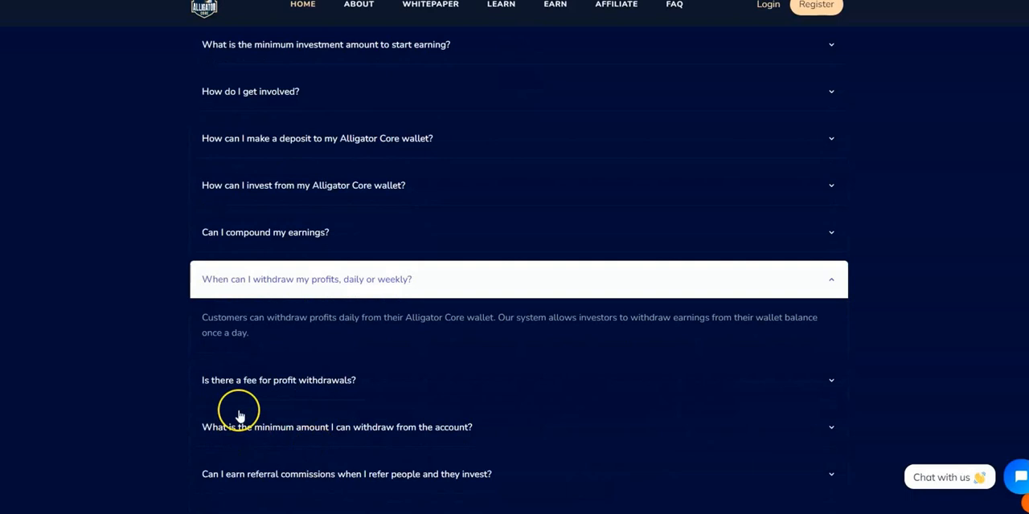
mouse_move(412, 384)
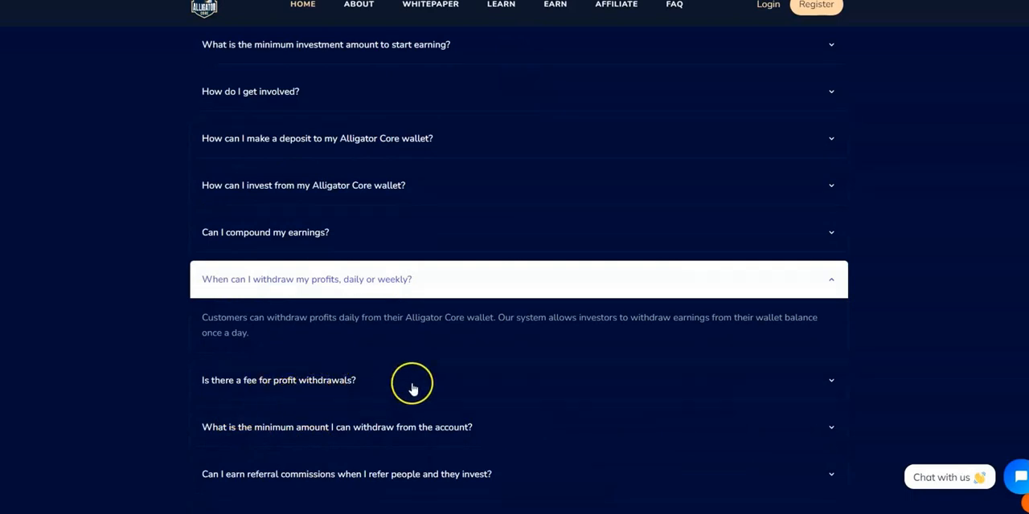
left_click(278, 380)
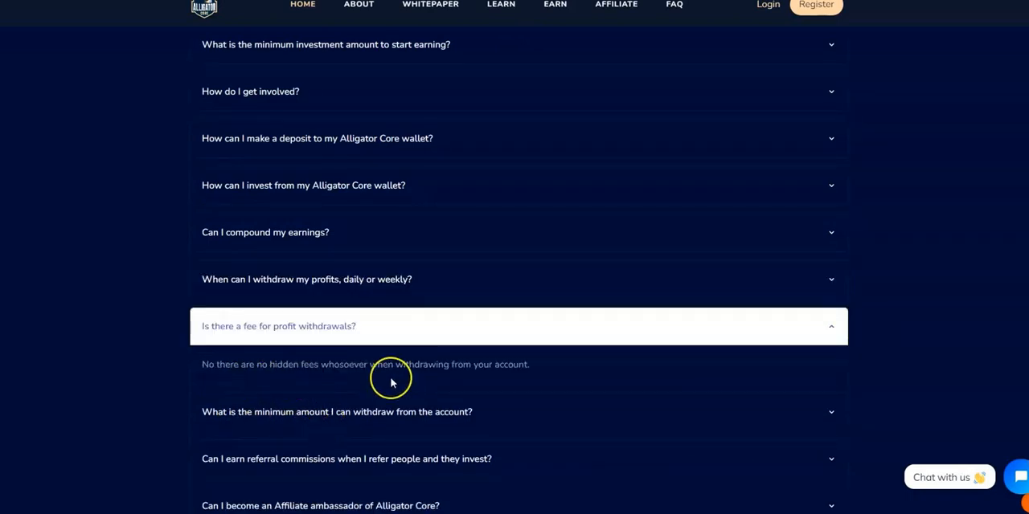
left_click(337, 411)
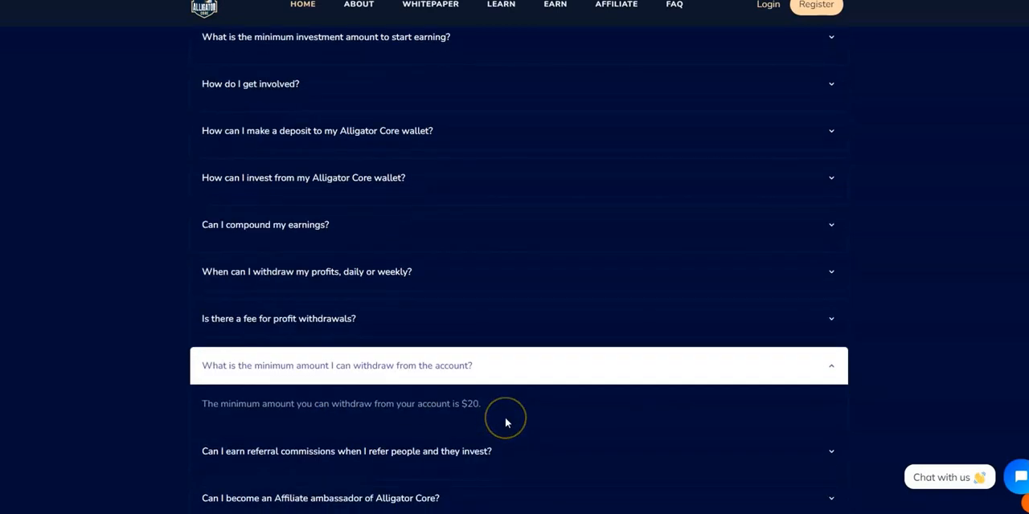
scroll("down", 3)
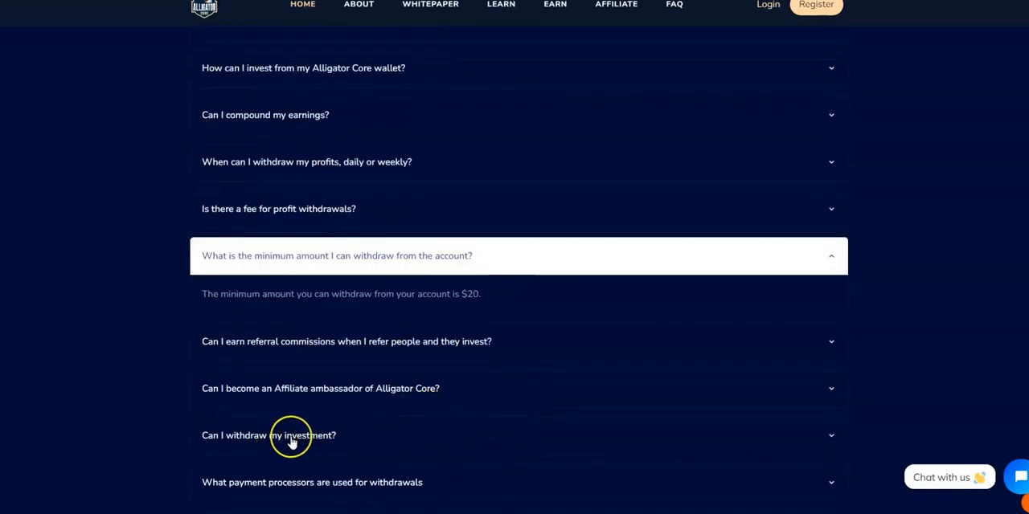
left_click(268, 435)
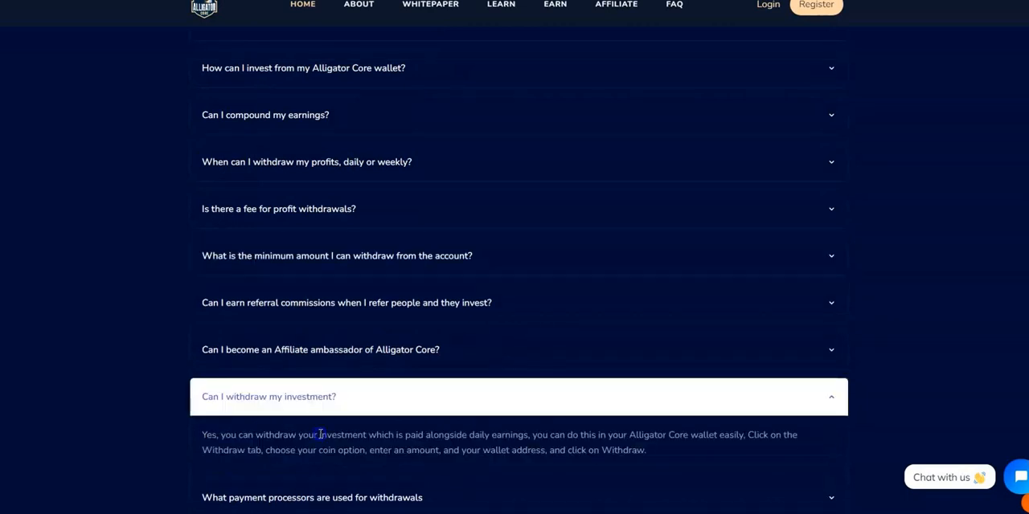
mouse_move(450, 456)
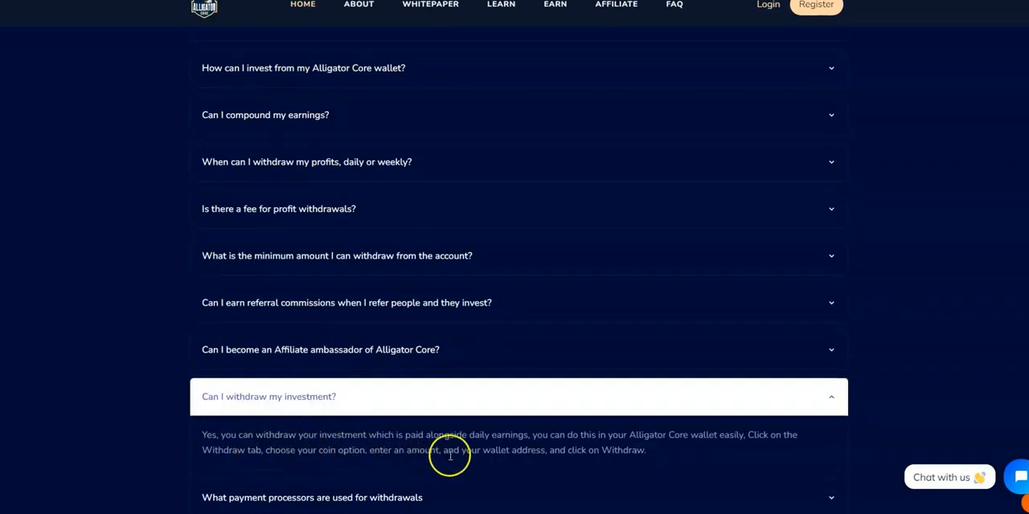
mouse_move(365, 462)
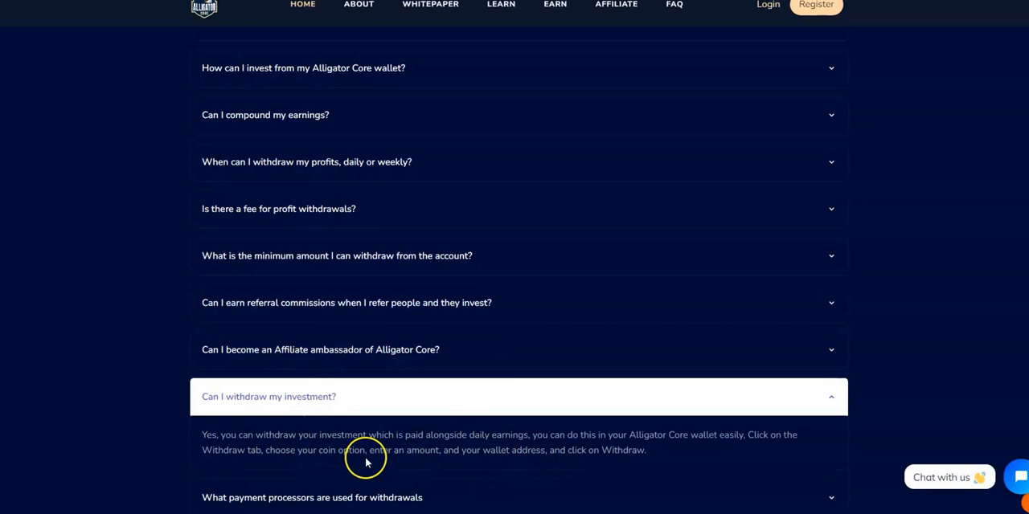
mouse_move(367, 454)
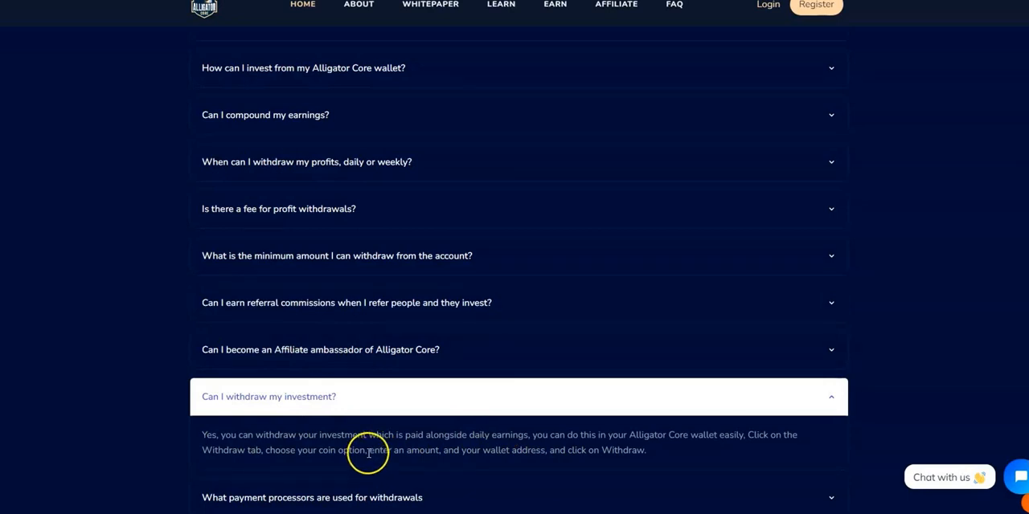
mouse_move(378, 450)
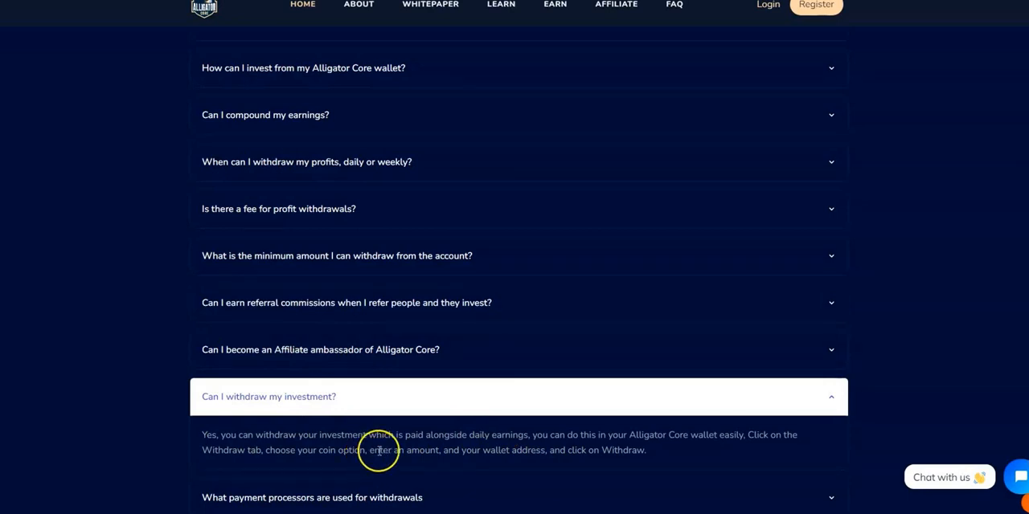
mouse_move(273, 450)
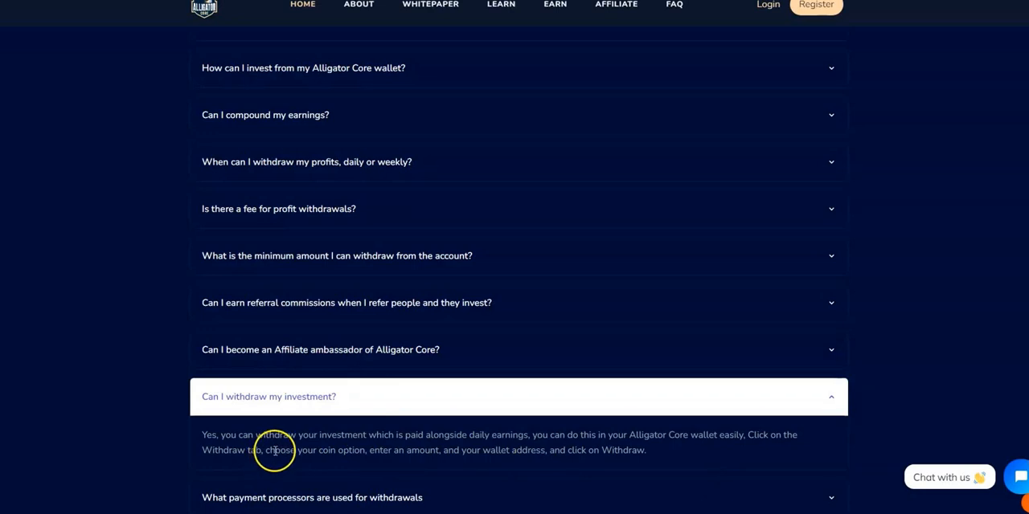
mouse_move(410, 434)
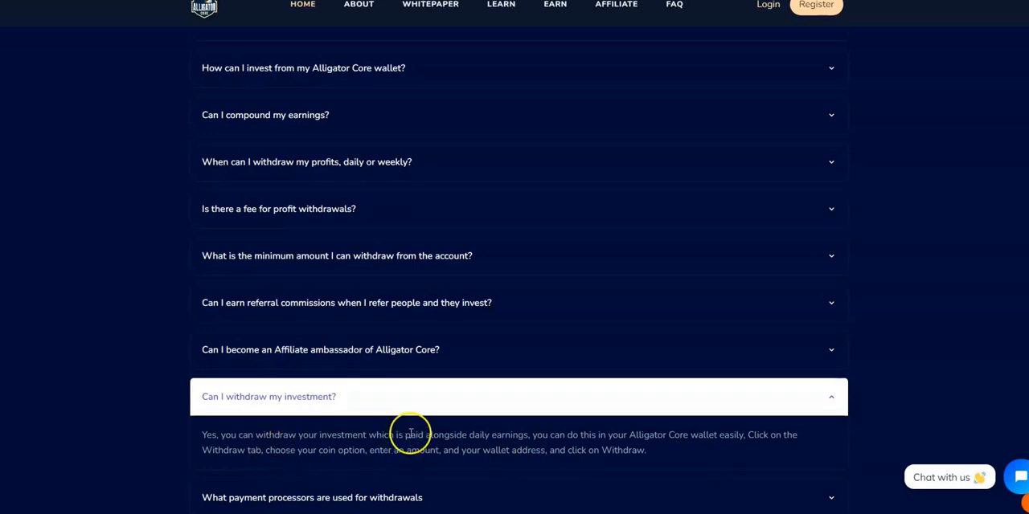
scroll("down", 3)
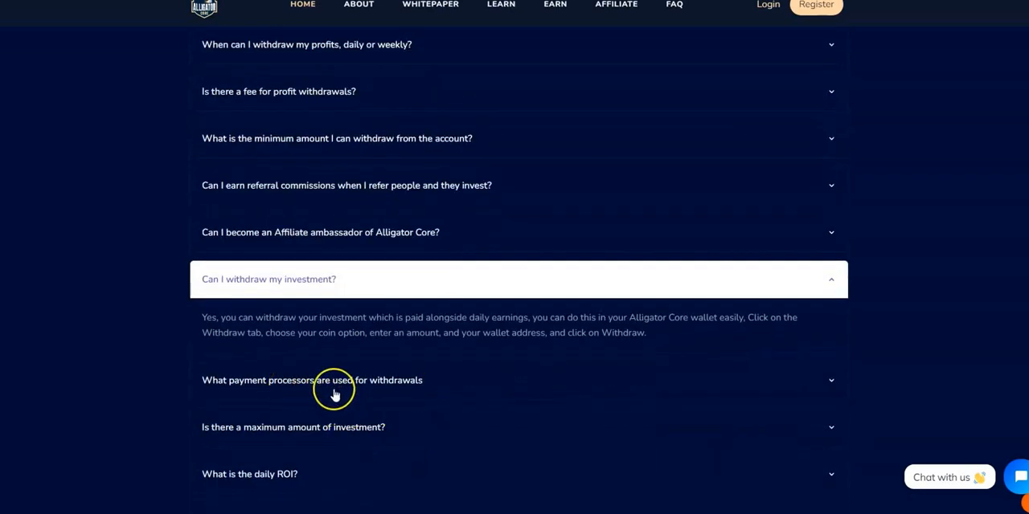
left_click(335, 380)
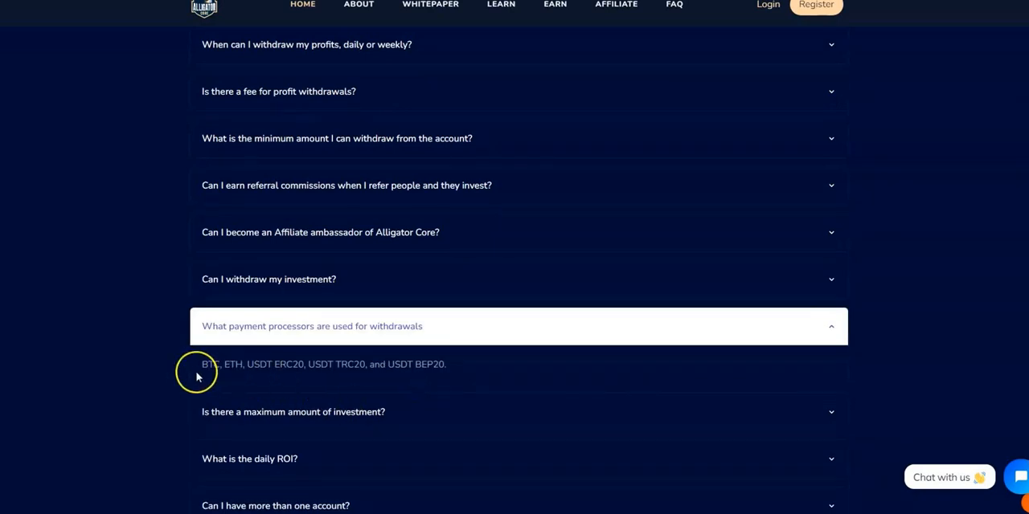
mouse_move(303, 370)
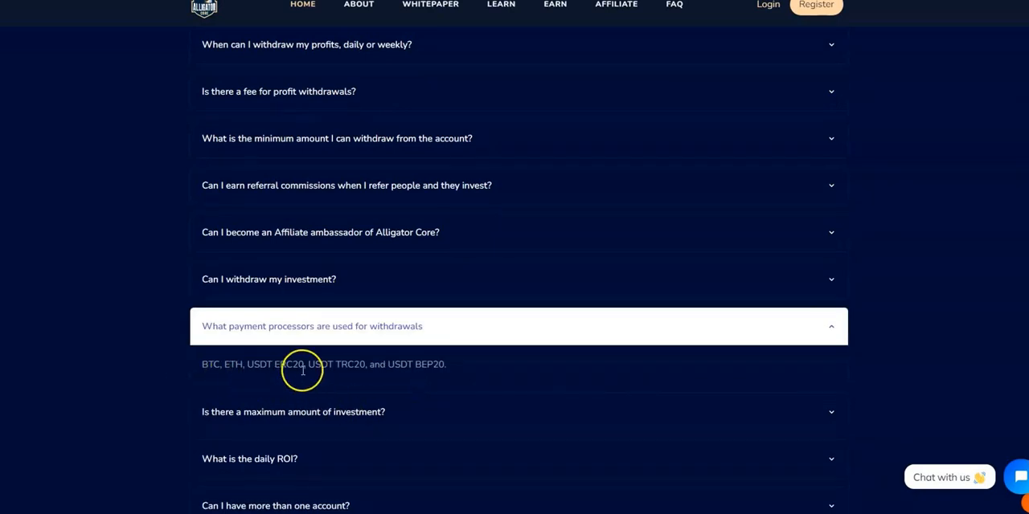
mouse_move(388, 376)
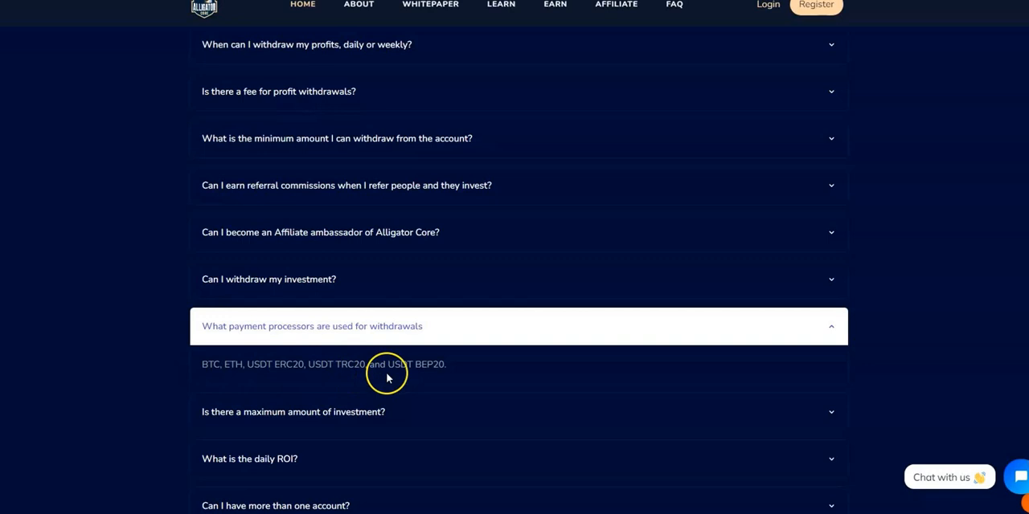
scroll("down", 3)
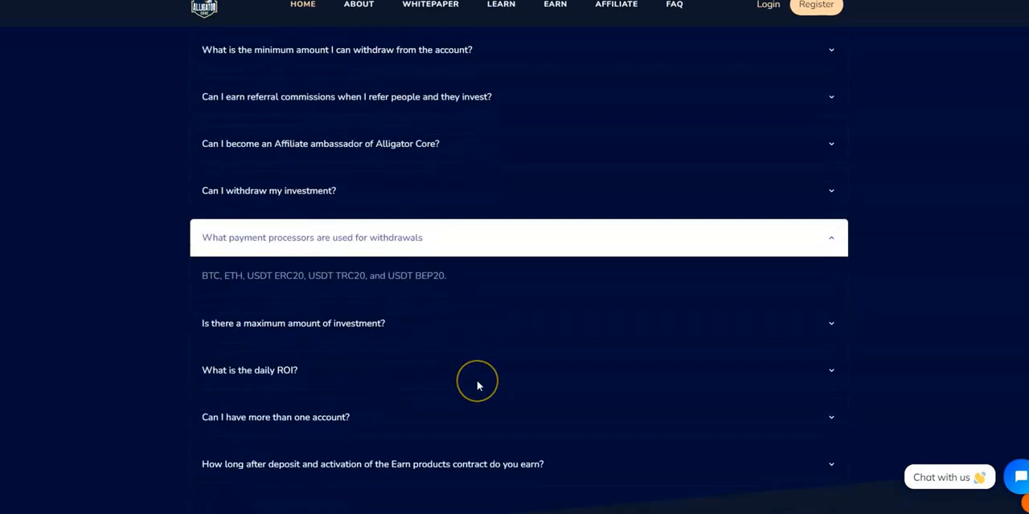
scroll("down", 3)
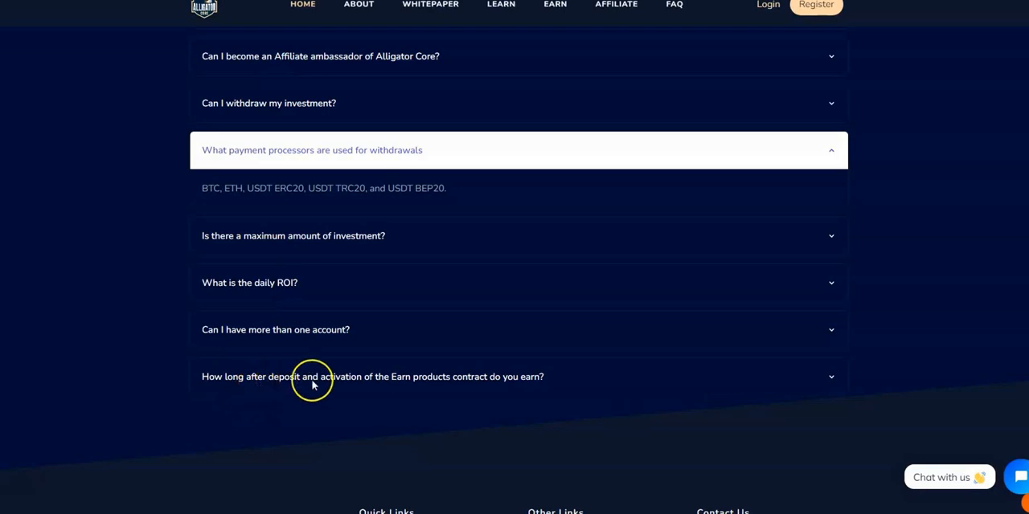
scroll("up", 3)
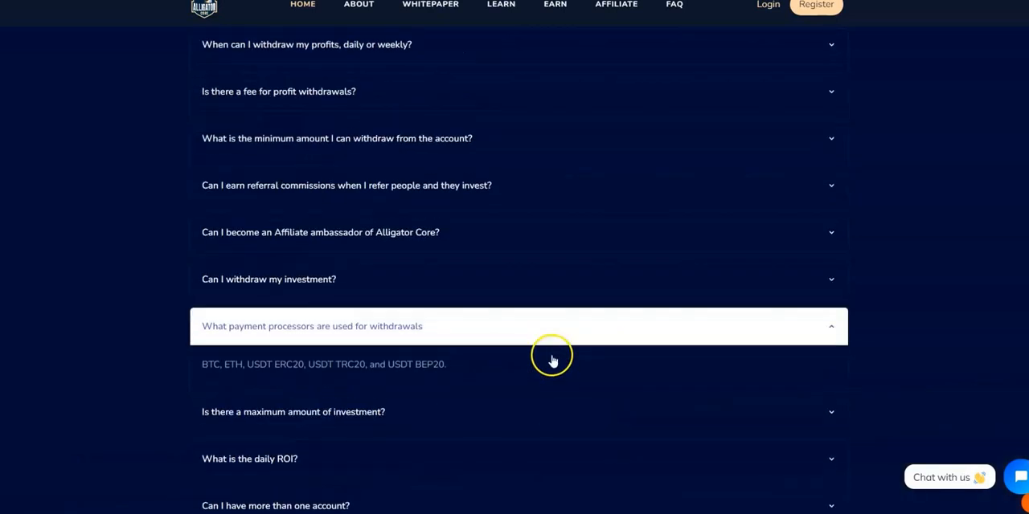
scroll("up", 3)
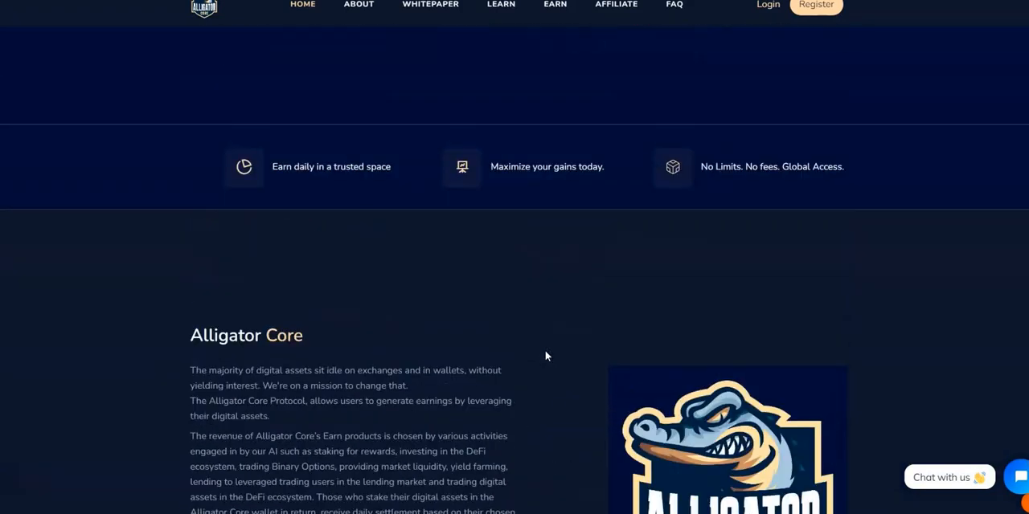
Step: Log in to the Hub dashboard showing the $556 balance and $357.50 Basic Earn profit
scroll("up", 3)
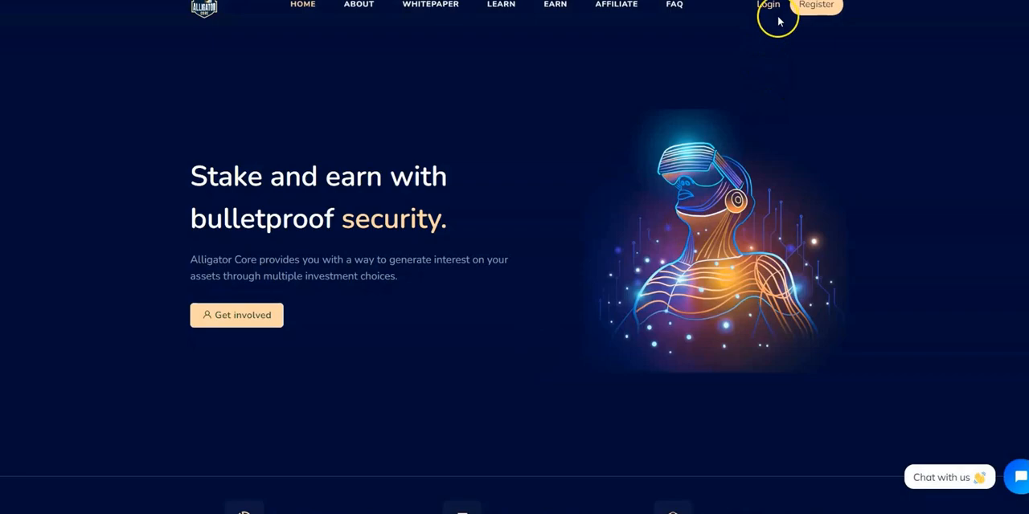
left_click(767, 5)
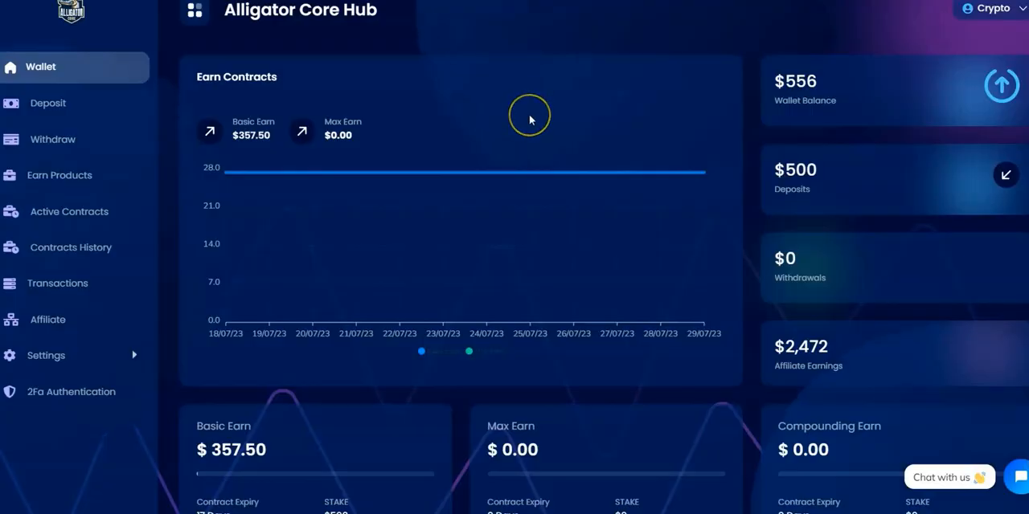
mouse_move(530, 119)
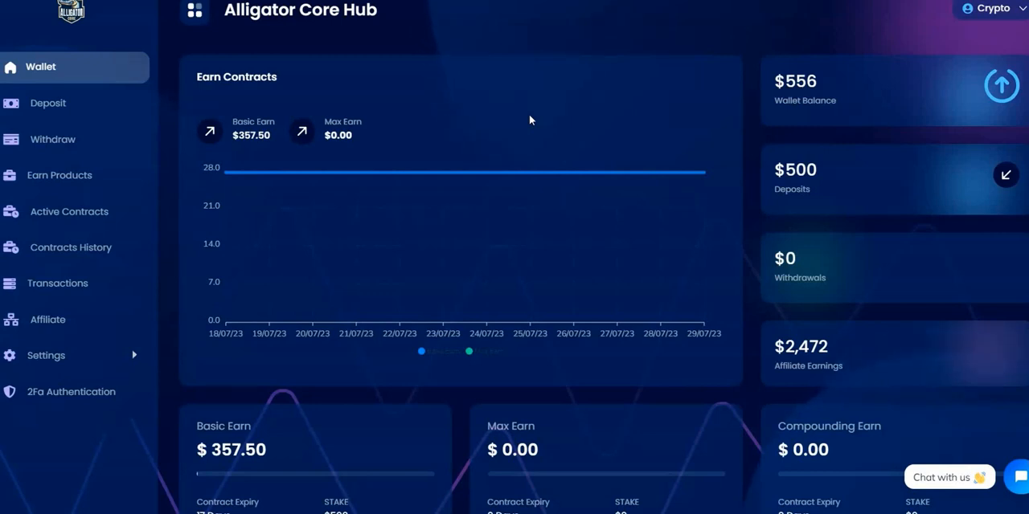
mouse_move(106, 161)
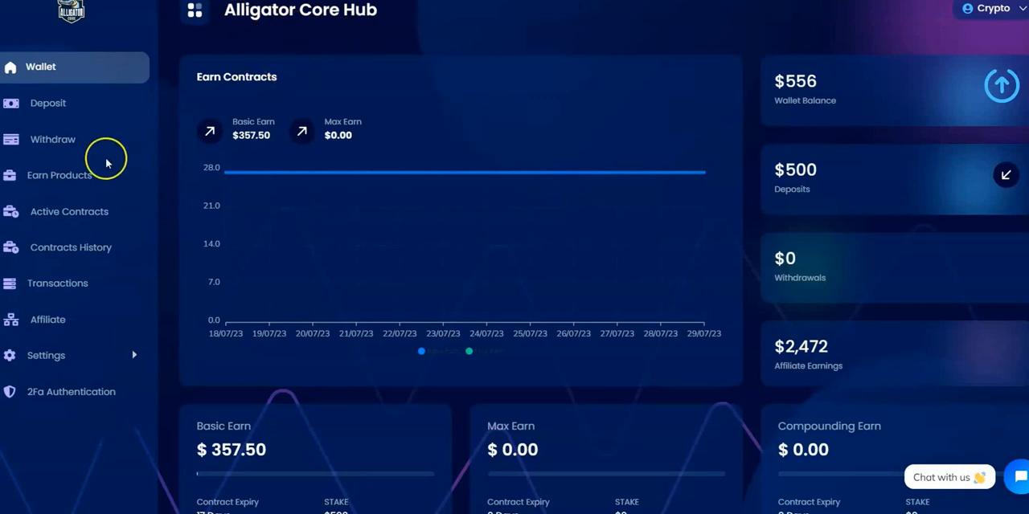
mouse_move(715, 330)
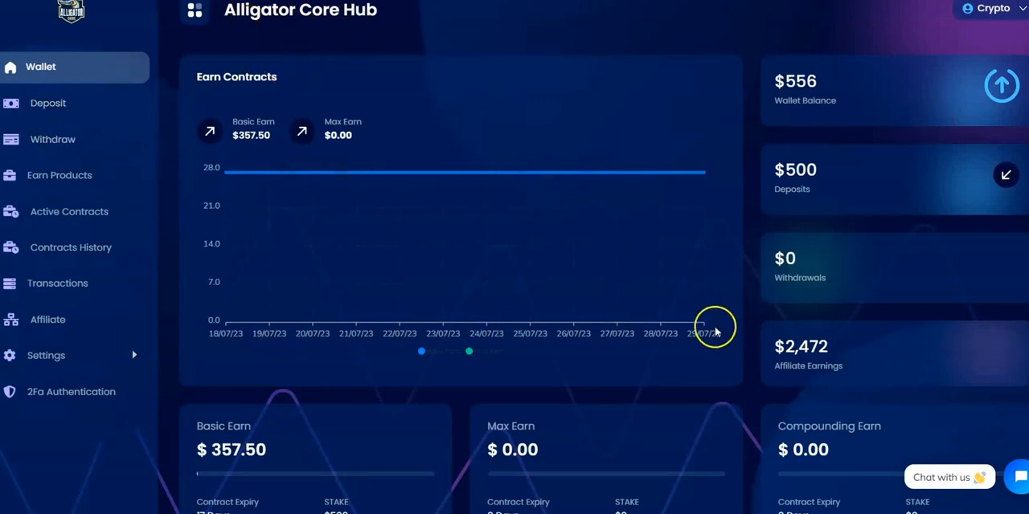
mouse_move(723, 269)
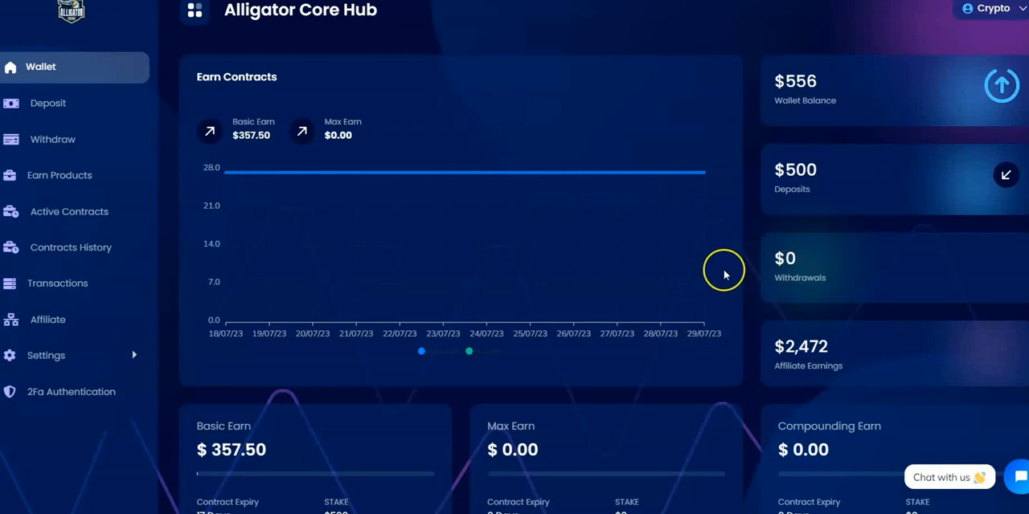
mouse_move(40, 139)
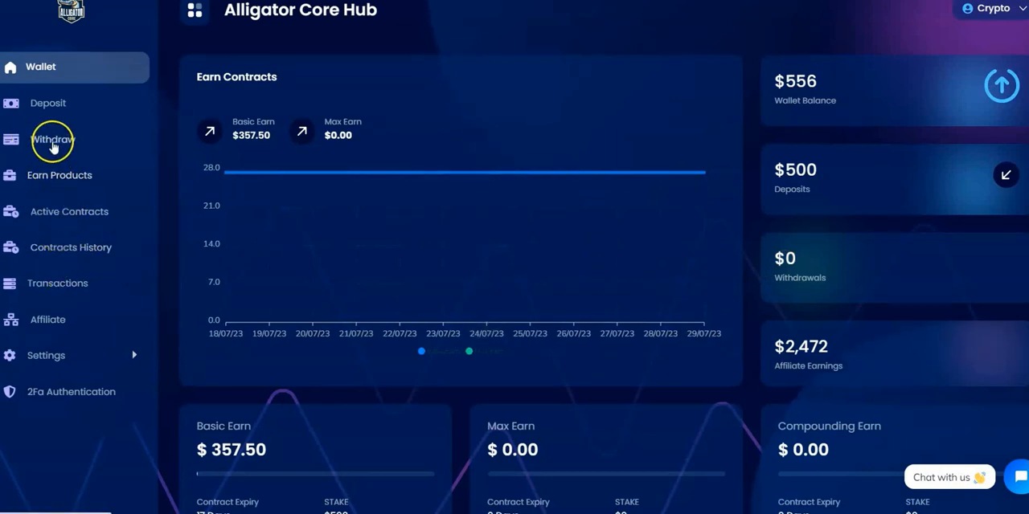
mouse_move(367, 135)
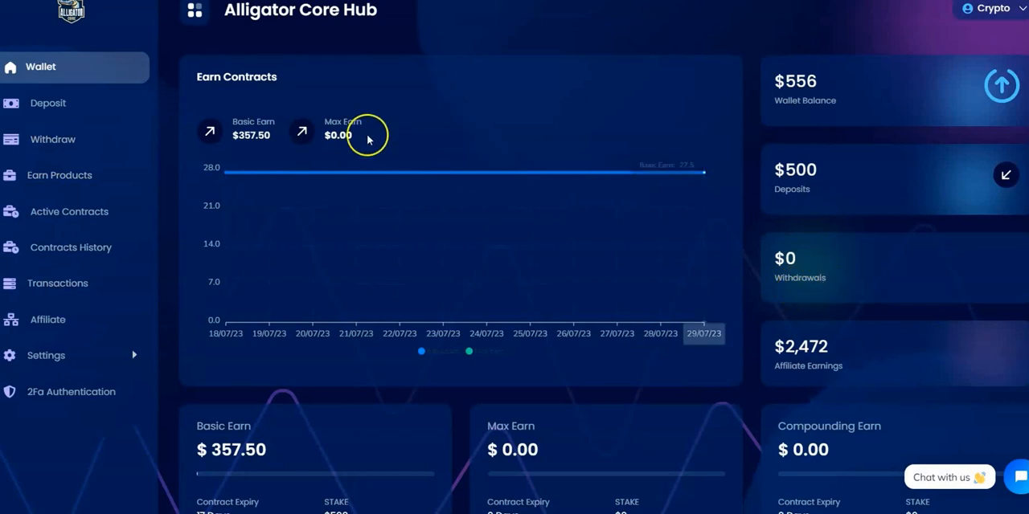
Step: Check withdrawal totals, return to Wallet, then view Basic, Max and Compounding Earn products
left_click(53, 139)
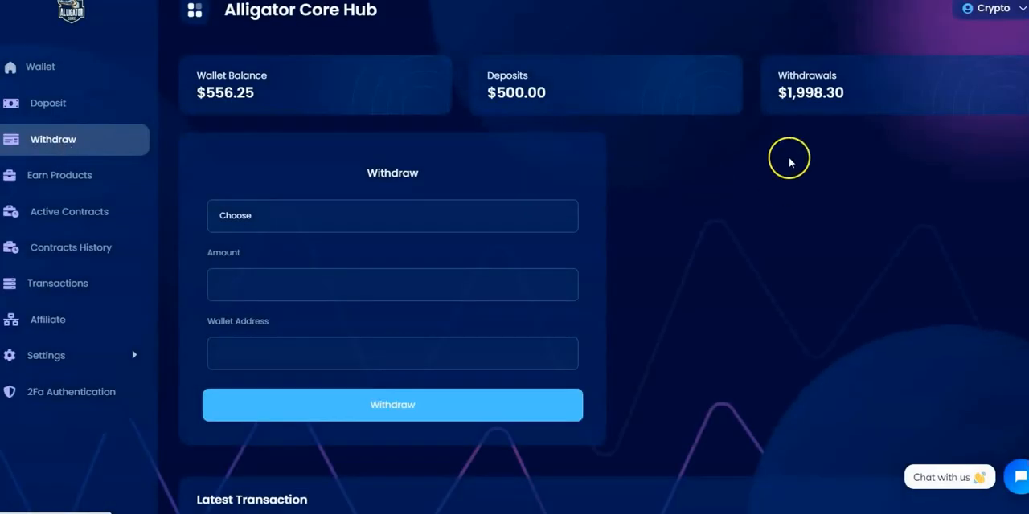
mouse_move(815, 112)
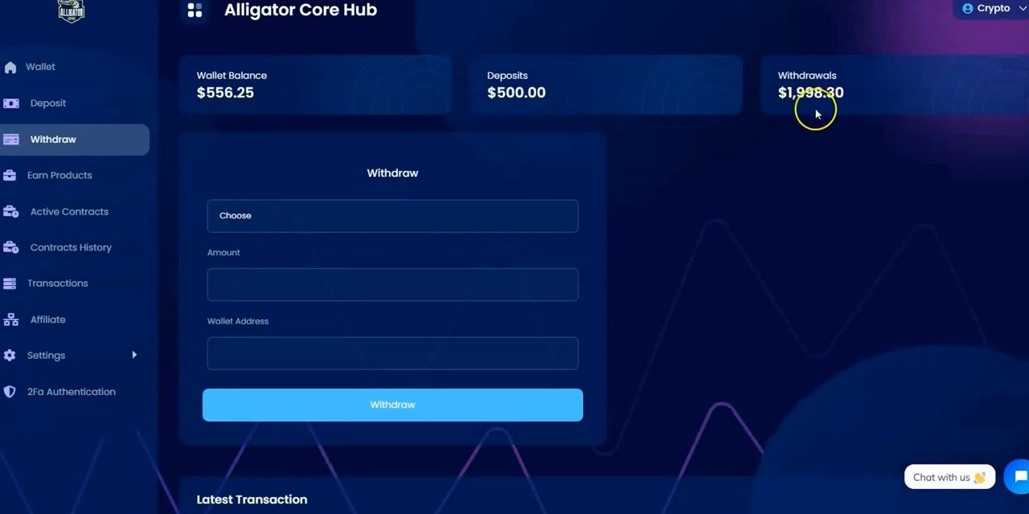
mouse_move(40, 67)
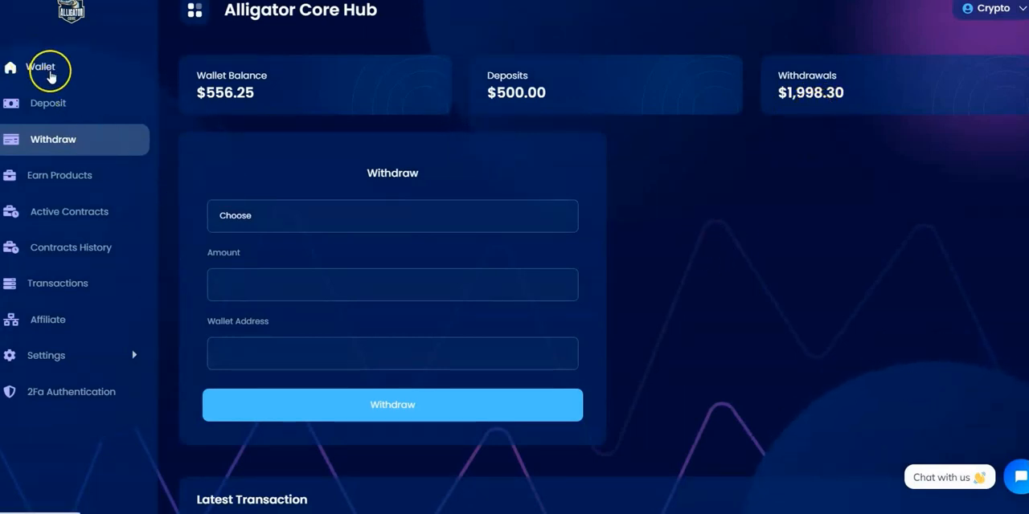
mouse_move(231, 100)
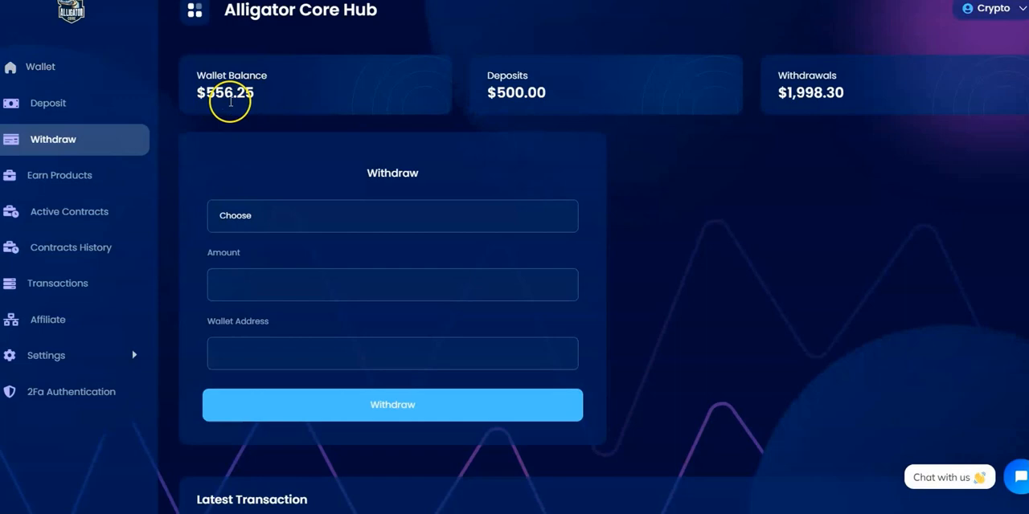
left_click(40, 67)
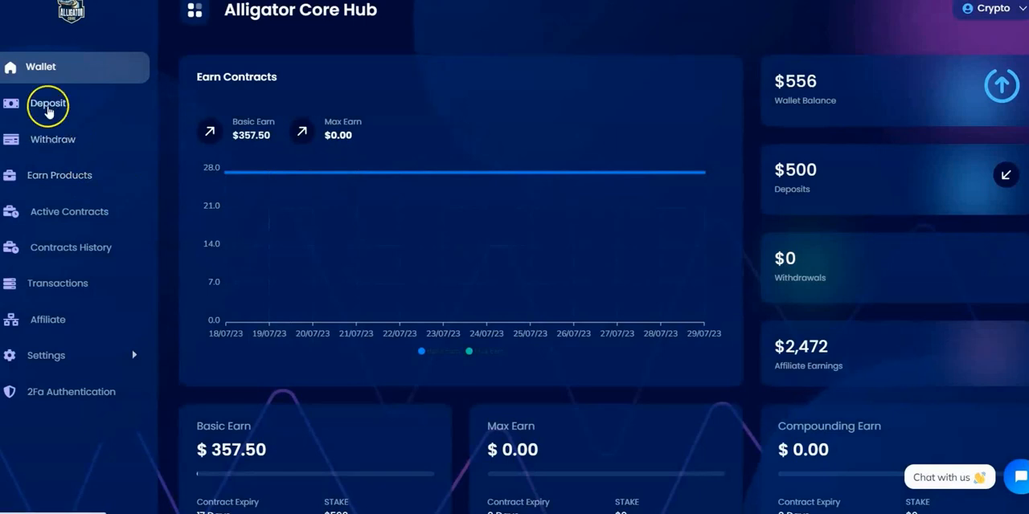
mouse_move(44, 175)
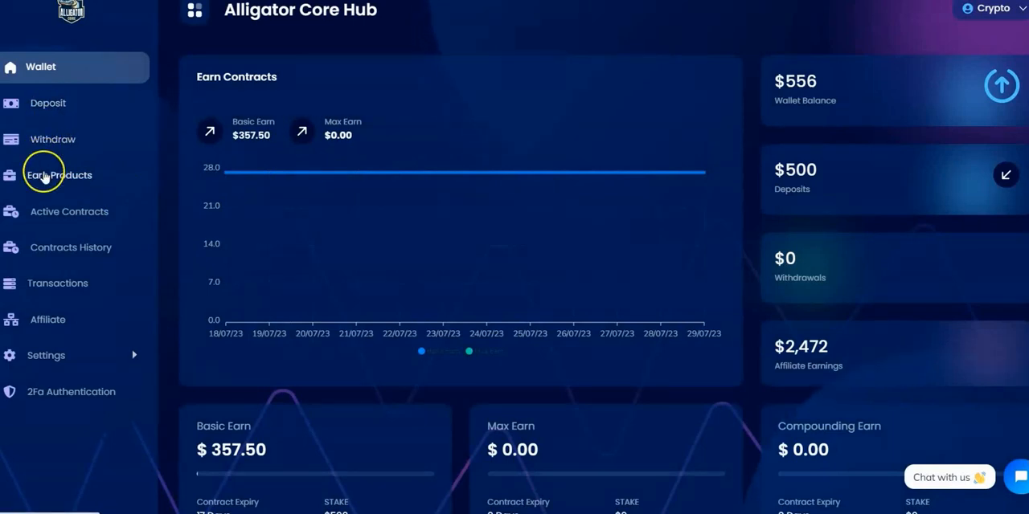
left_click(58, 174)
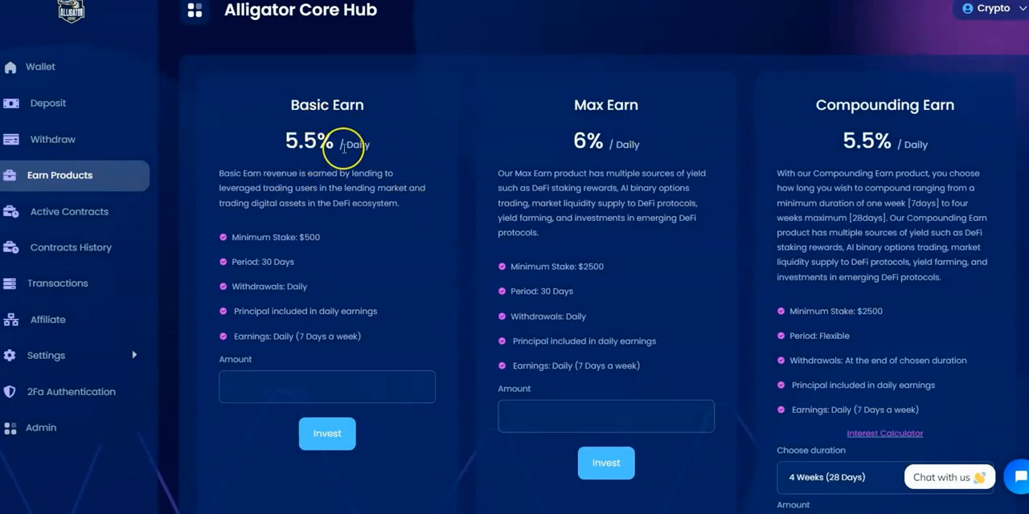
mouse_move(298, 264)
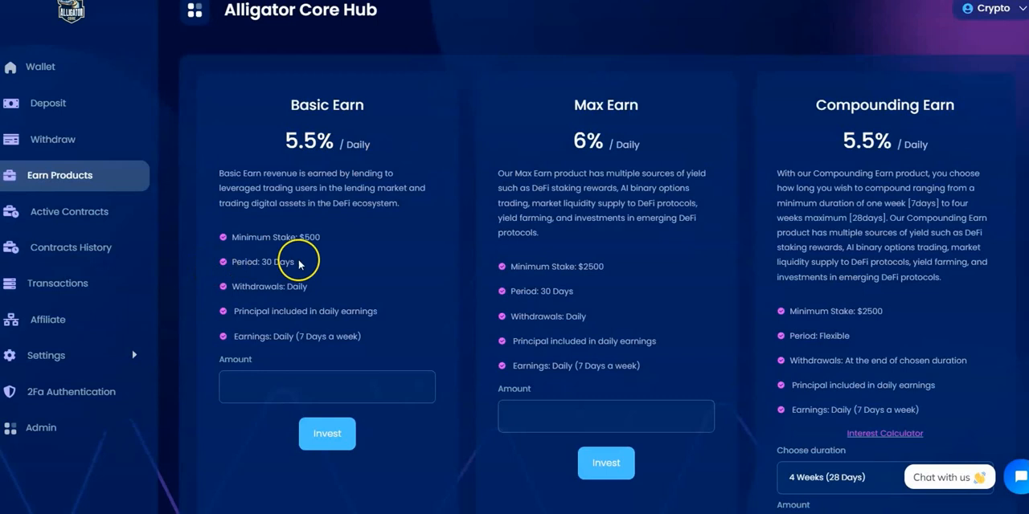
mouse_move(596, 164)
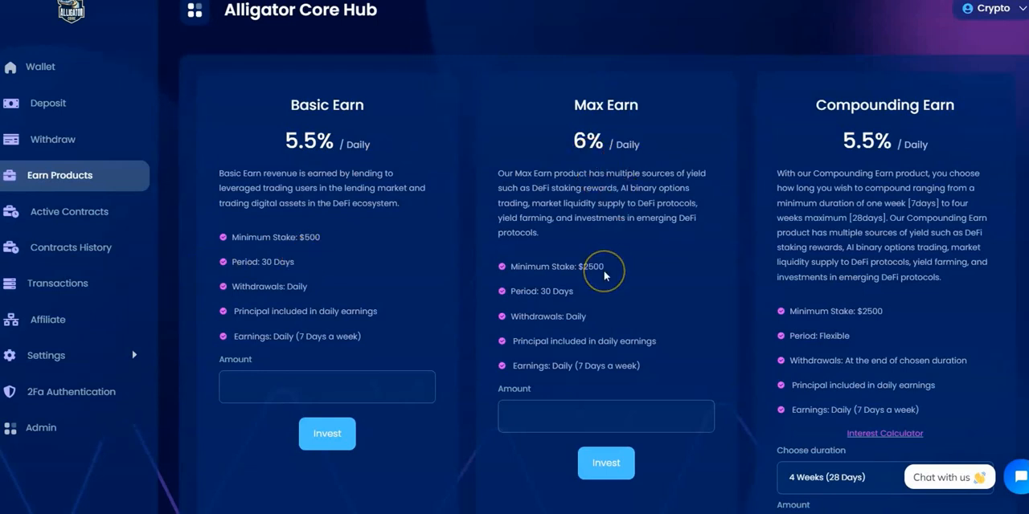
mouse_move(397, 278)
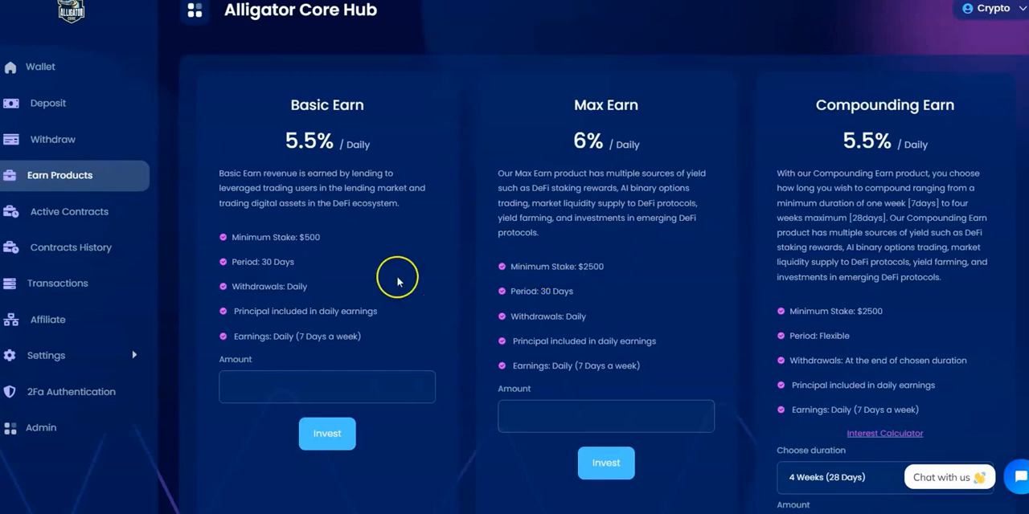
mouse_move(587, 326)
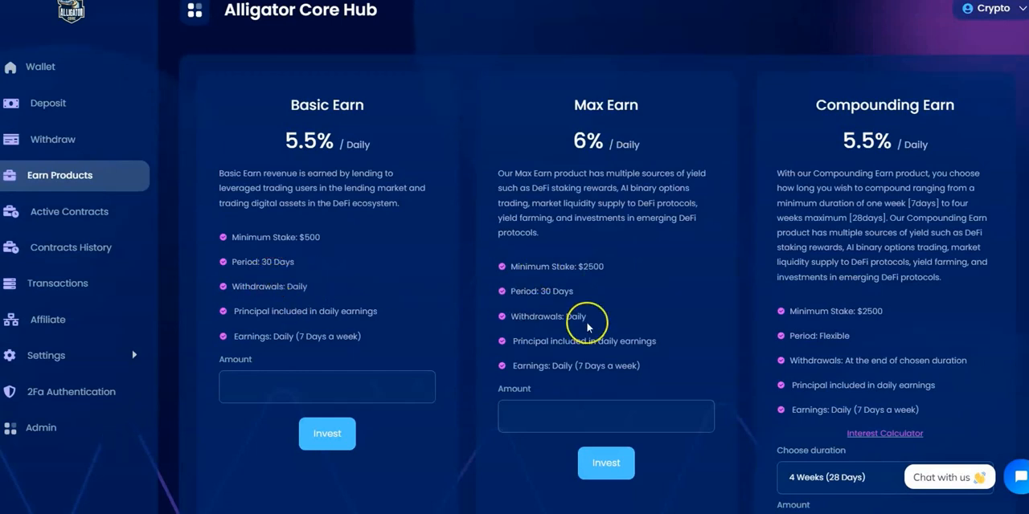
mouse_move(388, 323)
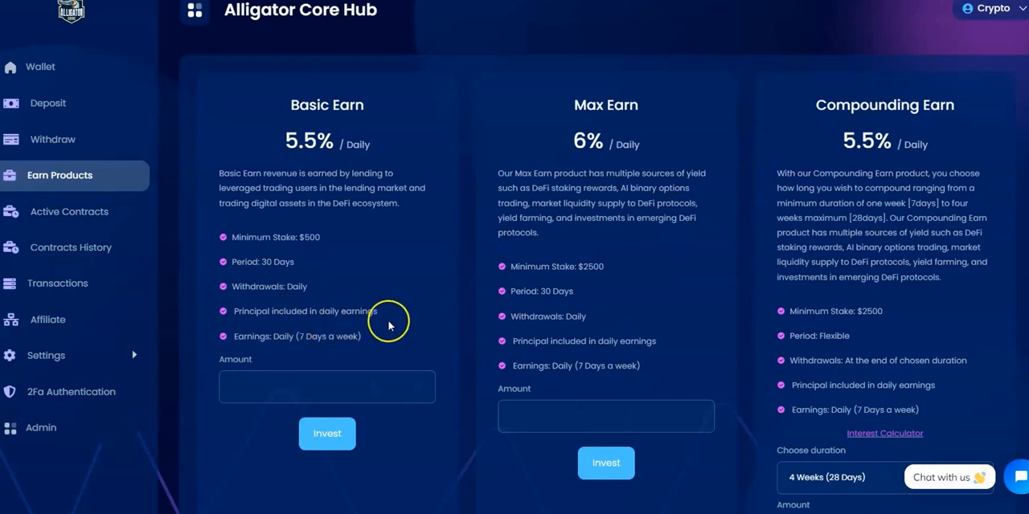
mouse_move(254, 332)
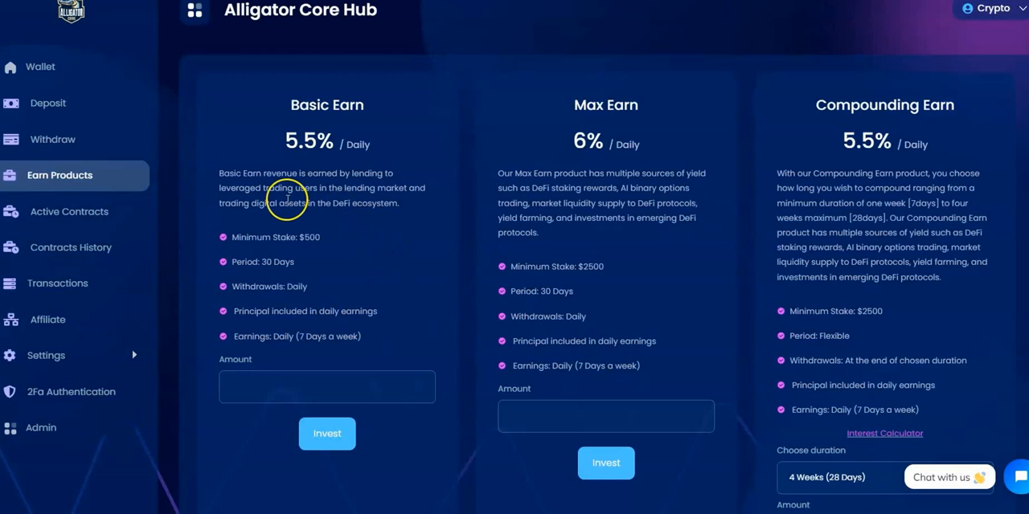
mouse_move(277, 331)
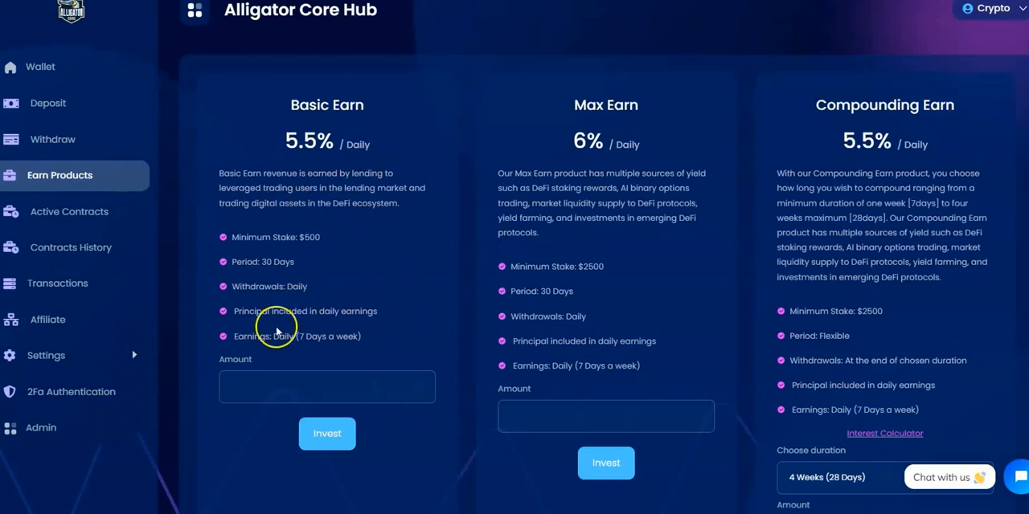
mouse_move(335, 336)
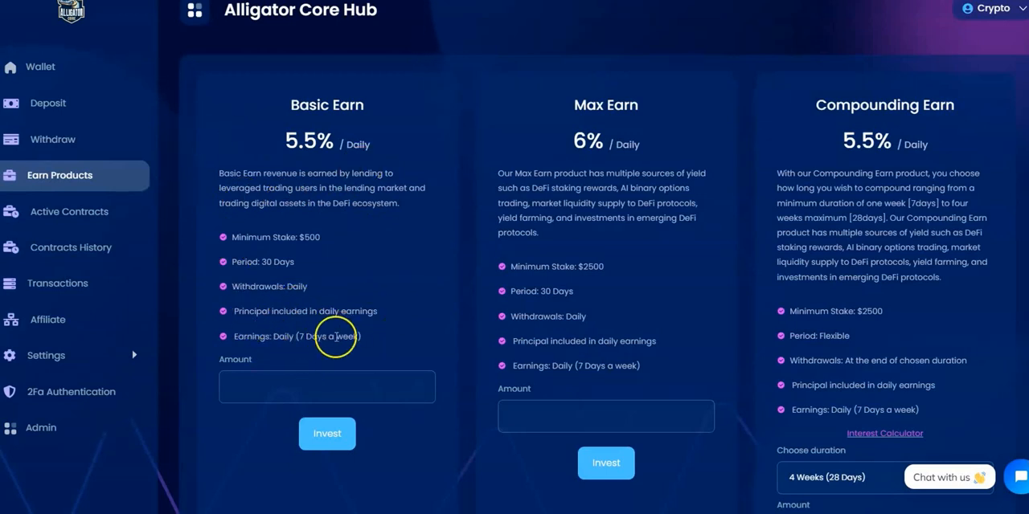
mouse_move(341, 335)
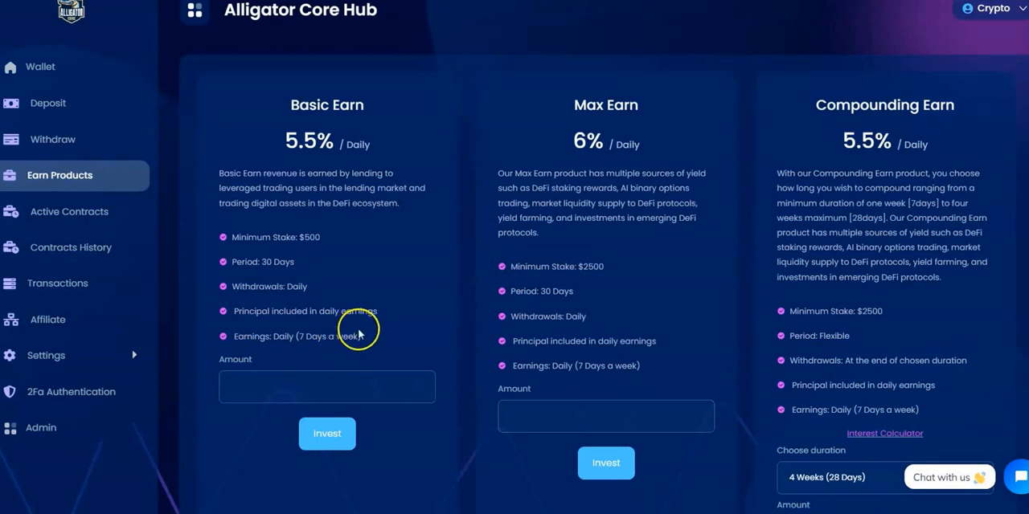
mouse_move(589, 386)
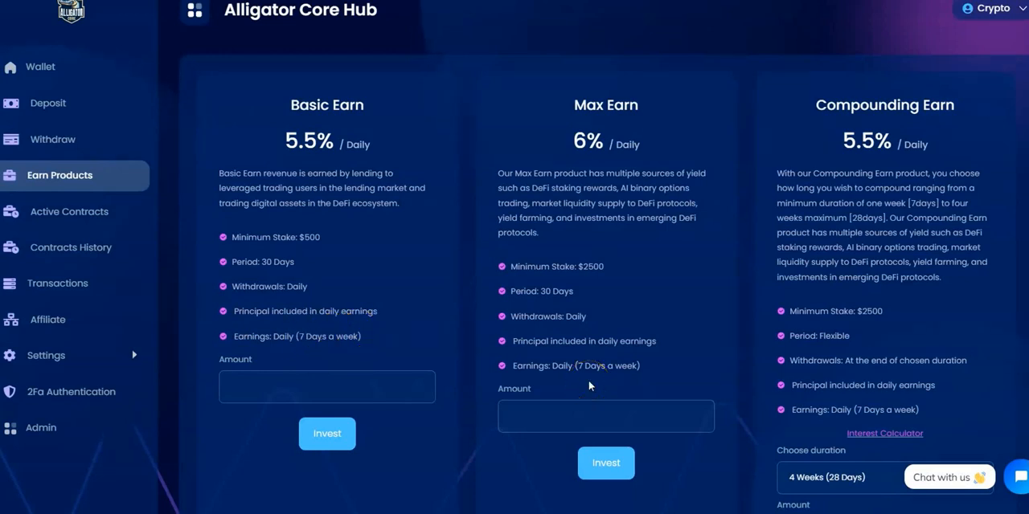
mouse_move(659, 272)
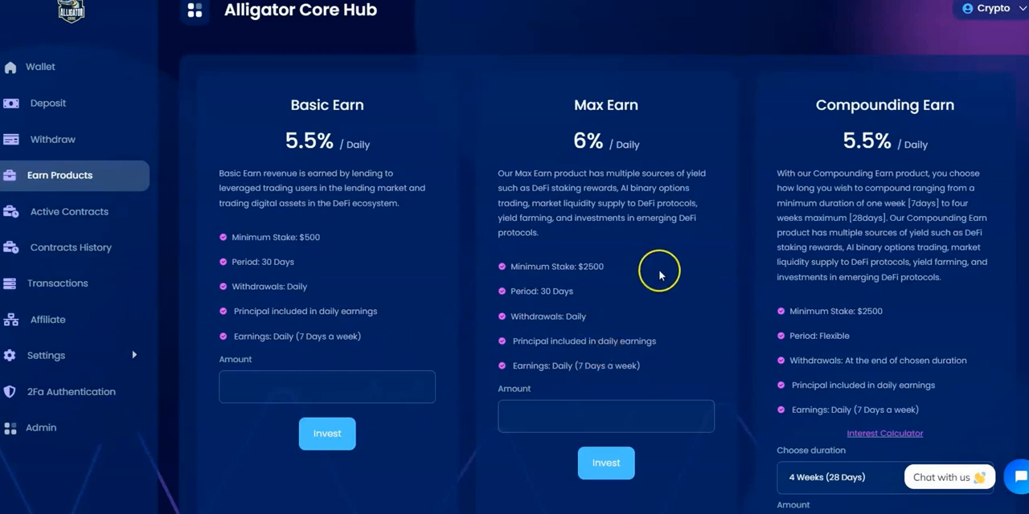
mouse_move(900, 241)
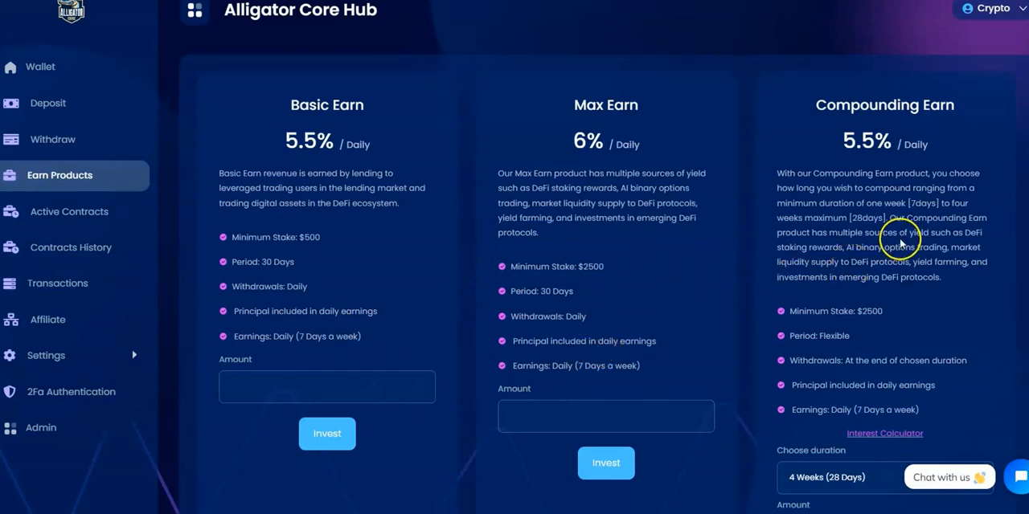
mouse_move(892, 119)
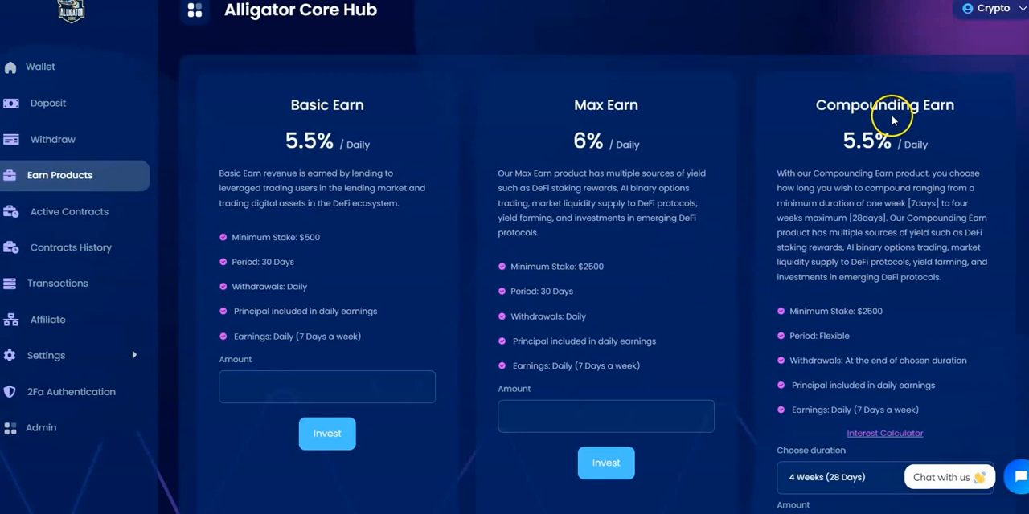
mouse_move(884, 170)
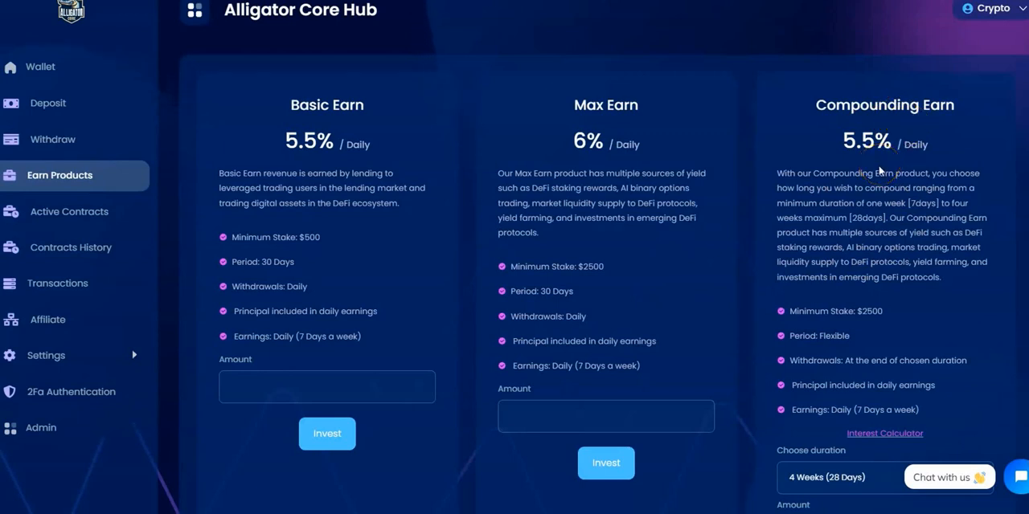
mouse_move(835, 192)
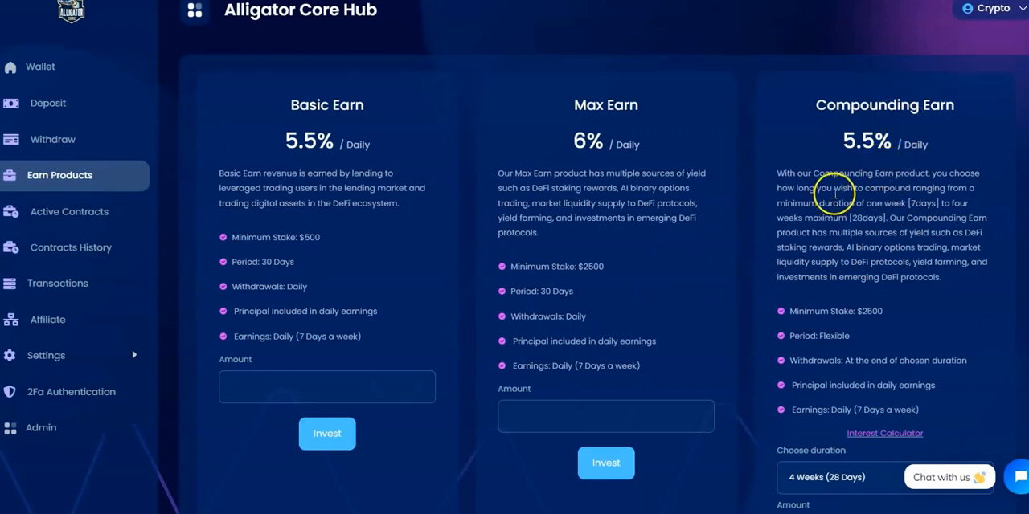
mouse_move(937, 176)
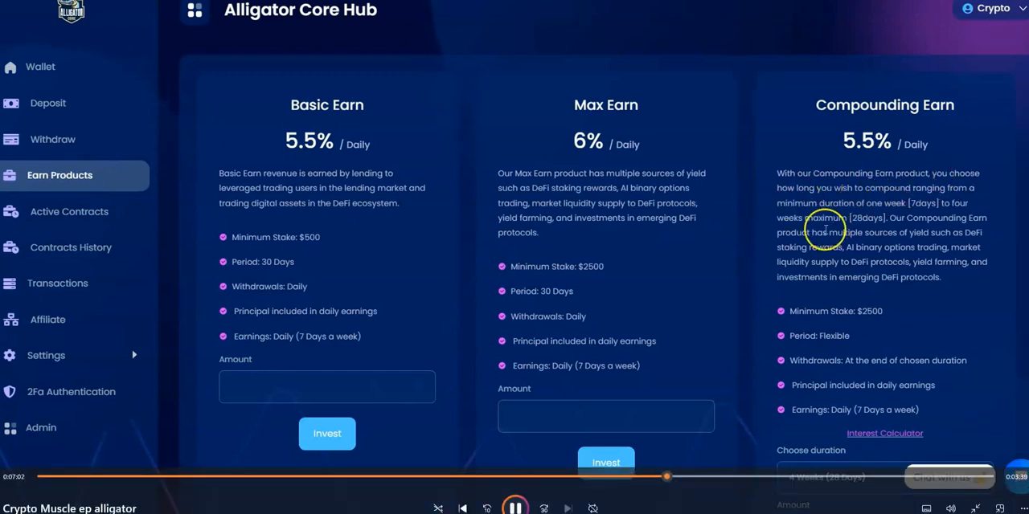
mouse_move(761, 215)
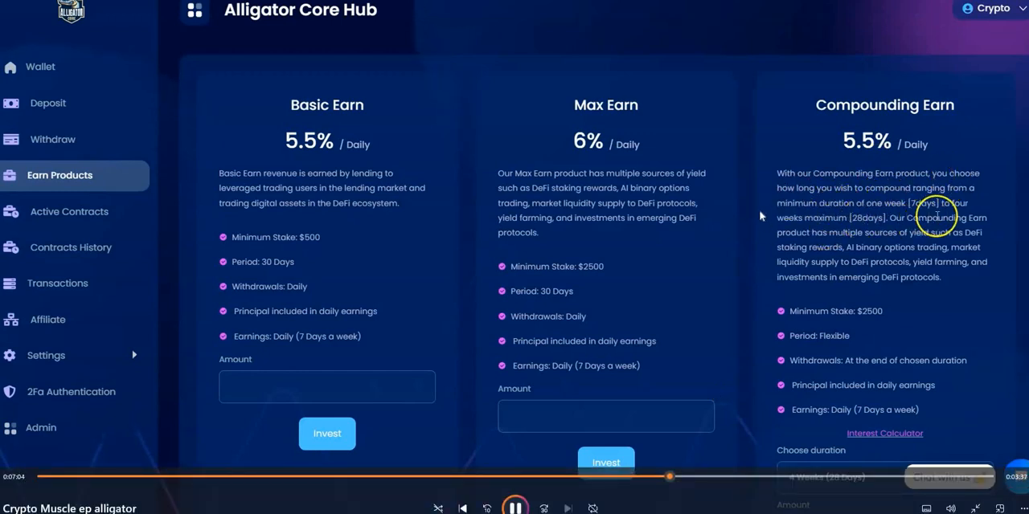
mouse_move(723, 37)
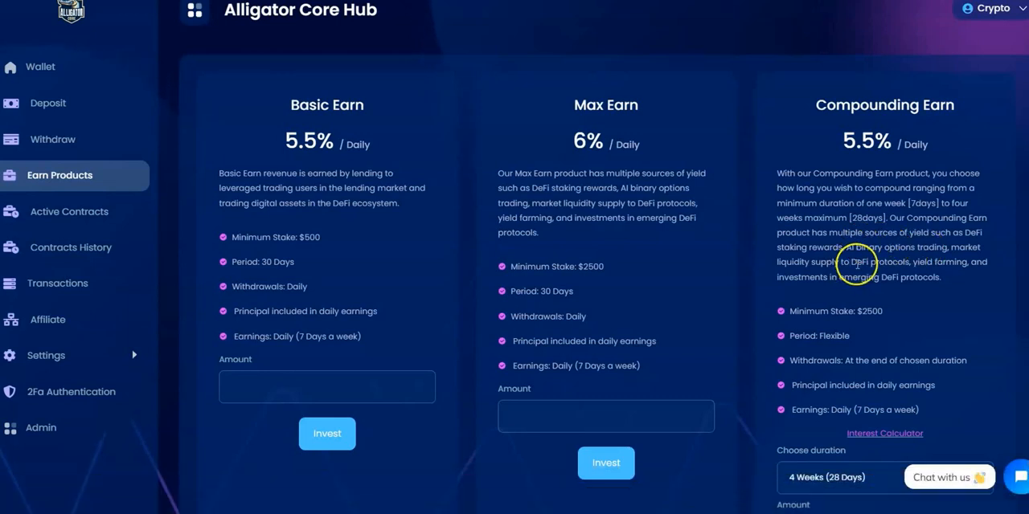
mouse_move(723, 38)
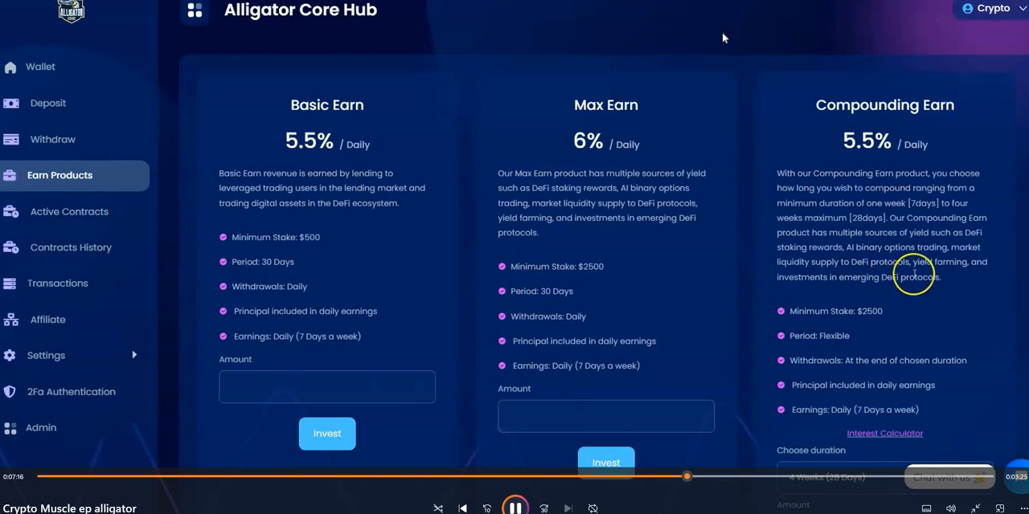
mouse_move(818, 302)
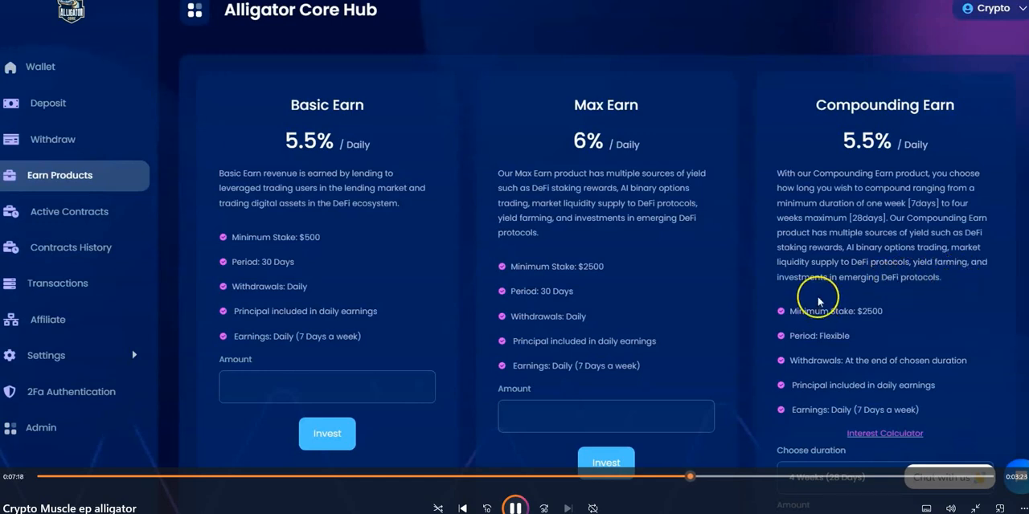
scroll("down", 3)
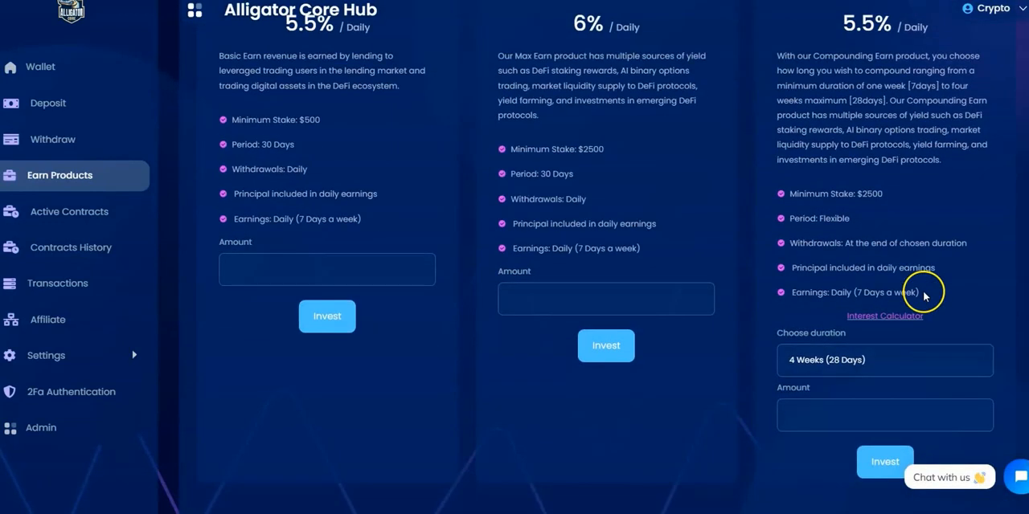
mouse_move(887, 203)
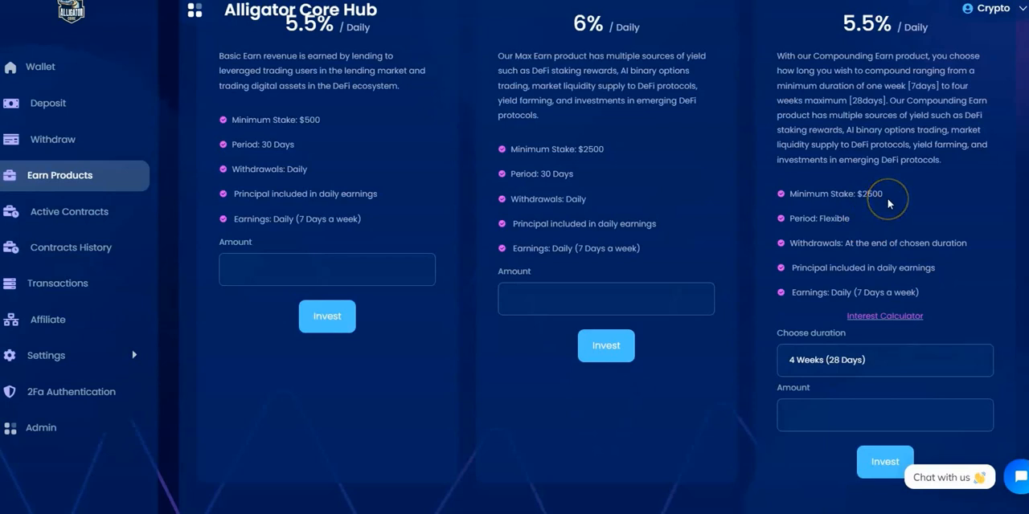
mouse_move(882, 220)
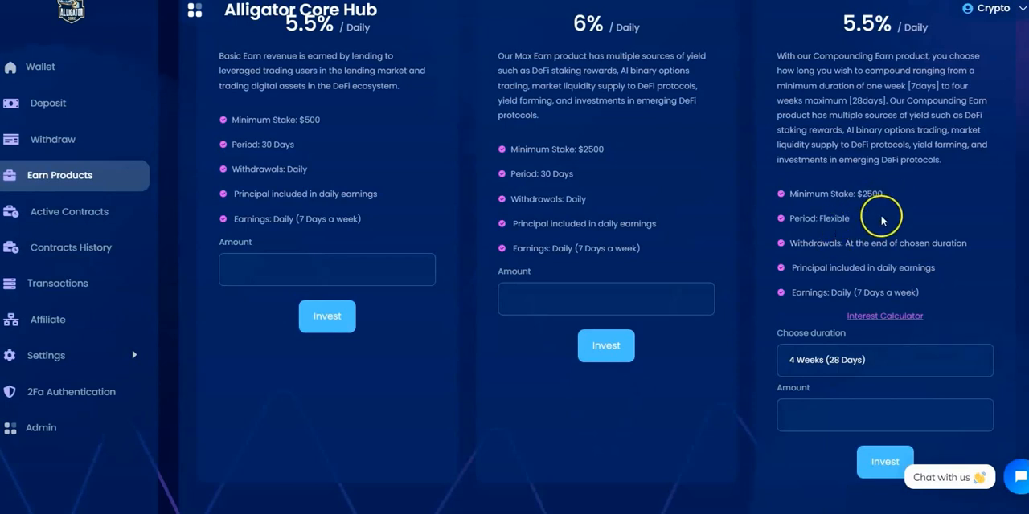
mouse_move(798, 233)
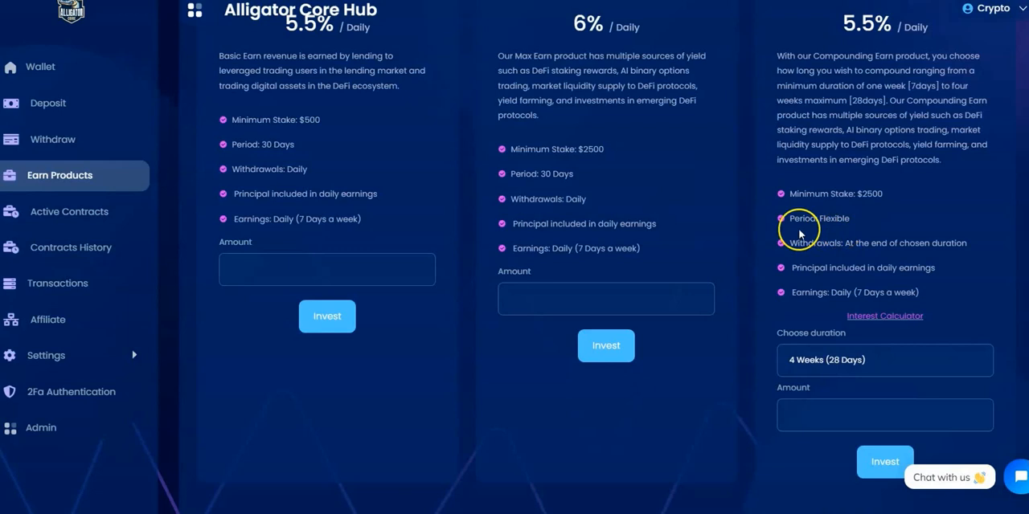
mouse_move(885, 252)
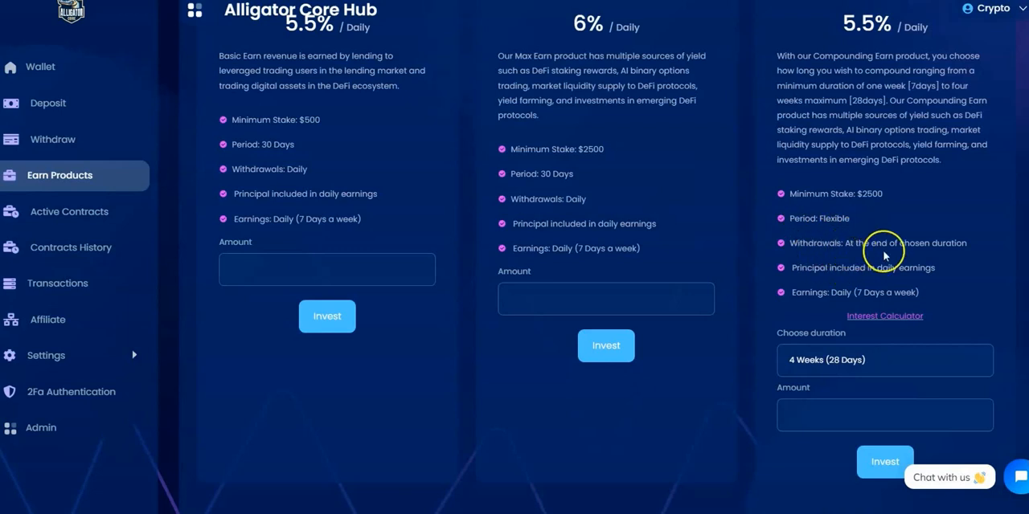
mouse_move(871, 281)
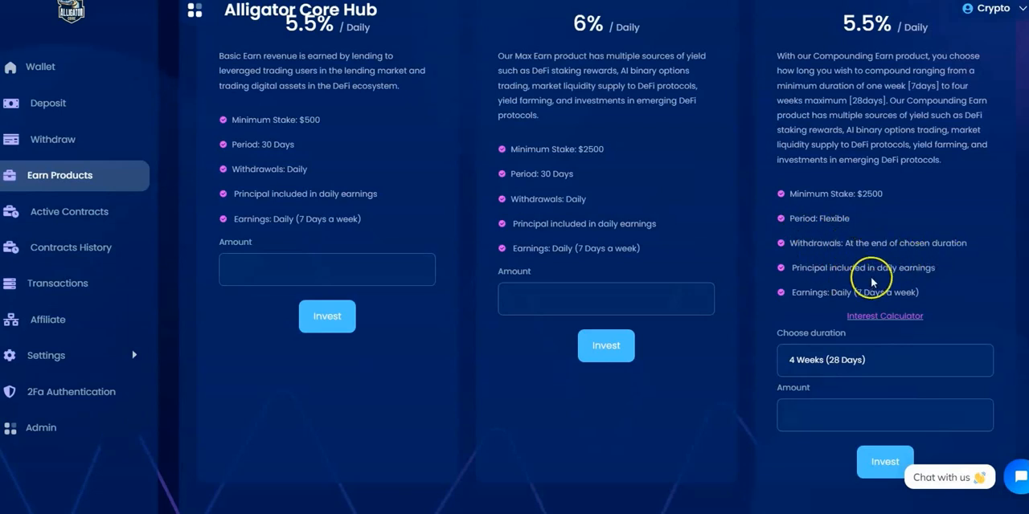
mouse_move(863, 307)
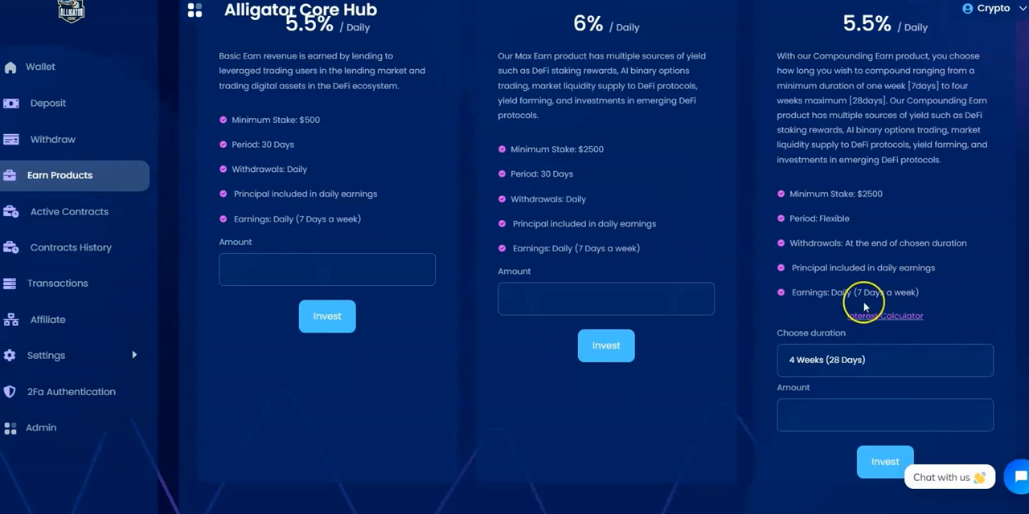
mouse_move(935, 303)
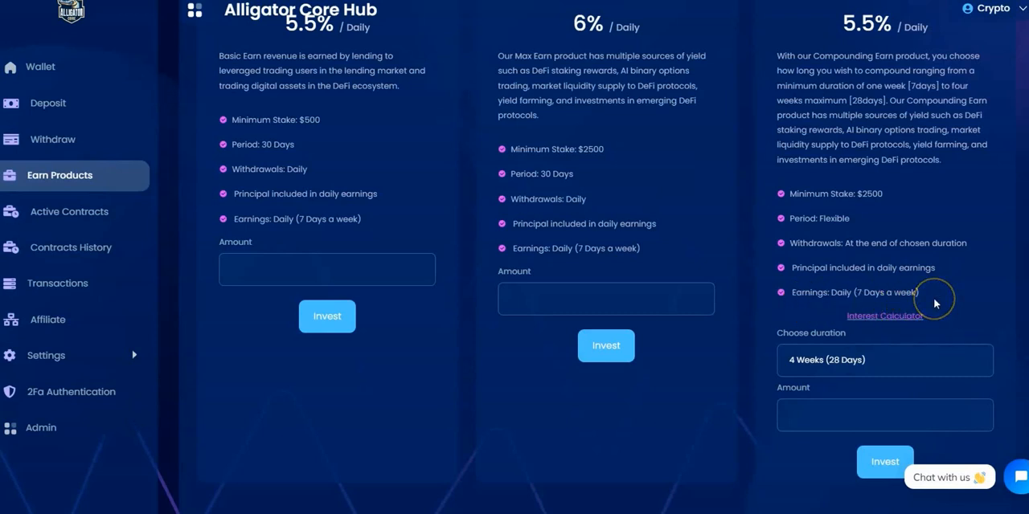
mouse_move(884, 316)
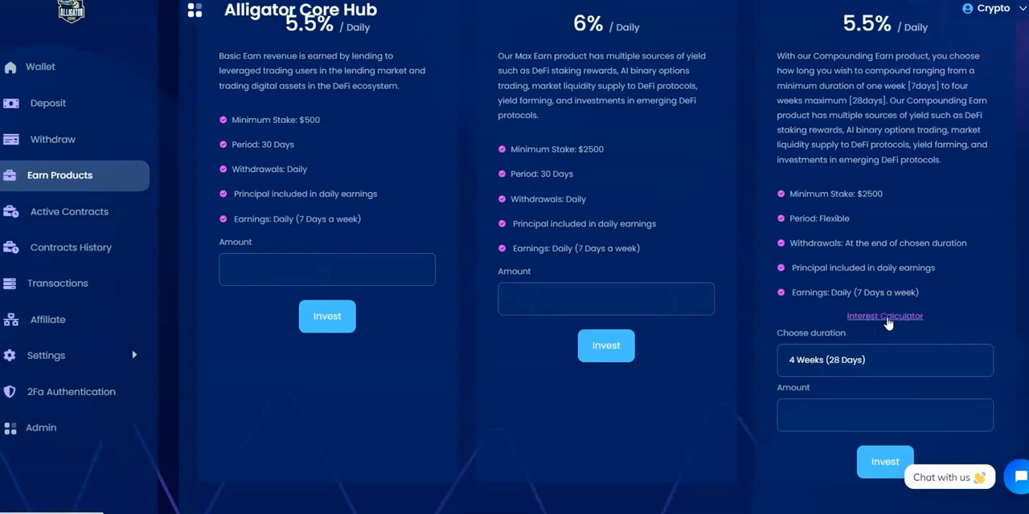
Step: Open the Compounding Earn interest calculator projecting profit on 1,000,000 over 28 days
left_click(884, 316)
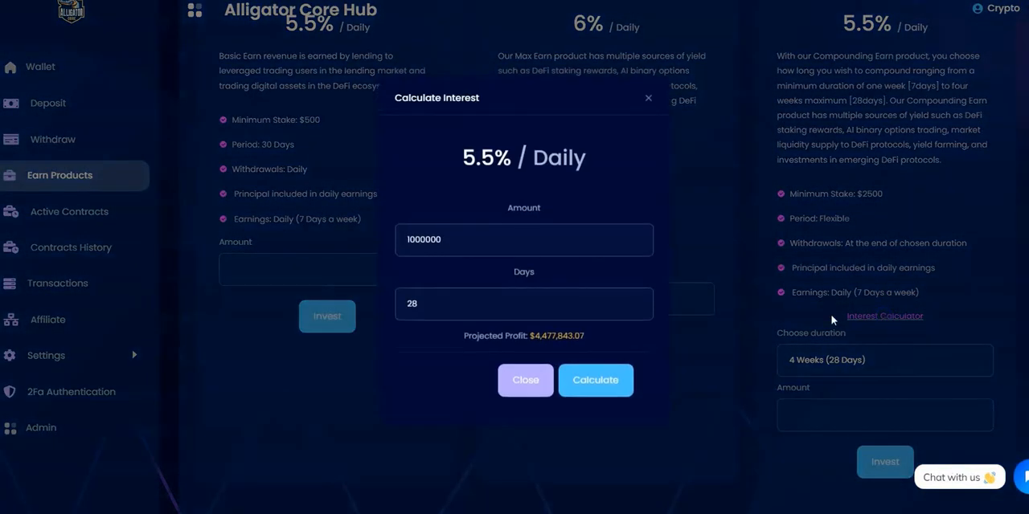
mouse_move(526, 219)
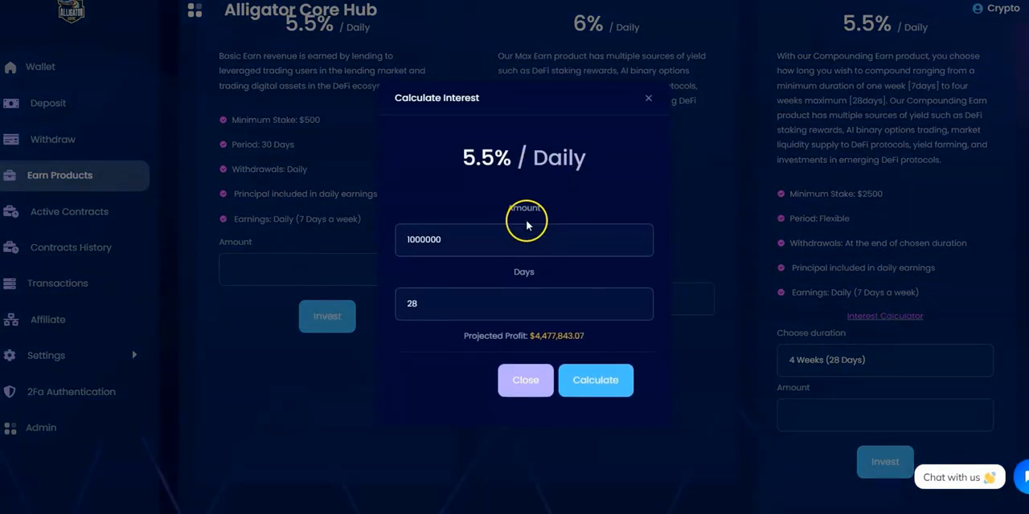
mouse_move(521, 165)
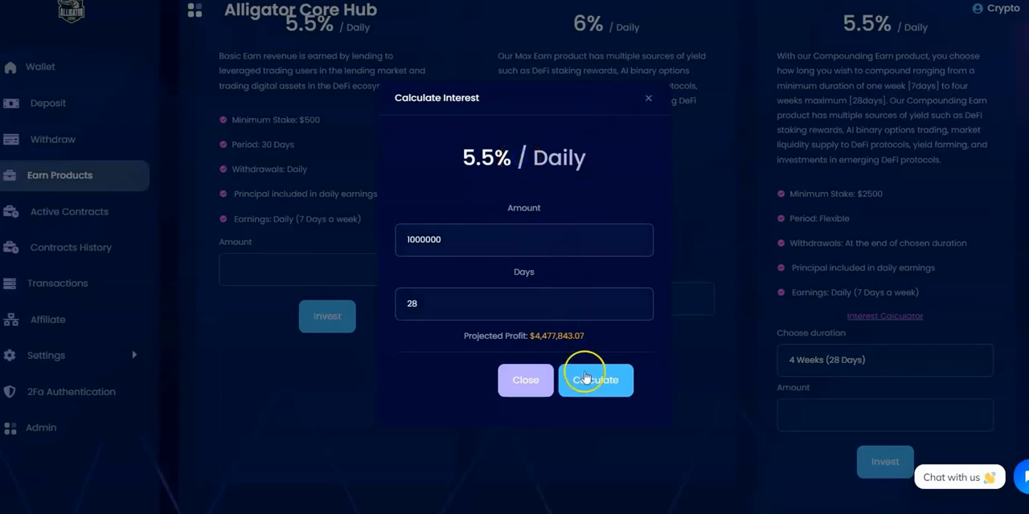
mouse_move(523, 158)
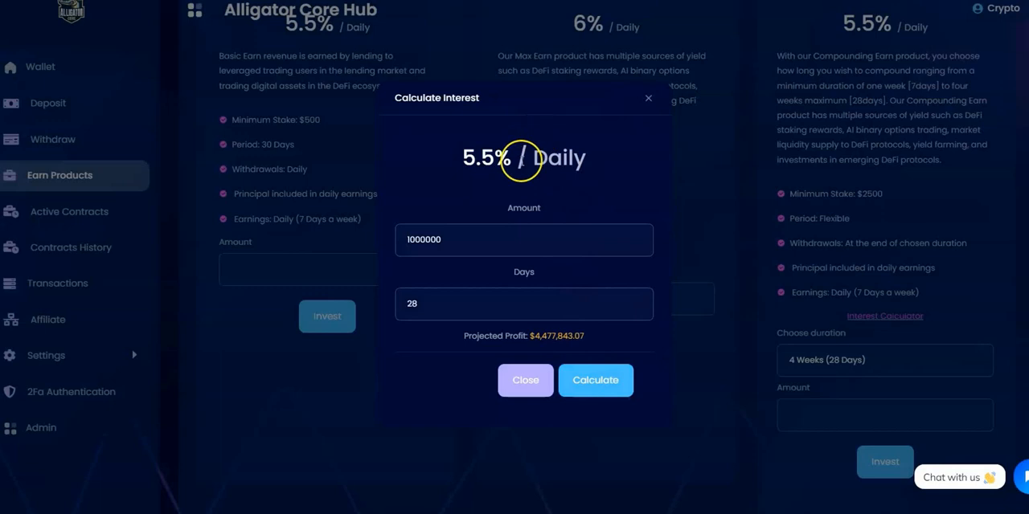
mouse_move(534, 196)
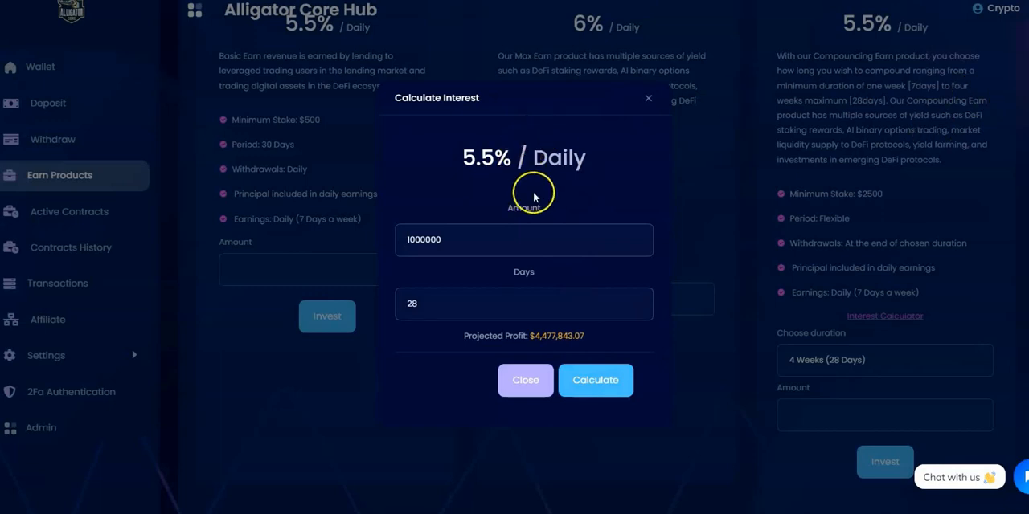
Step: Calculate Compounding Earn profit for 2500 over 28 days ($11,194.61), then close the calculator
triple_click(523, 239)
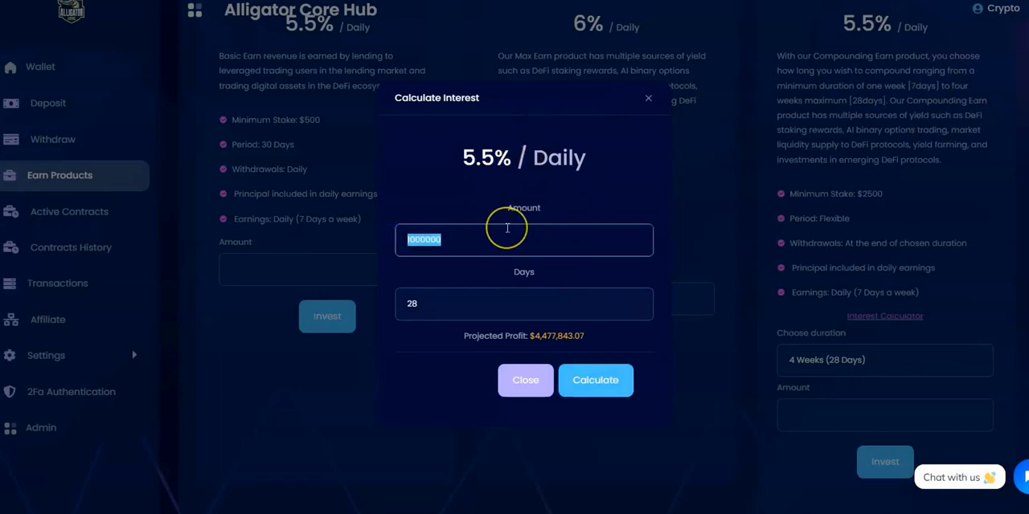
type("2")
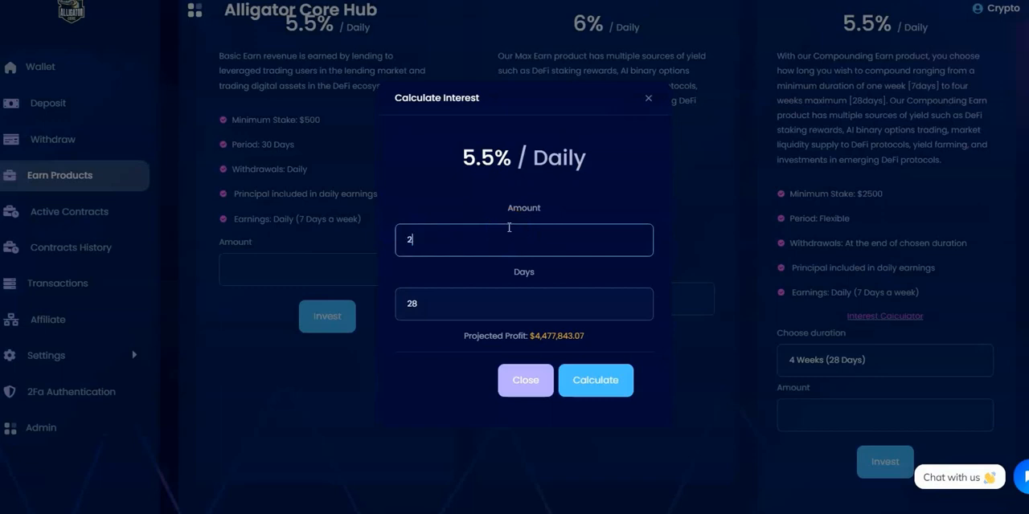
type("500")
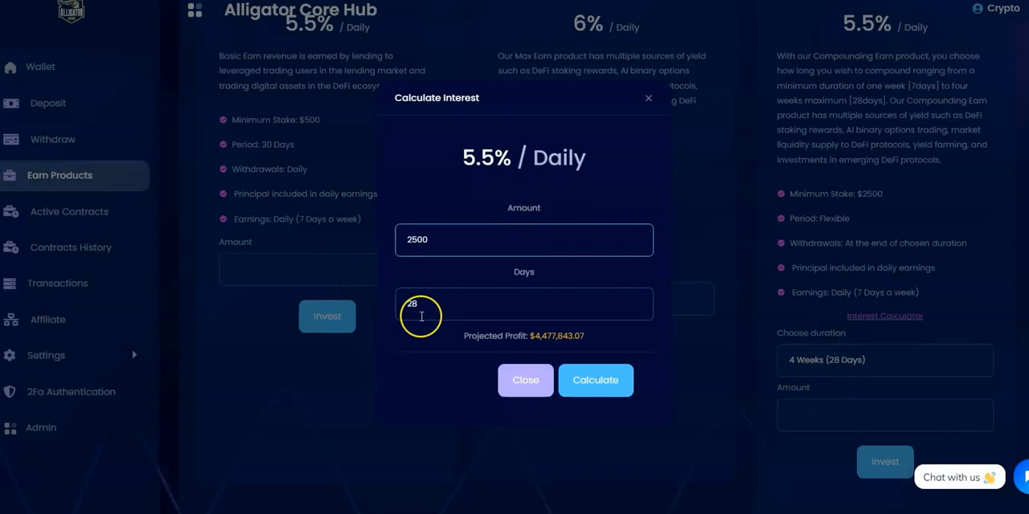
mouse_move(595, 380)
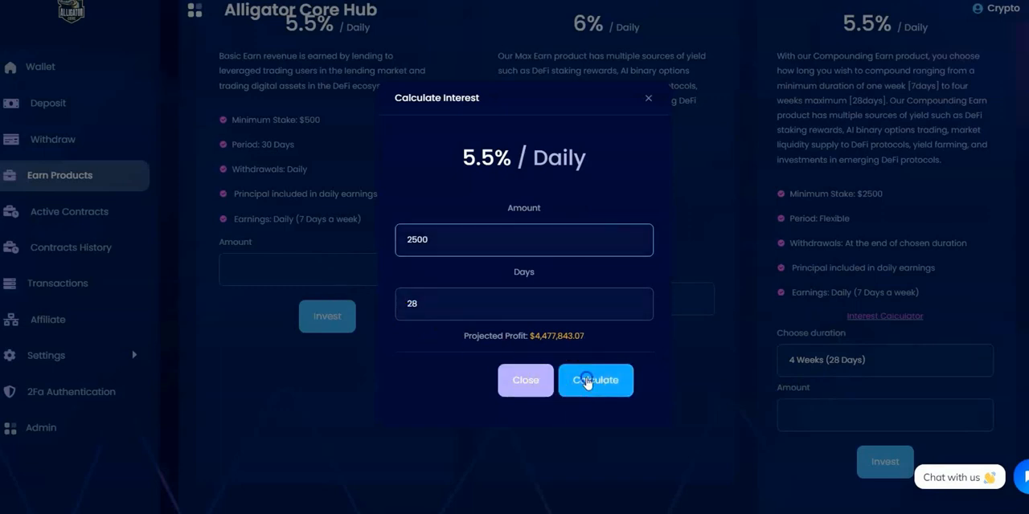
left_click(595, 380)
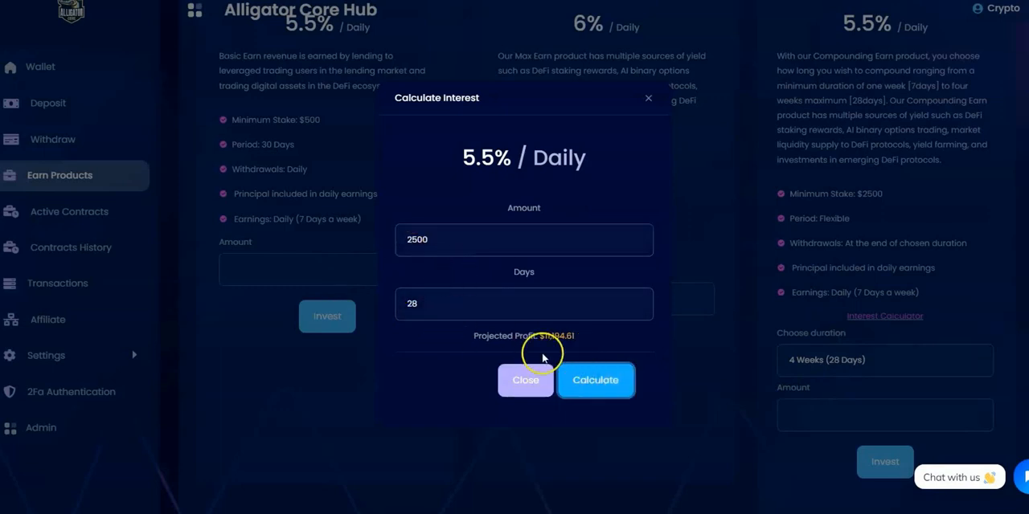
left_click(594, 379)
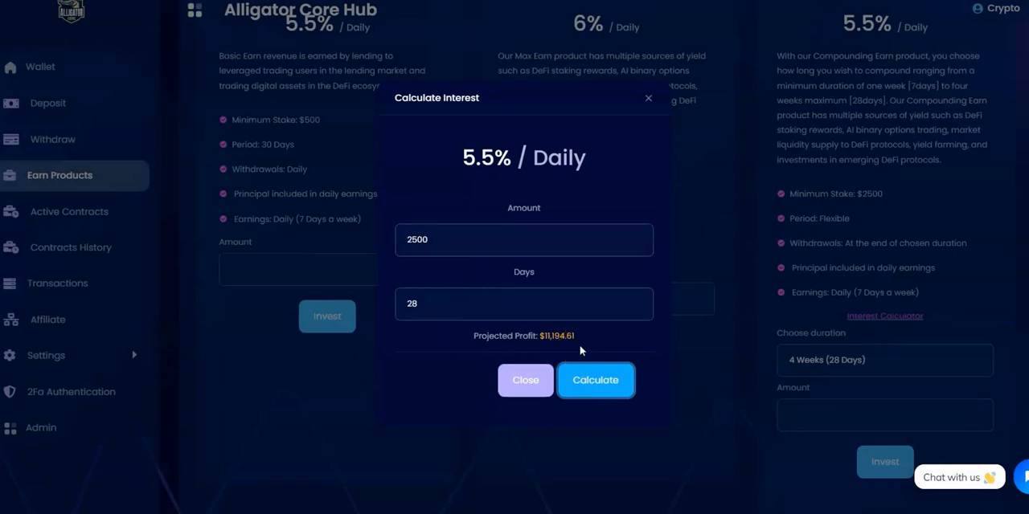
left_click(525, 379)
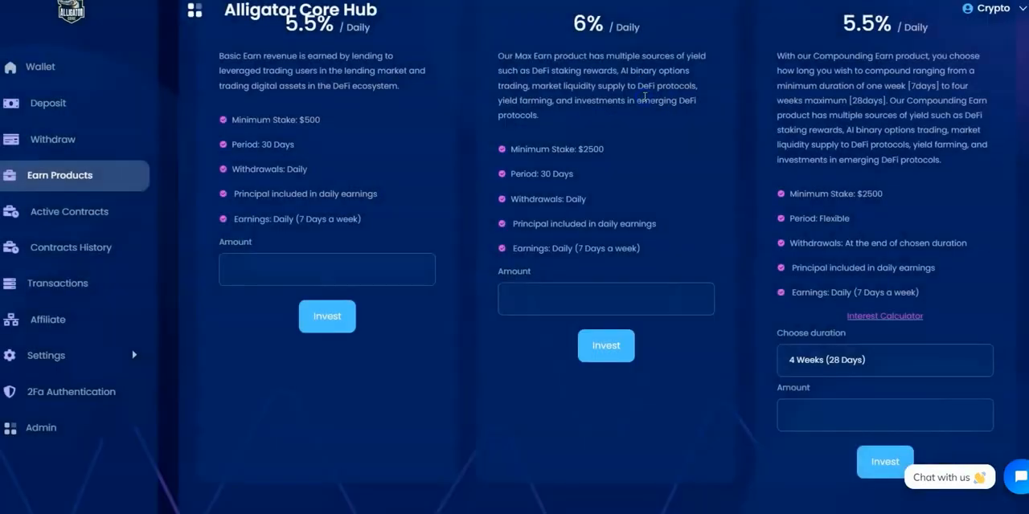
mouse_move(56, 144)
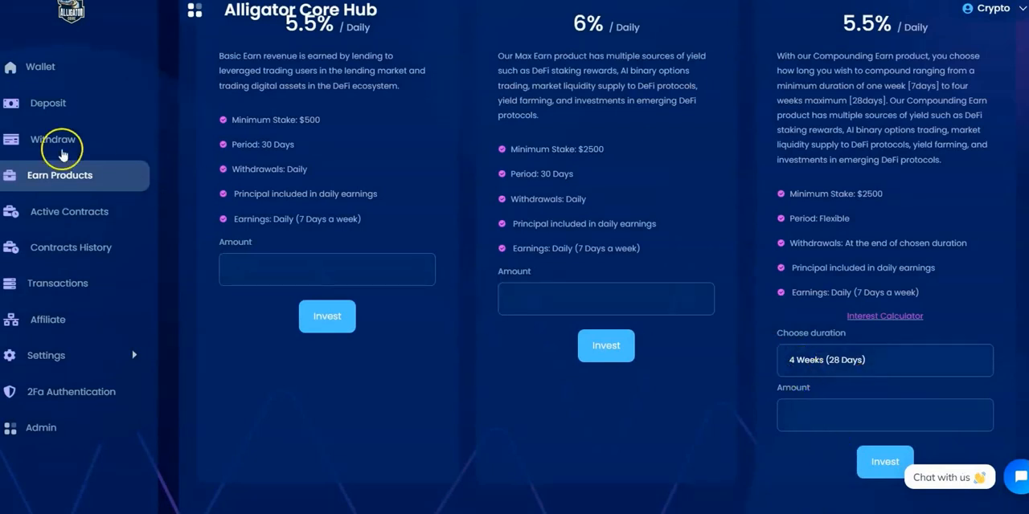
Step: Return to the wallet dashboard showing the $556 balance and $357.50 Basic Earn contract
left_click(41, 67)
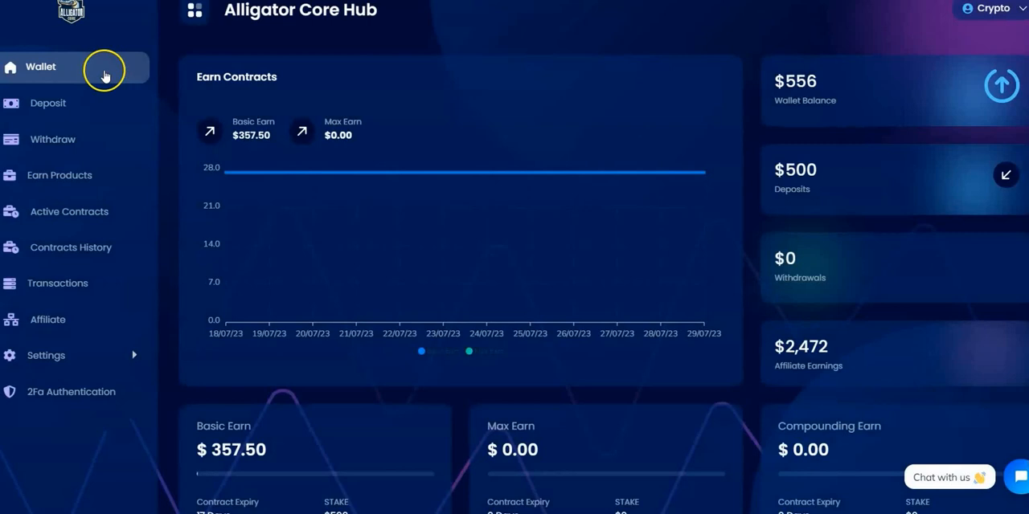
mouse_move(807, 121)
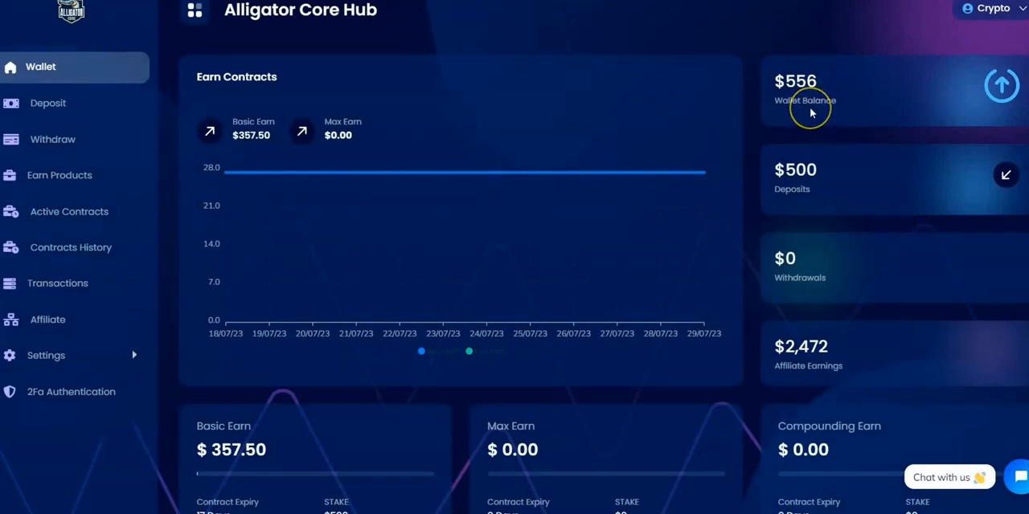
mouse_move(52, 139)
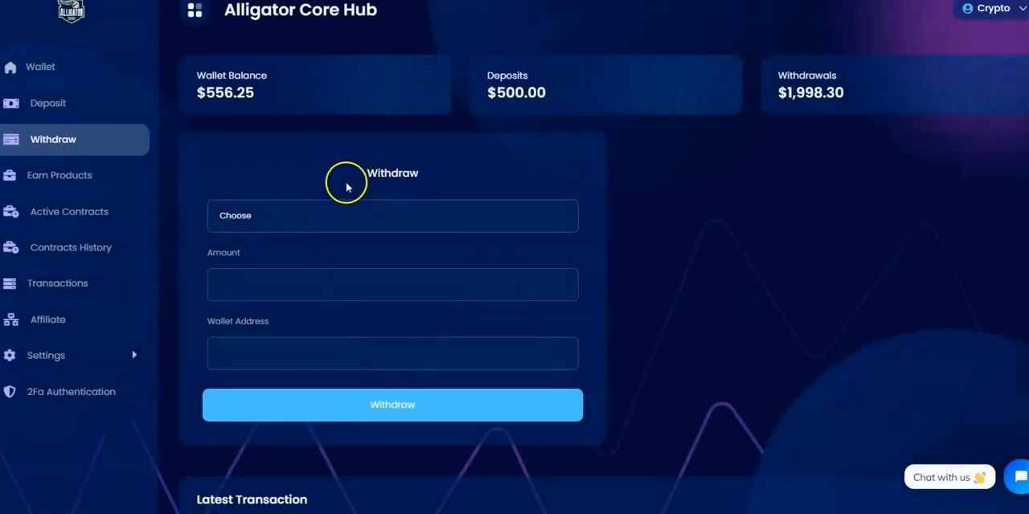
left_click(392, 216)
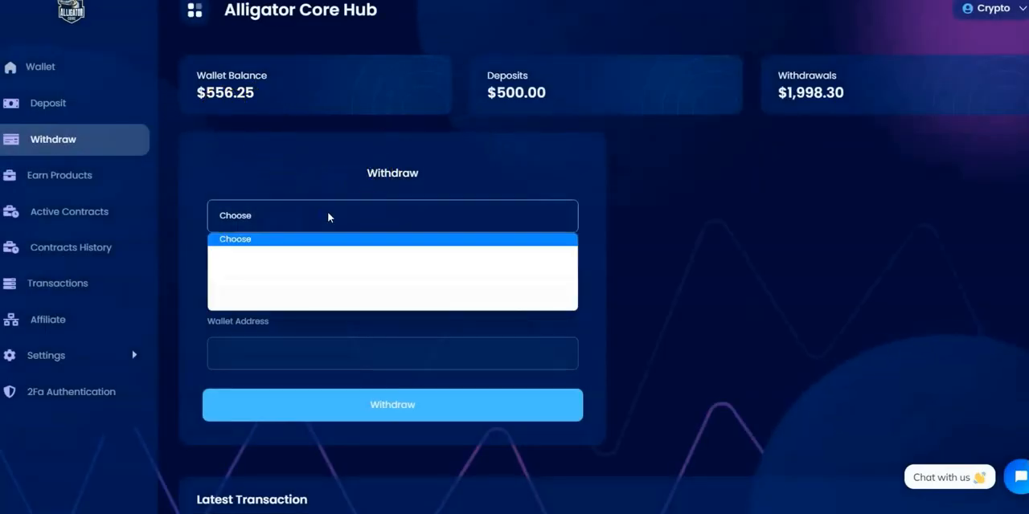
mouse_move(249, 265)
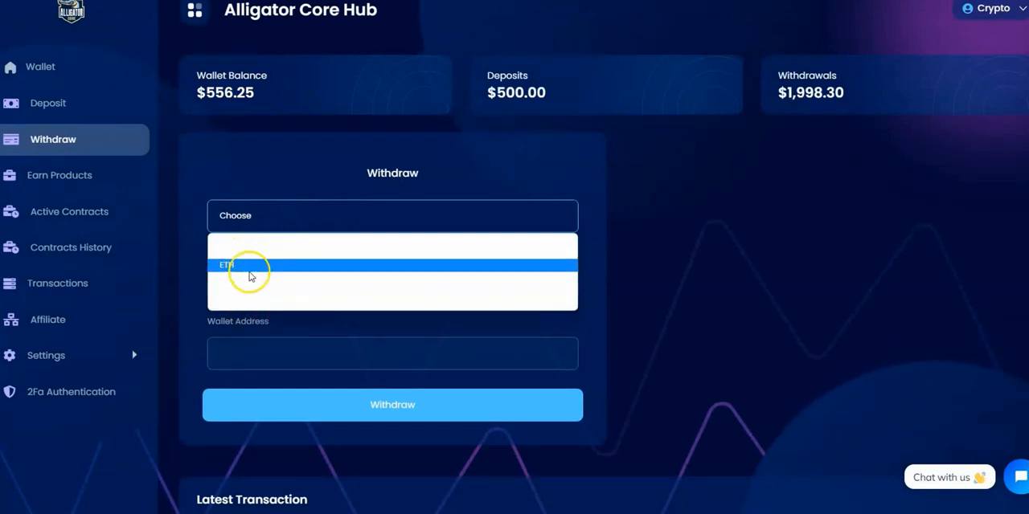
mouse_move(249, 278)
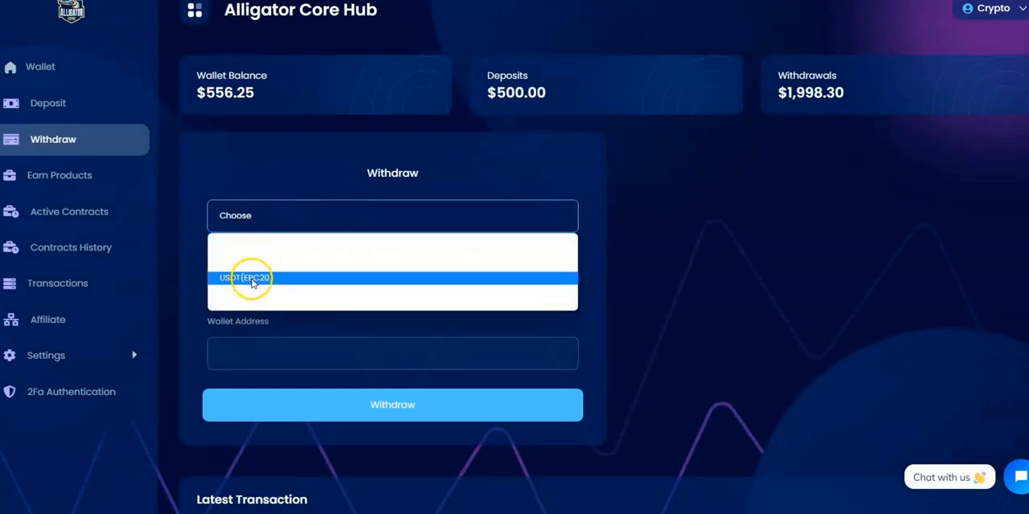
mouse_move(251, 310)
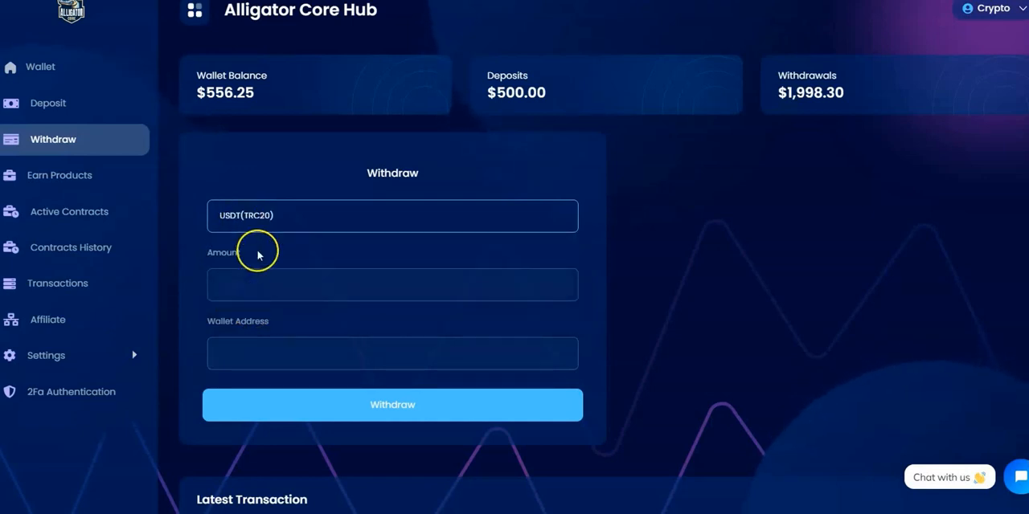
left_click(392, 283)
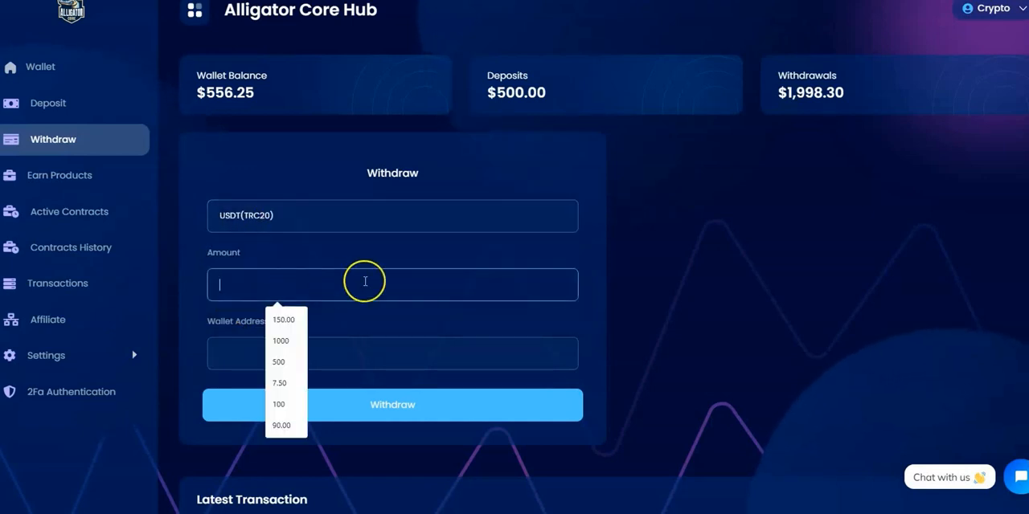
type("556.25")
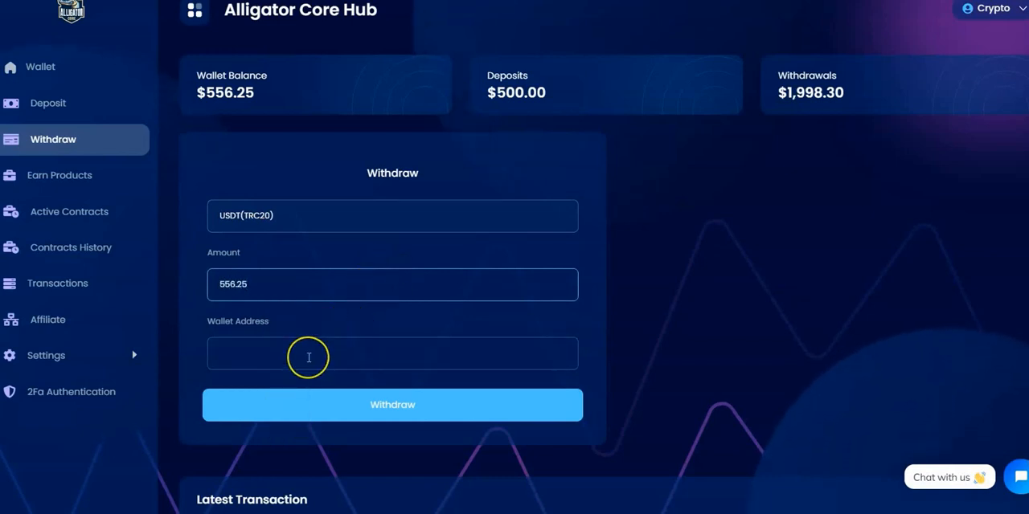
left_click(311, 353)
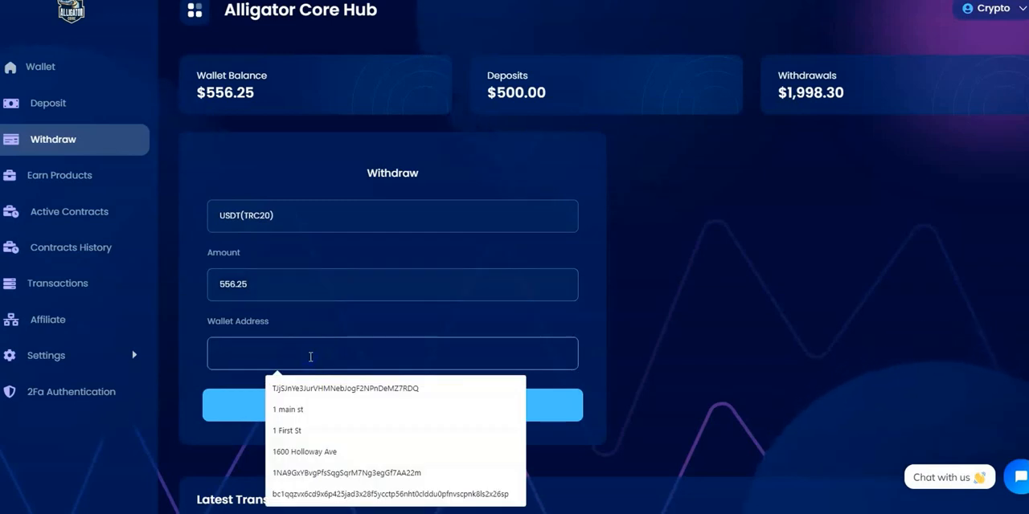
mouse_move(660, 315)
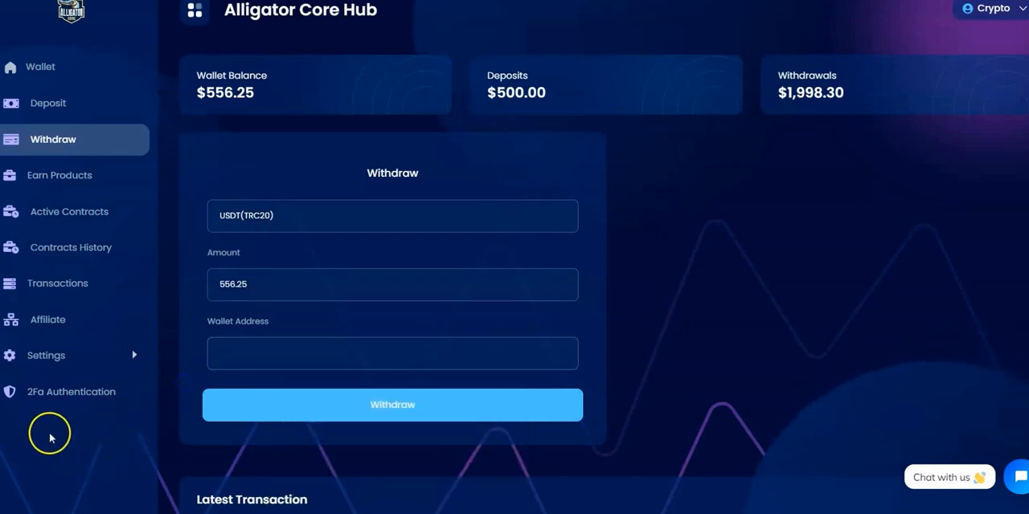
mouse_move(25, 436)
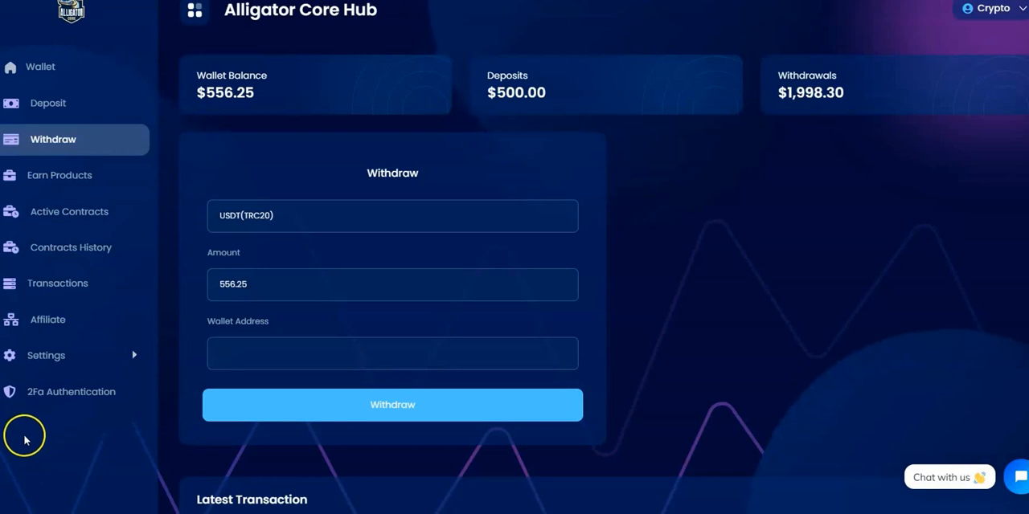
type("THLkLFaq9k9UGsWn2XZz8HBQhjyZRJqS9p")
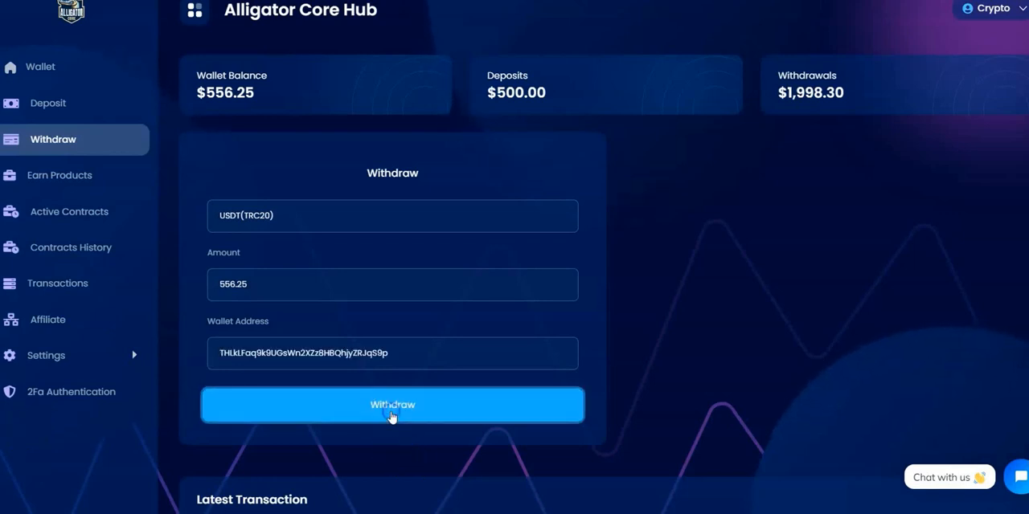
left_click(392, 405)
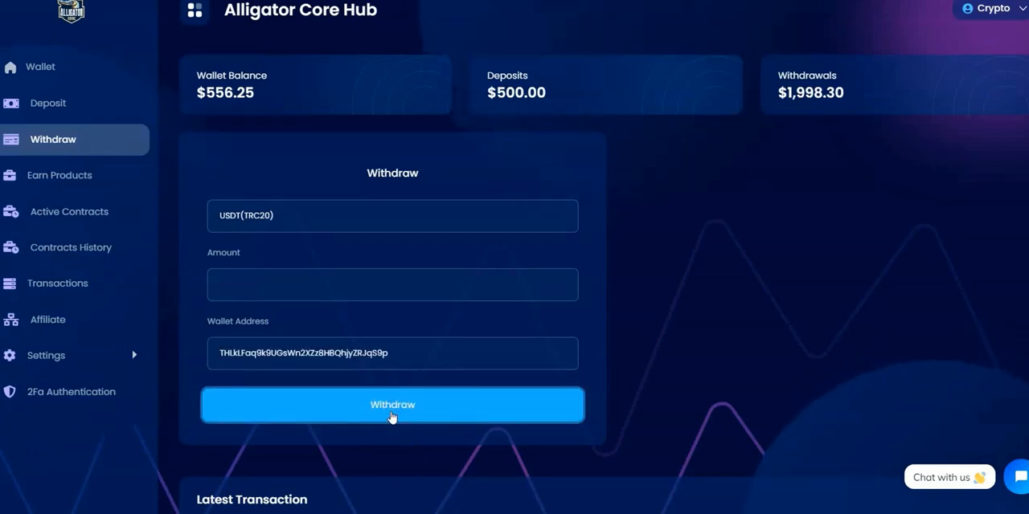
mouse_move(407, 446)
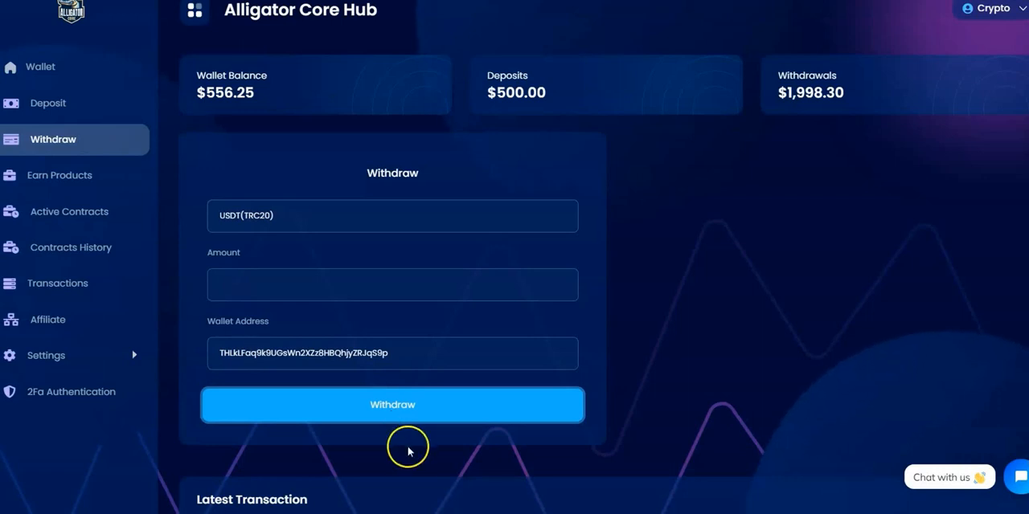
mouse_move(407, 455)
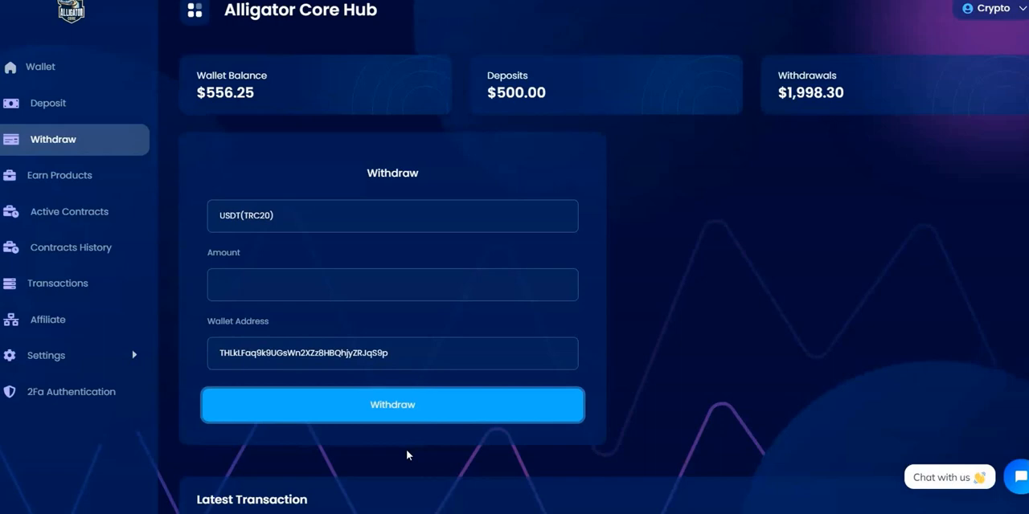
left_click(391, 405)
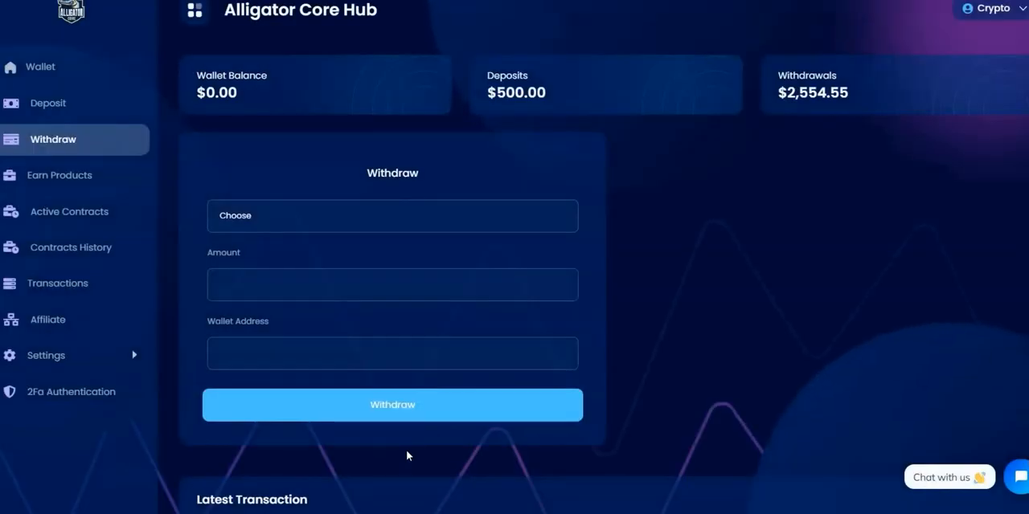
mouse_move(797, 116)
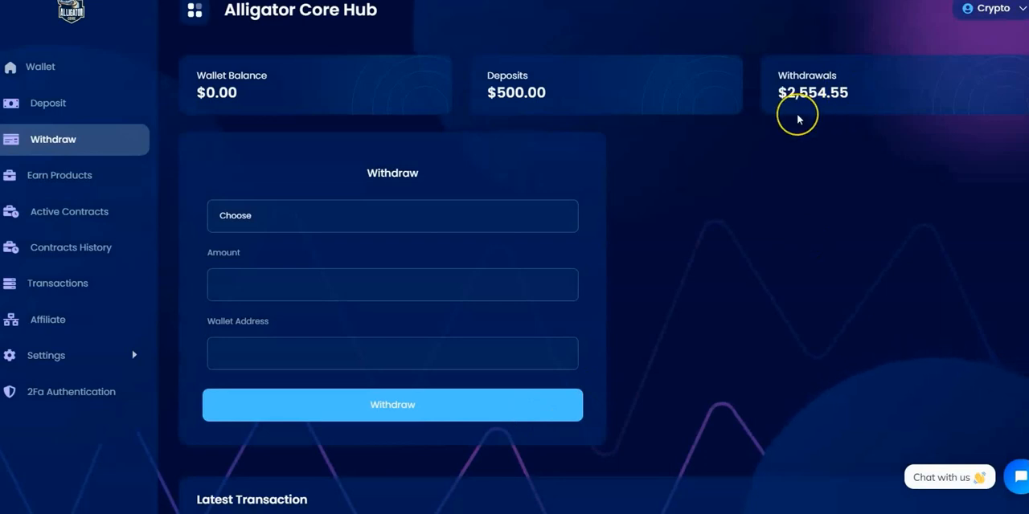
mouse_move(41, 66)
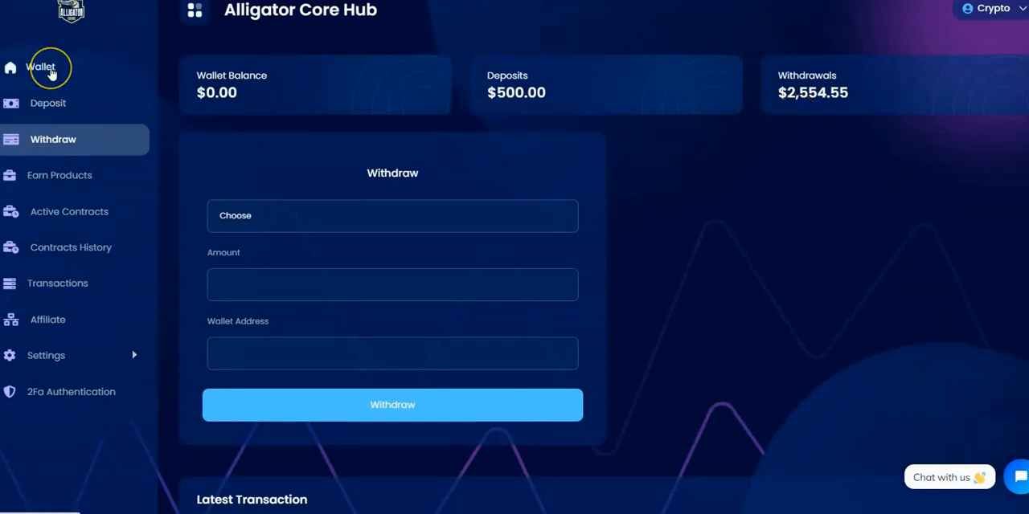
Step: Check the $0 wallet balance, then view the Basic Earn contract: $500 staked, 17 days left
left_click(40, 66)
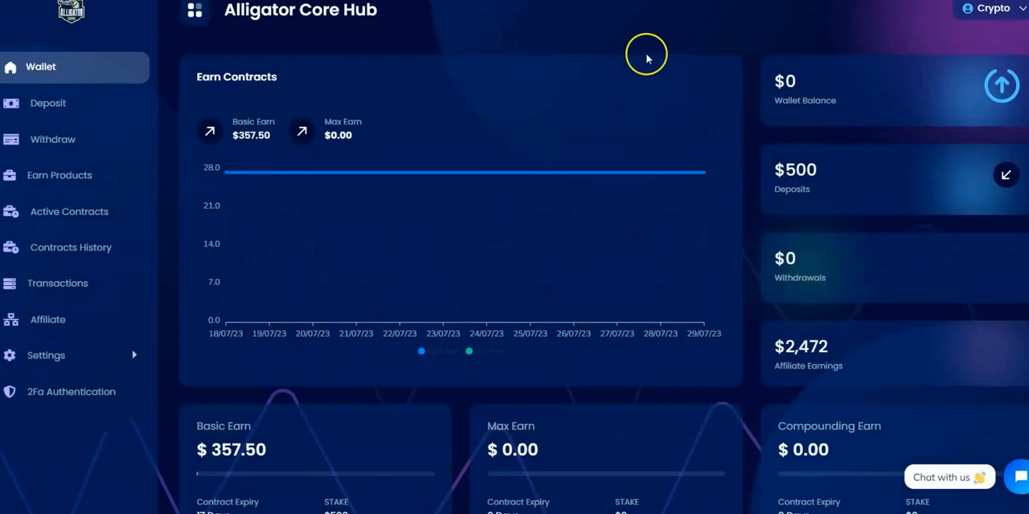
mouse_move(784, 100)
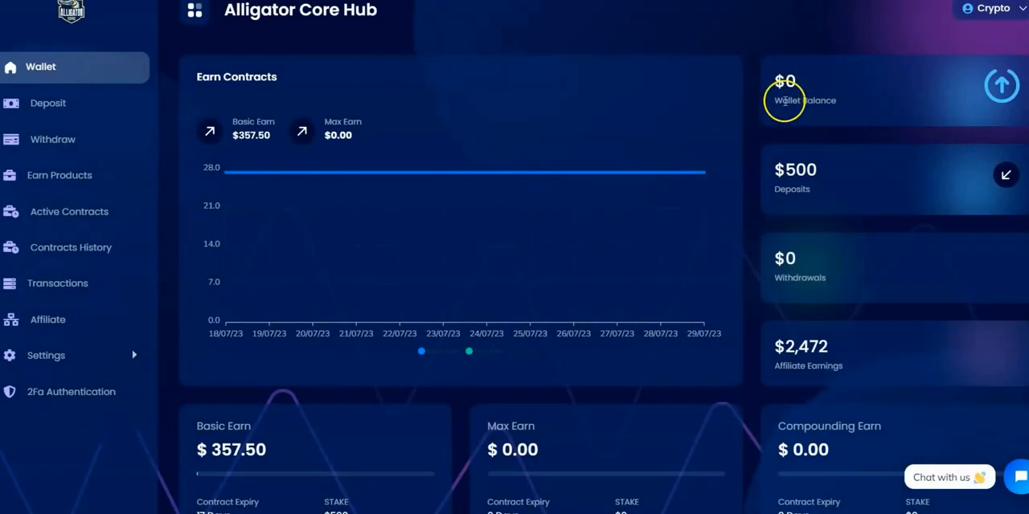
mouse_move(801, 290)
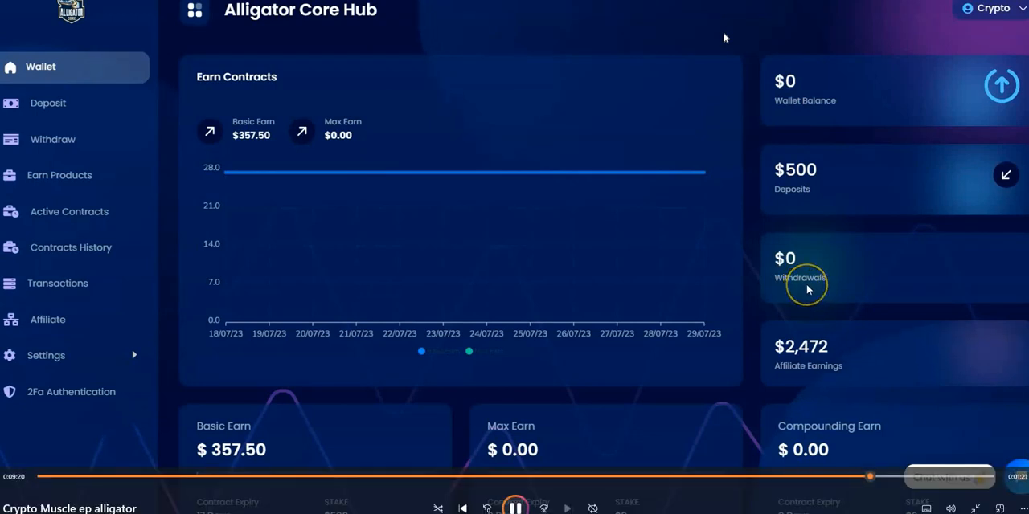
scroll("down", 3)
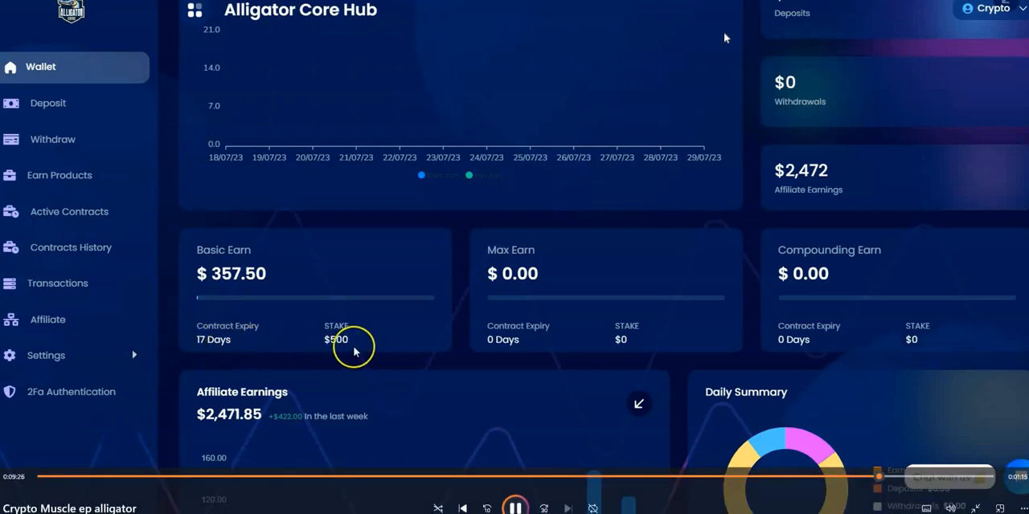
mouse_move(333, 343)
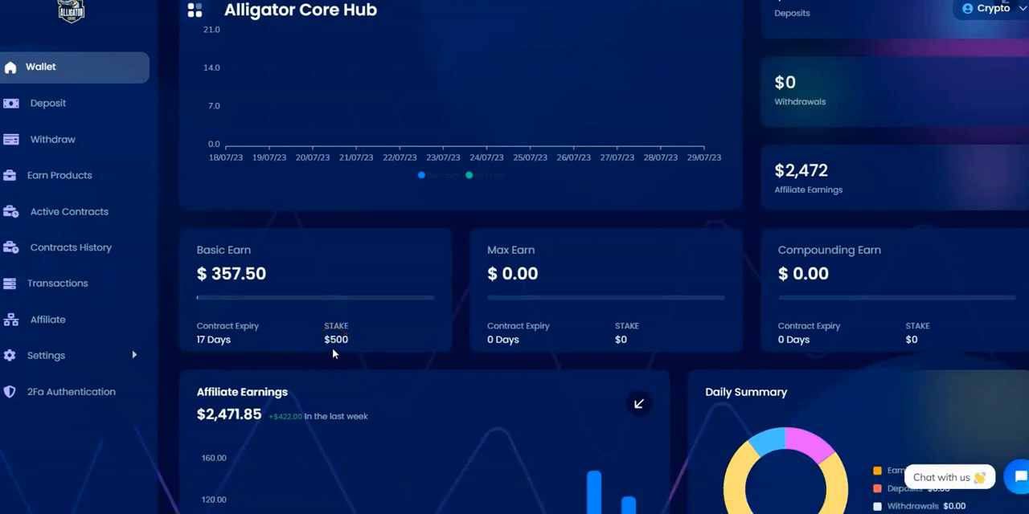
mouse_move(137, 239)
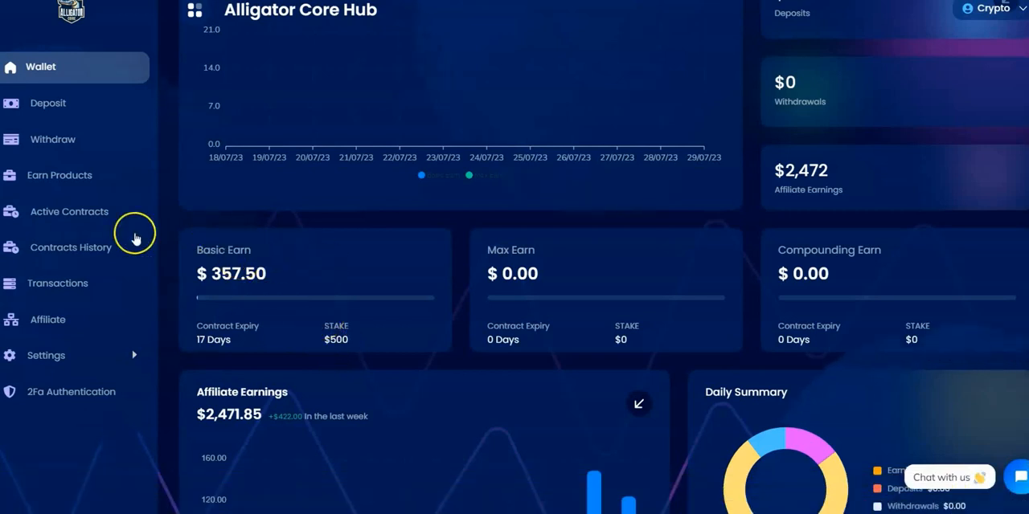
left_click(69, 212)
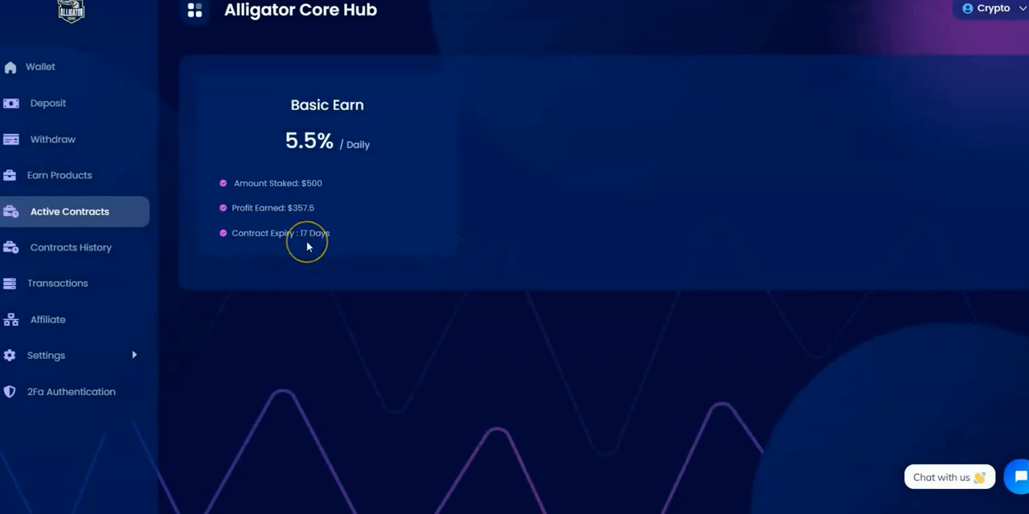
mouse_move(40, 65)
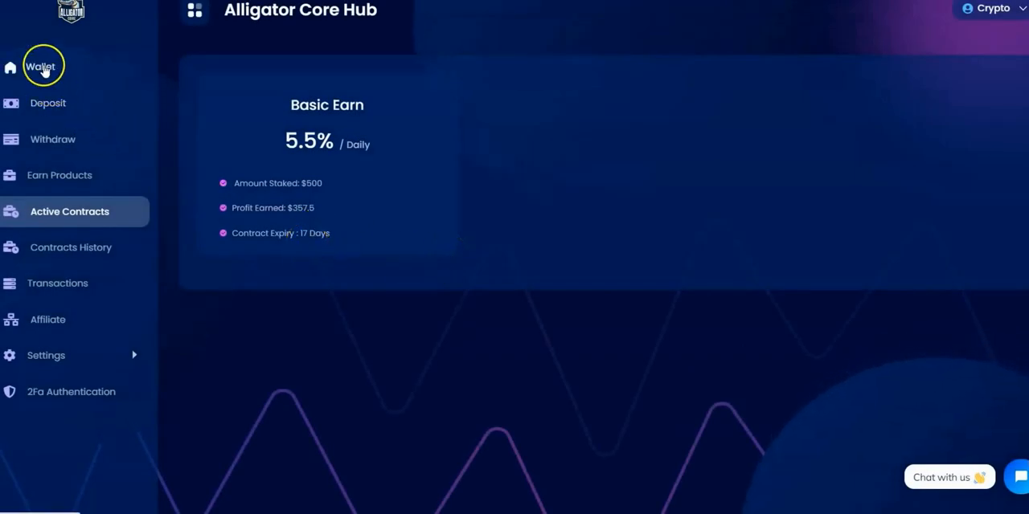
Step: View the deposit page's pending $556.25 withdrawal, then return to Earn Products
left_click(40, 67)
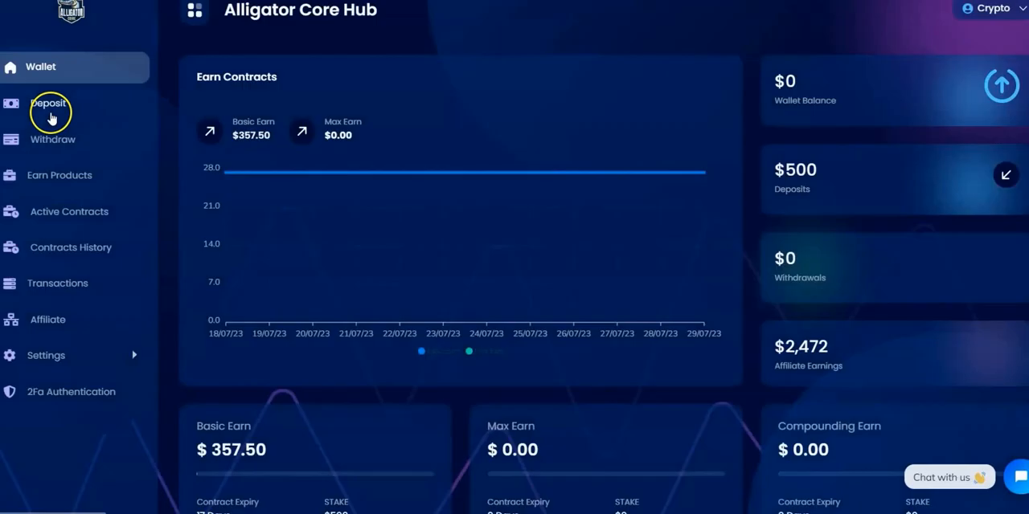
left_click(50, 102)
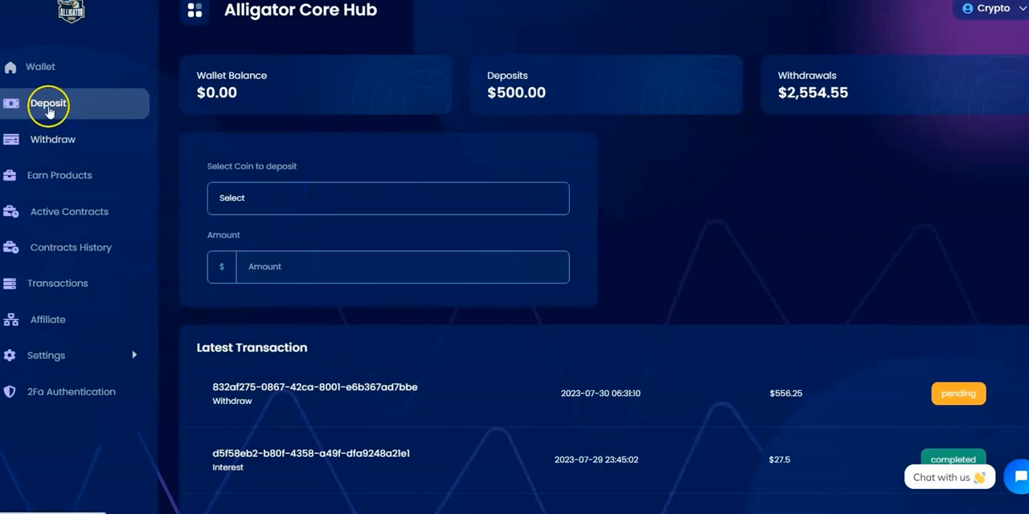
mouse_move(48, 174)
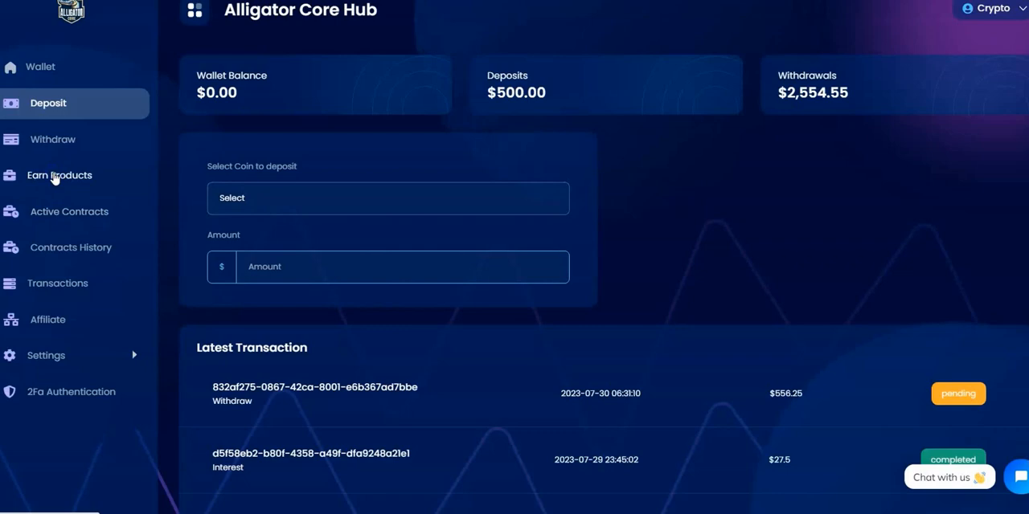
left_click(59, 175)
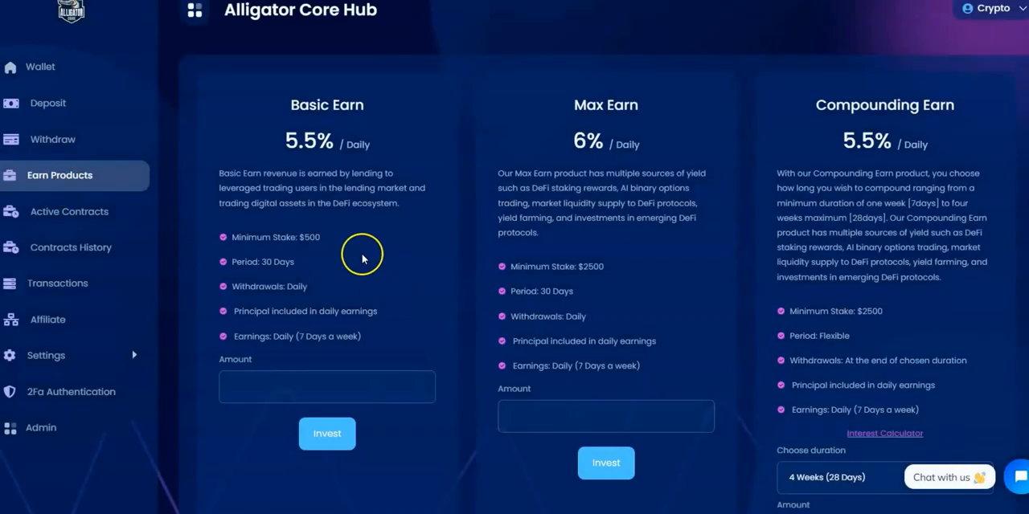
mouse_move(297, 281)
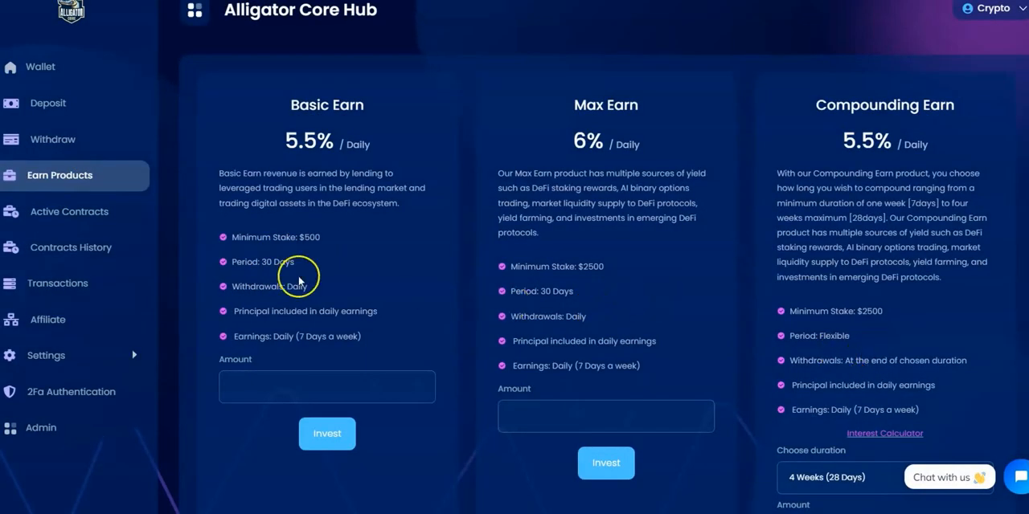
mouse_move(115, 98)
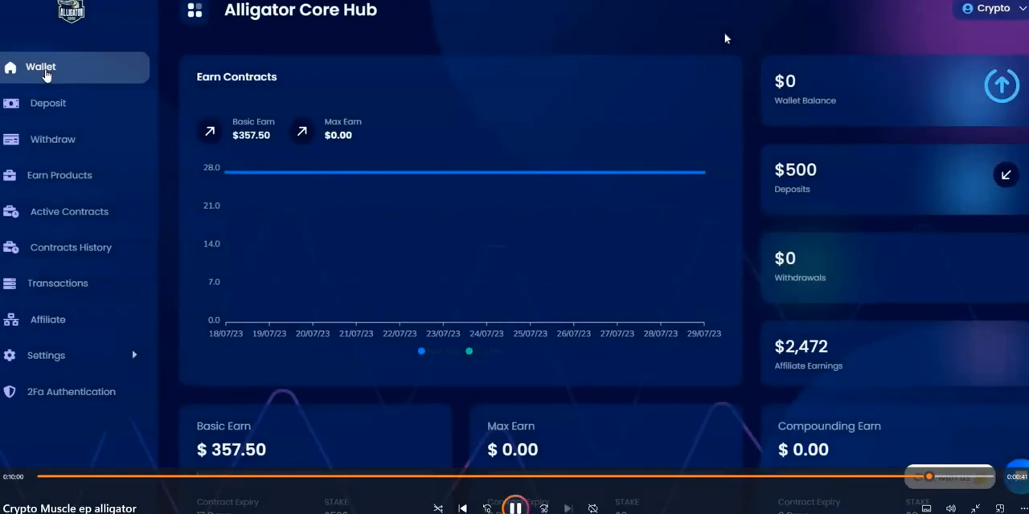
mouse_move(617, 272)
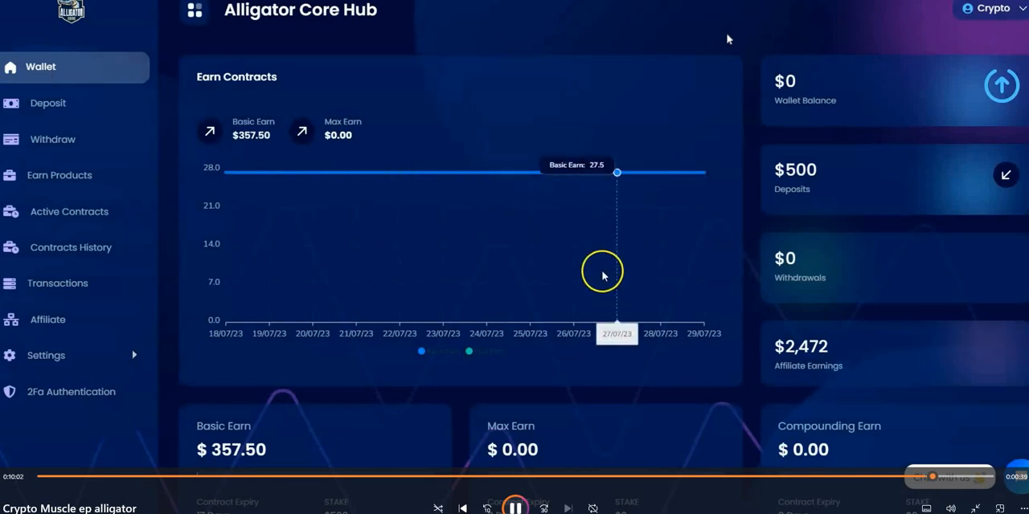
mouse_move(710, 176)
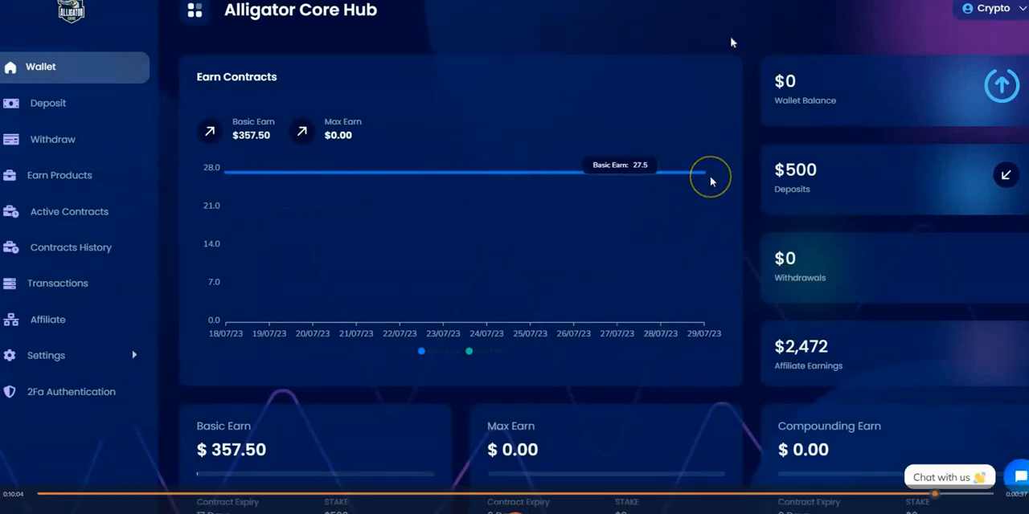
mouse_move(743, 201)
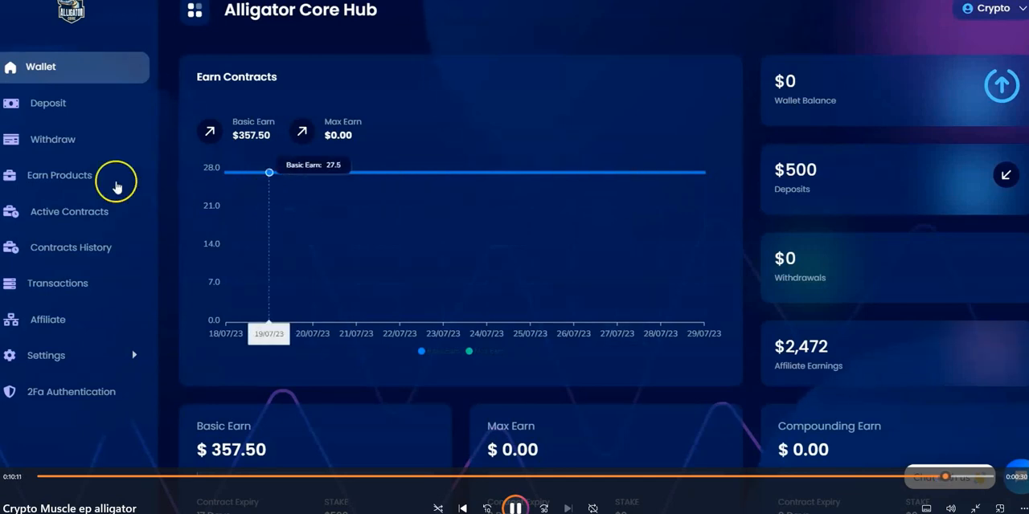
mouse_move(741, 136)
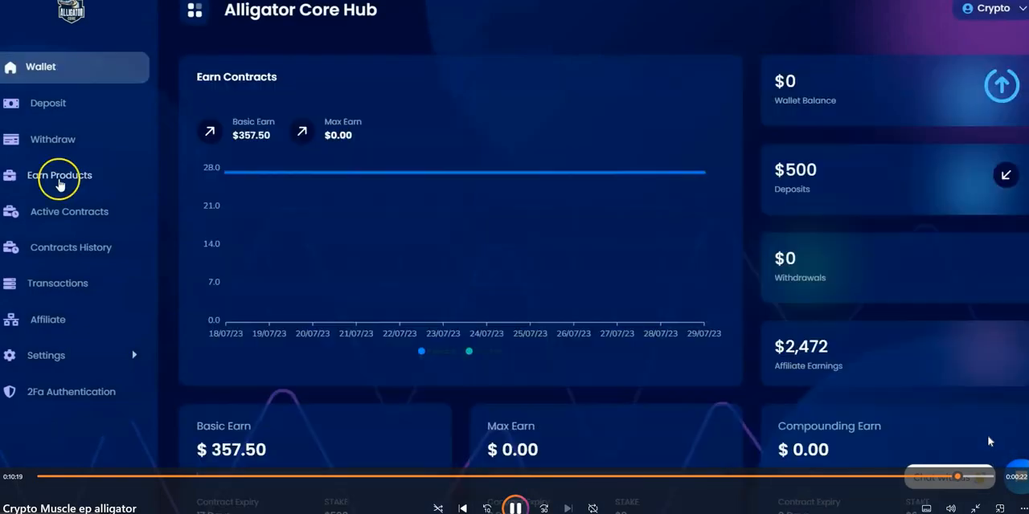
Step: Reopen the Earn Products page to review the Basic, Max and Compounding Earn plans
left_click(59, 175)
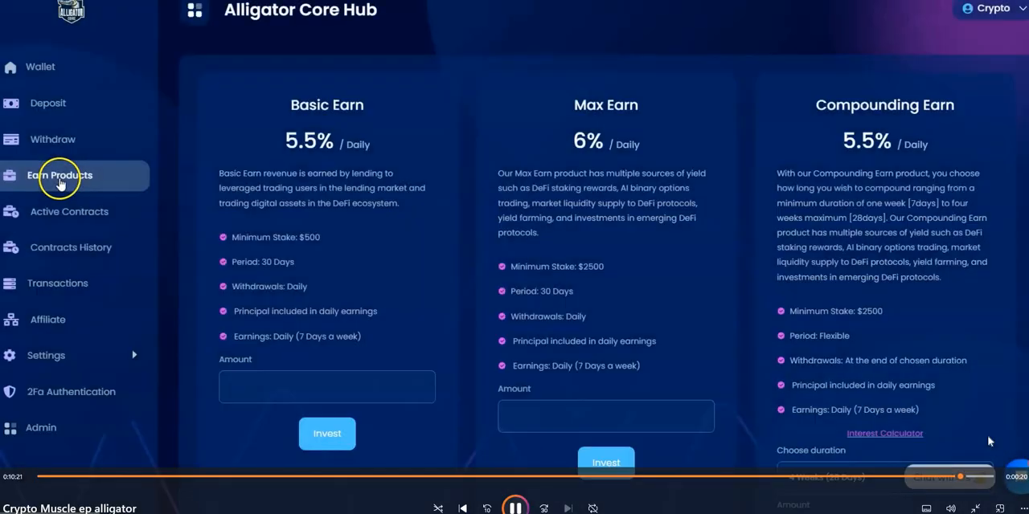
mouse_move(864, 161)
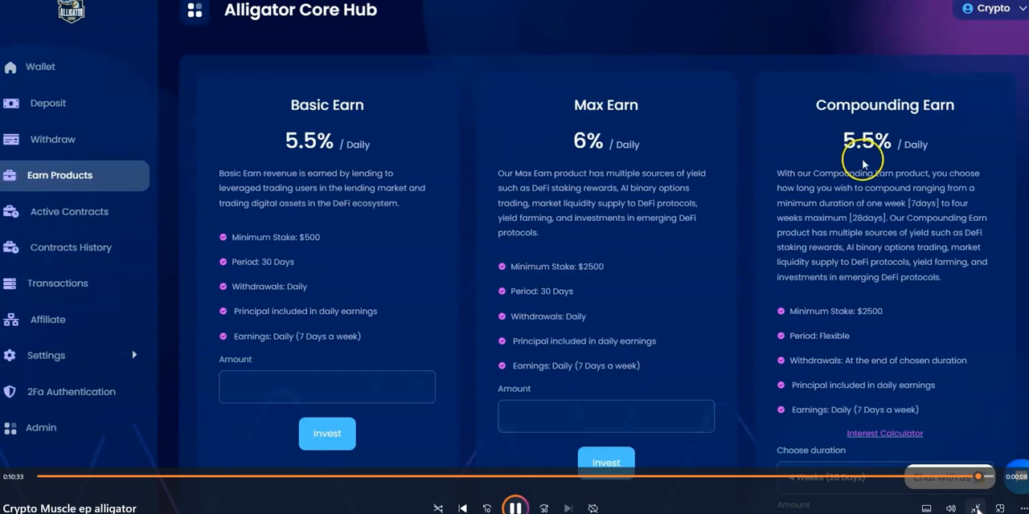
mouse_move(824, 384)
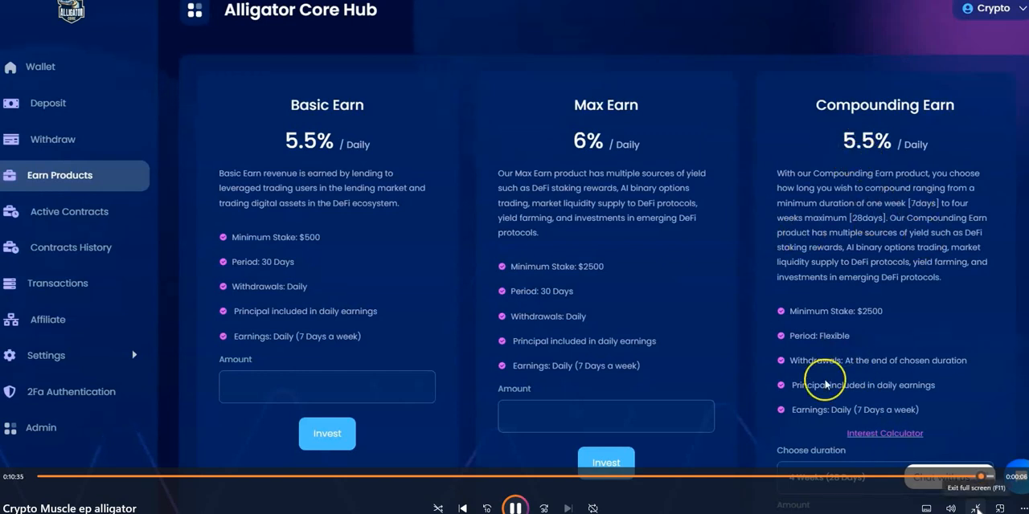
mouse_move(132, 441)
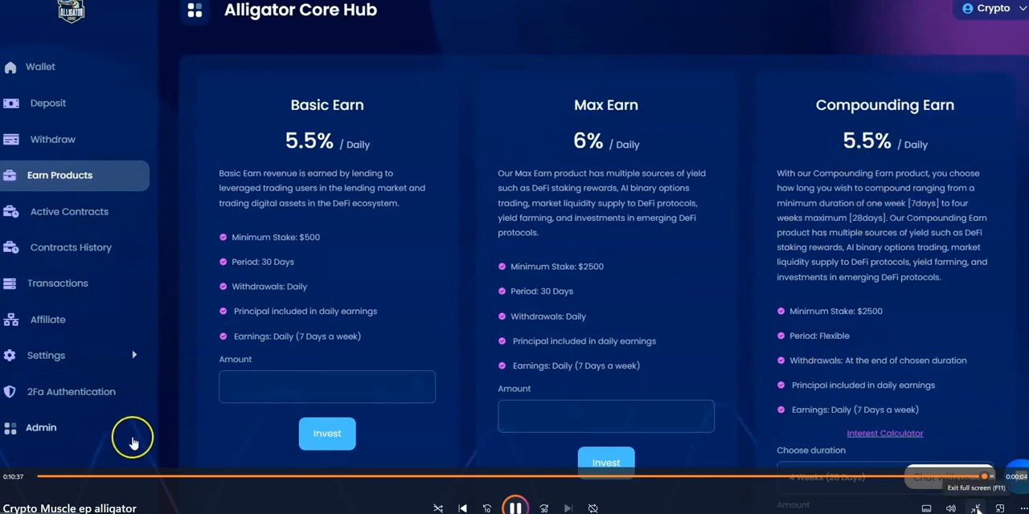
mouse_move(132, 441)
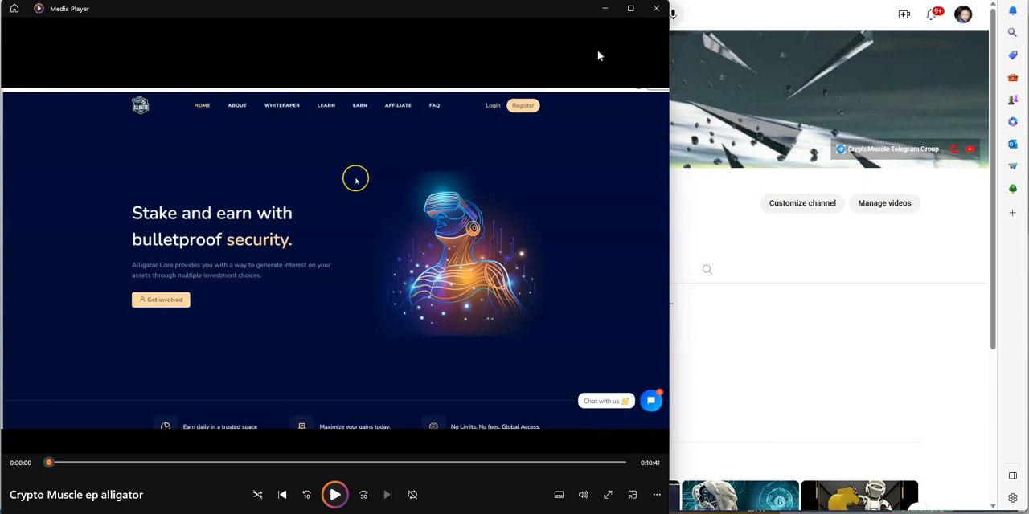
mouse_move(212, 426)
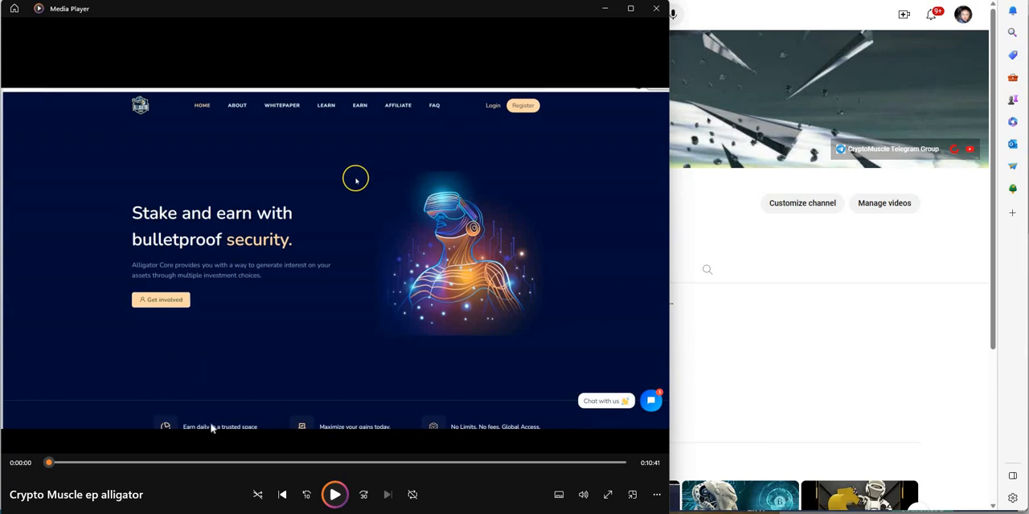
mouse_move(237, 80)
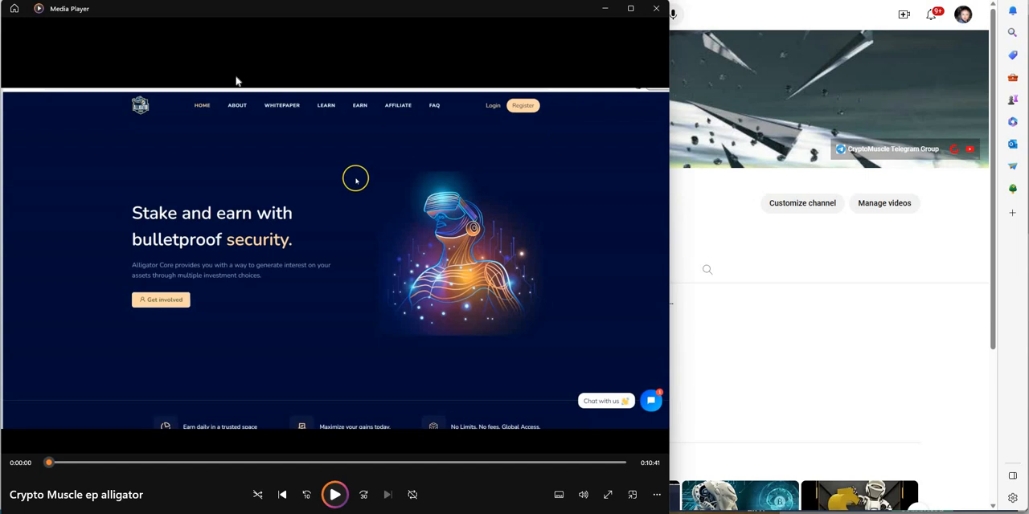
mouse_move(603, 12)
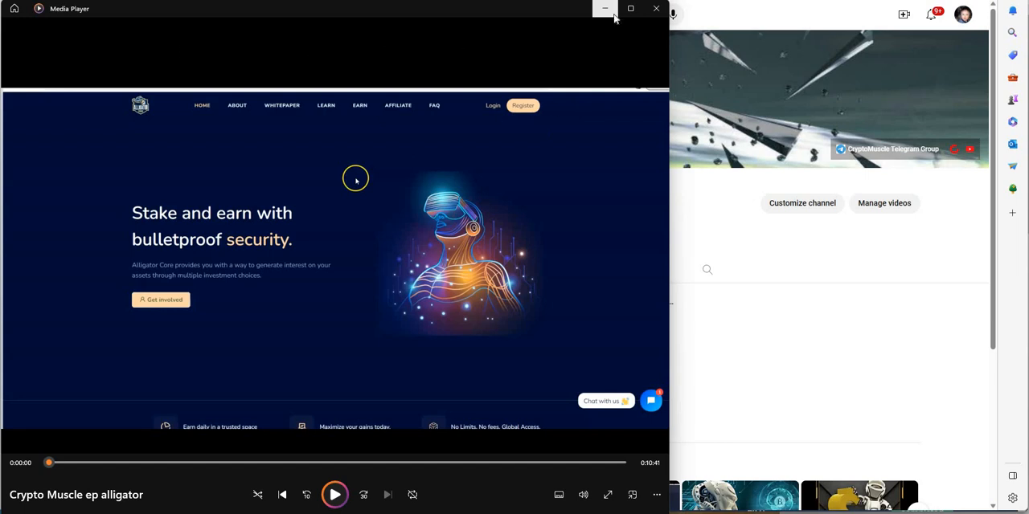
mouse_move(604, 9)
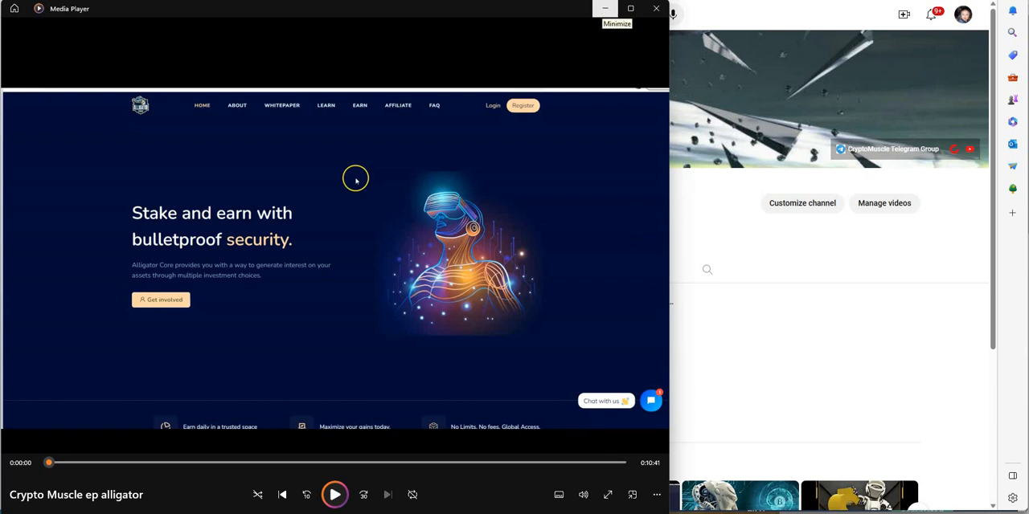
Step: Minimize the media player to reveal the Deposit page with the $25 wallet balance
left_click(604, 8)
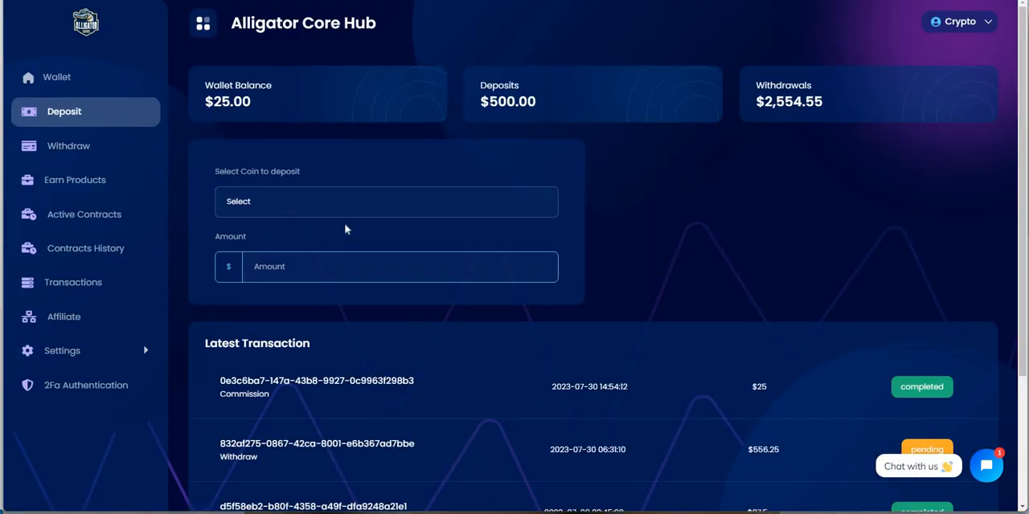
mouse_move(664, 266)
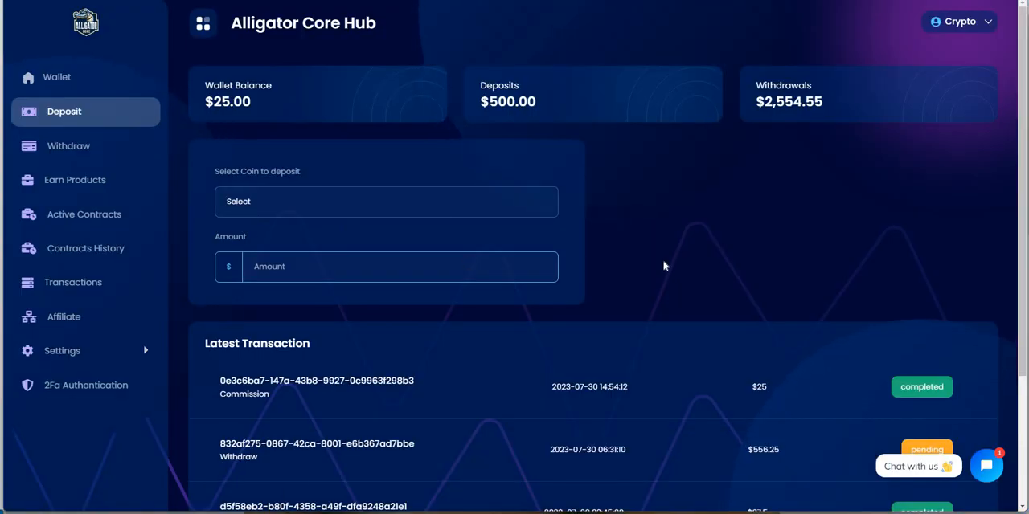
mouse_move(149, 70)
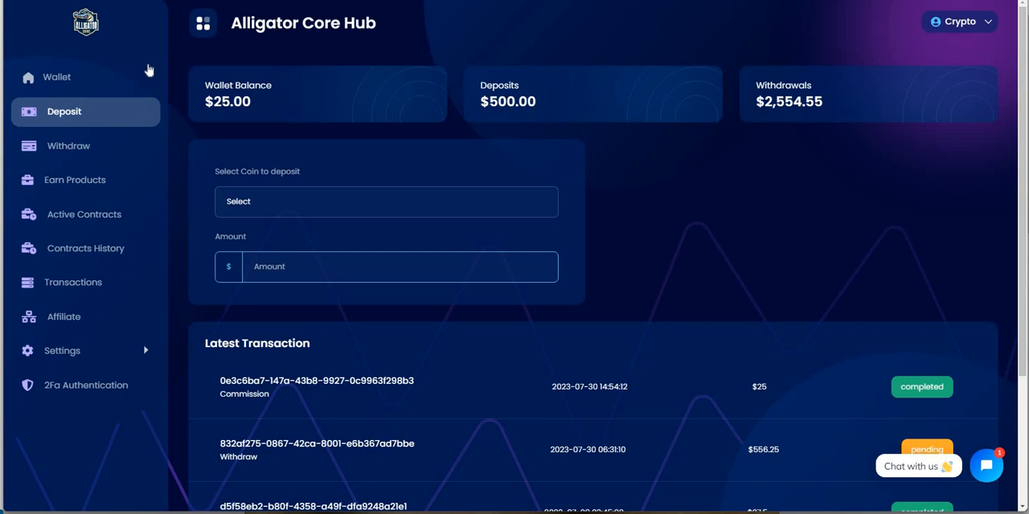
mouse_move(671, 211)
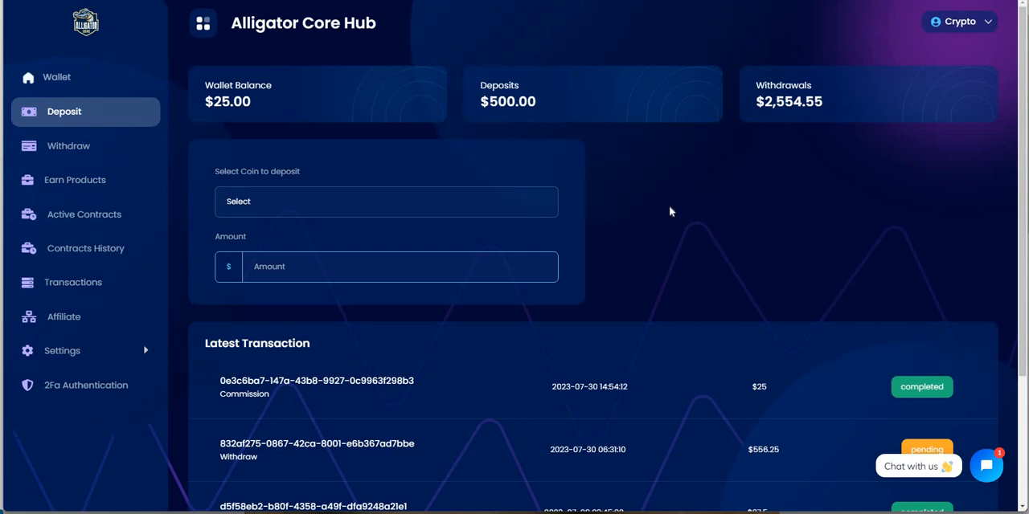
mouse_move(158, 88)
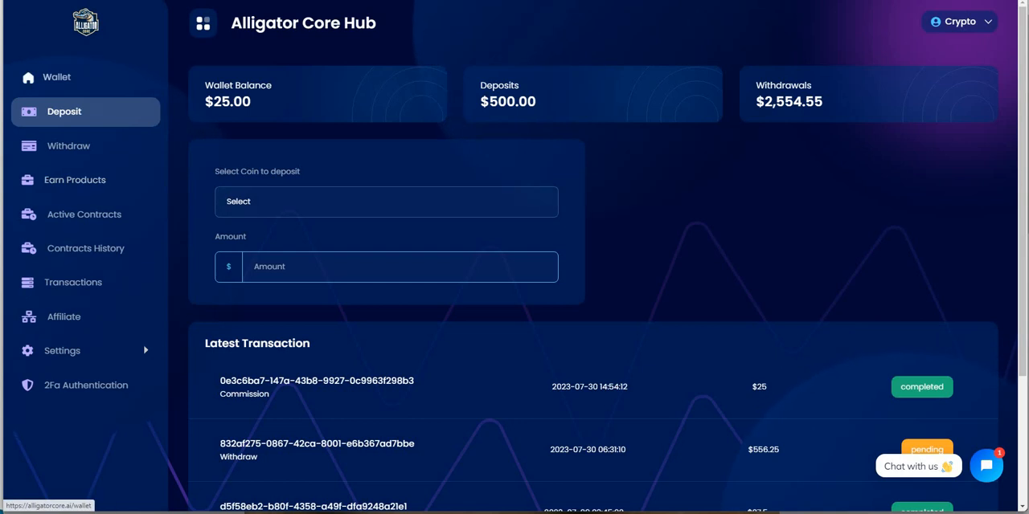
mouse_move(500, 166)
type("2500")
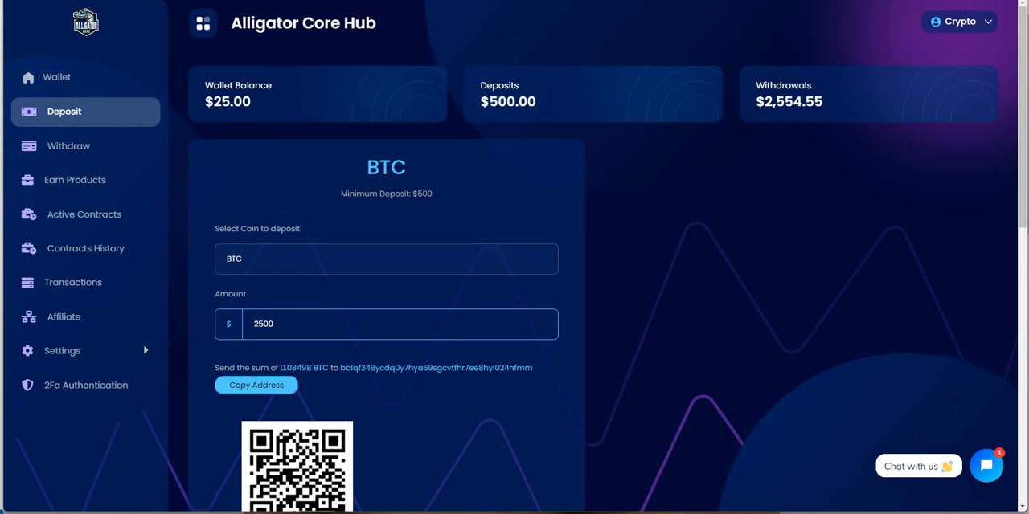
mouse_move(488, 394)
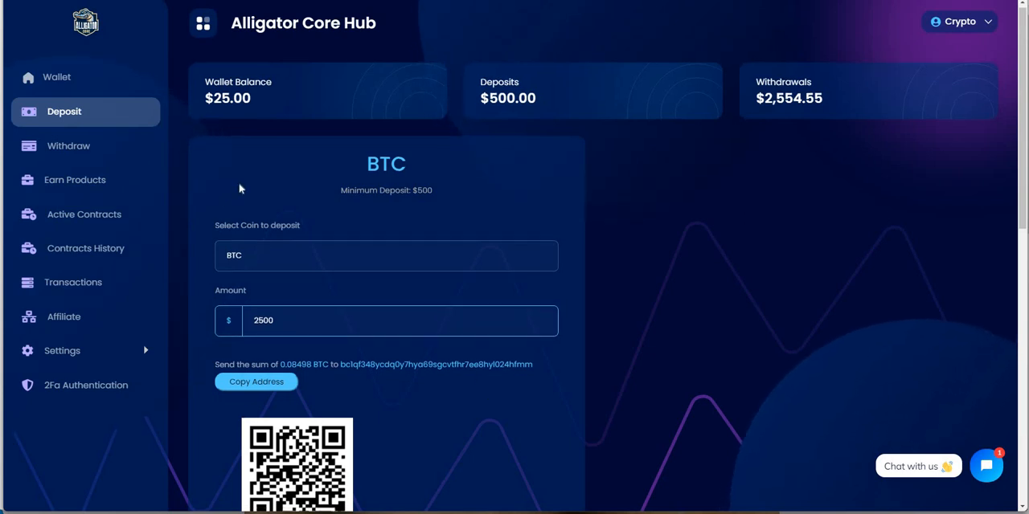
Step: Paste the transaction hash and submit the $2500 BTC deposit, dismissing the processing notice
scroll("down", 3)
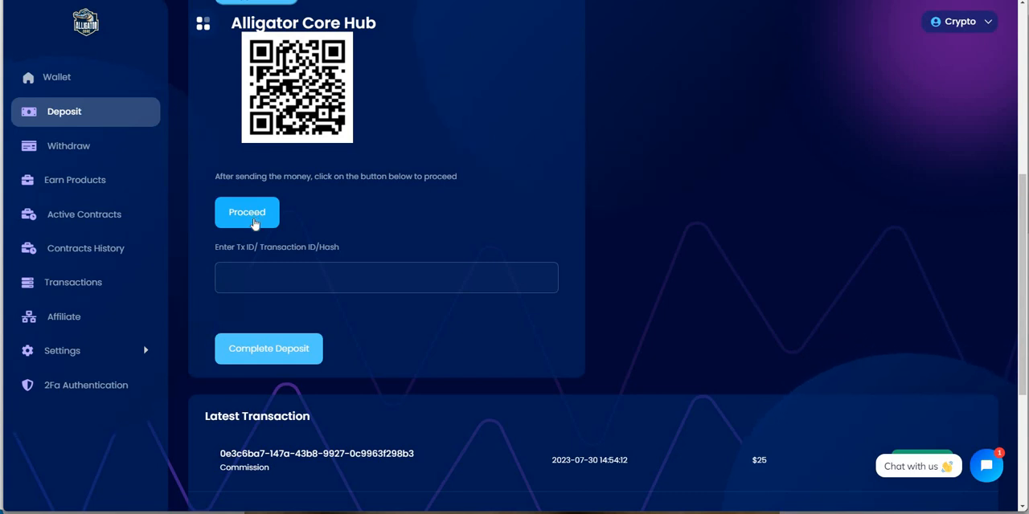
mouse_move(313, 373)
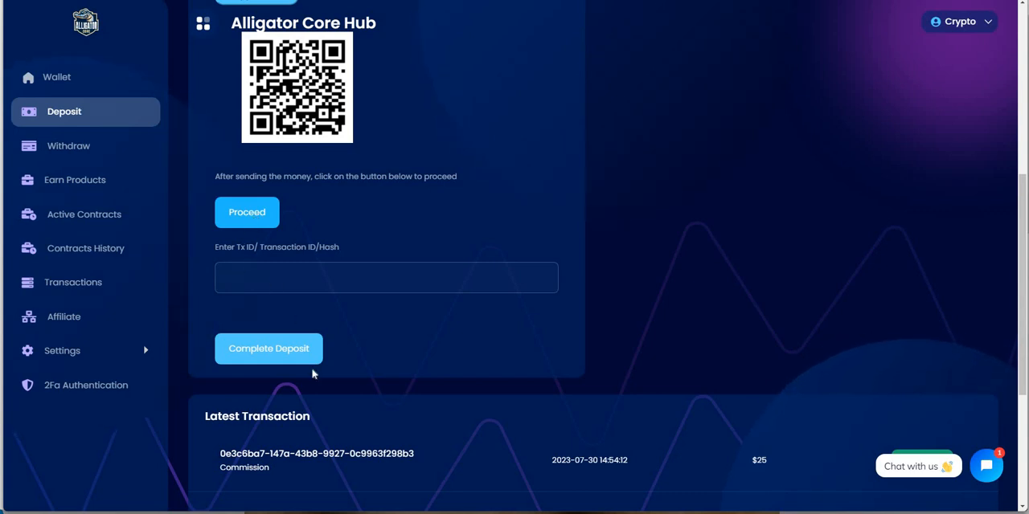
right_click(386, 278)
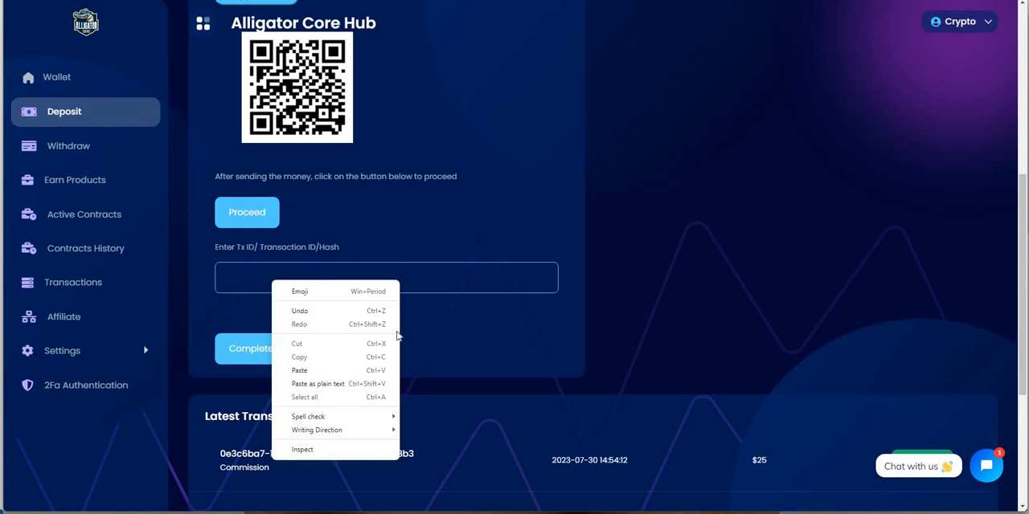
left_click(299, 371)
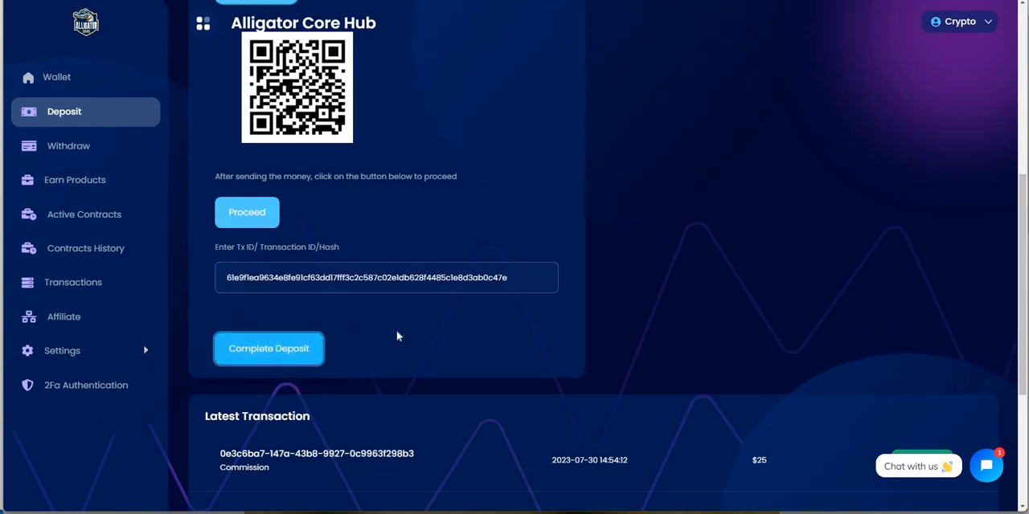
left_click(269, 348)
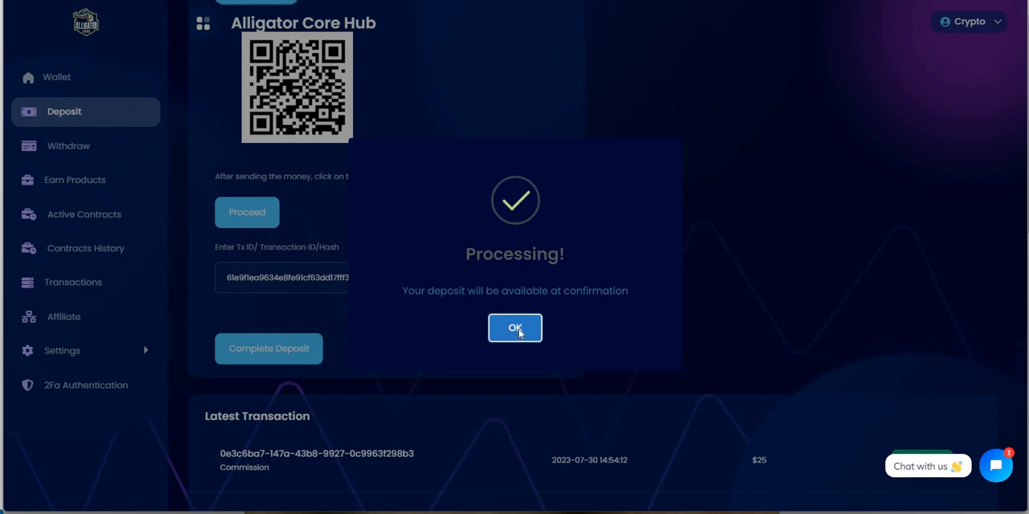
left_click(514, 328)
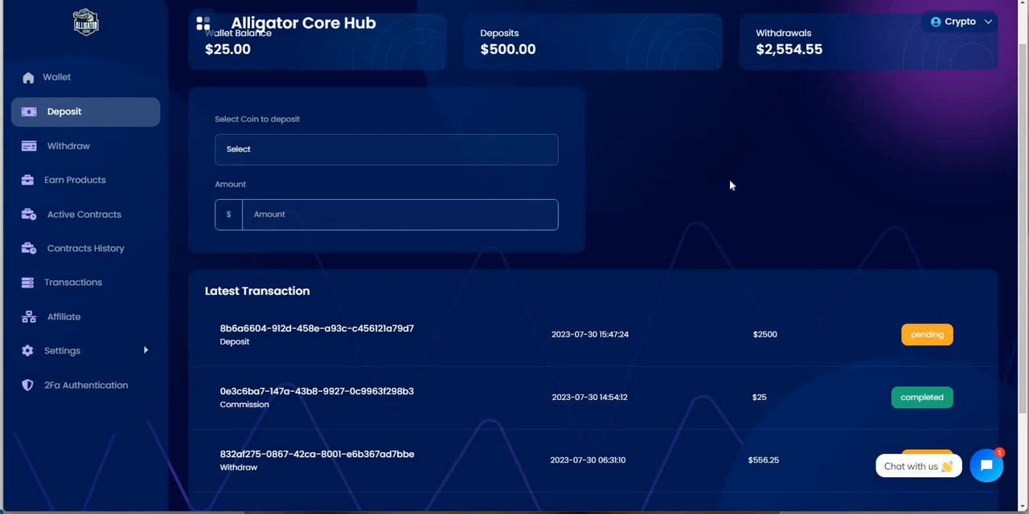
scroll("down", 3)
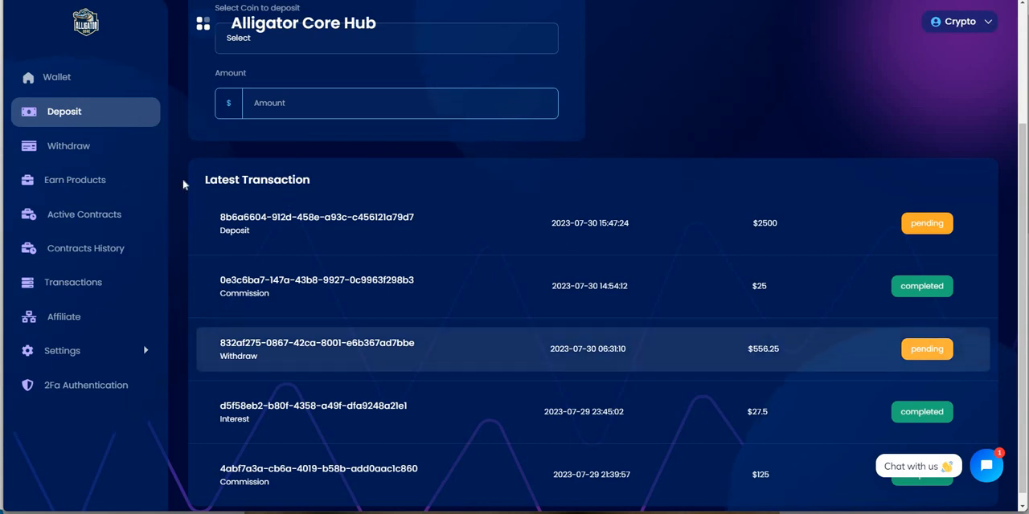
scroll("up", 3)
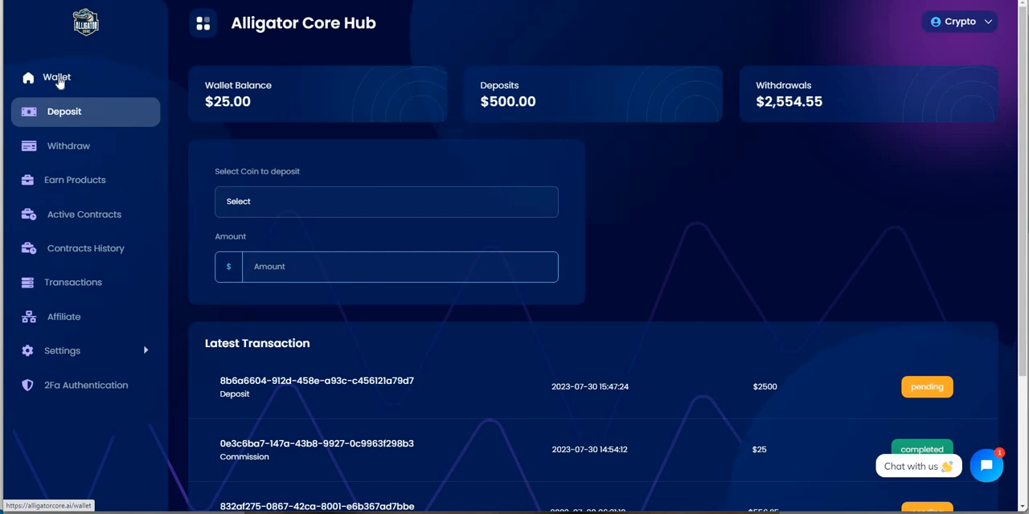
Step: Close the Compounding Earn popup, confirm the $2500 deposit is pending, then reopen Wallet
left_click(56, 77)
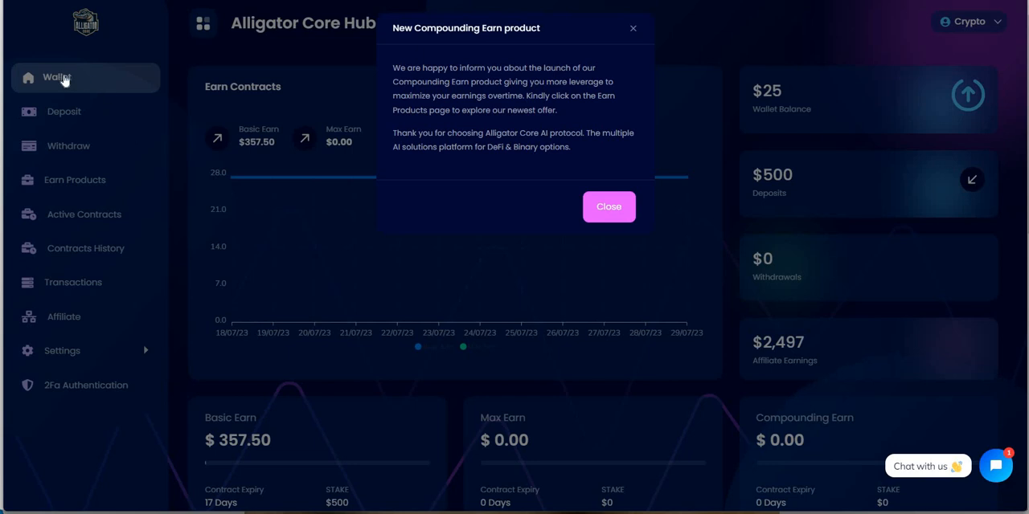
left_click(608, 206)
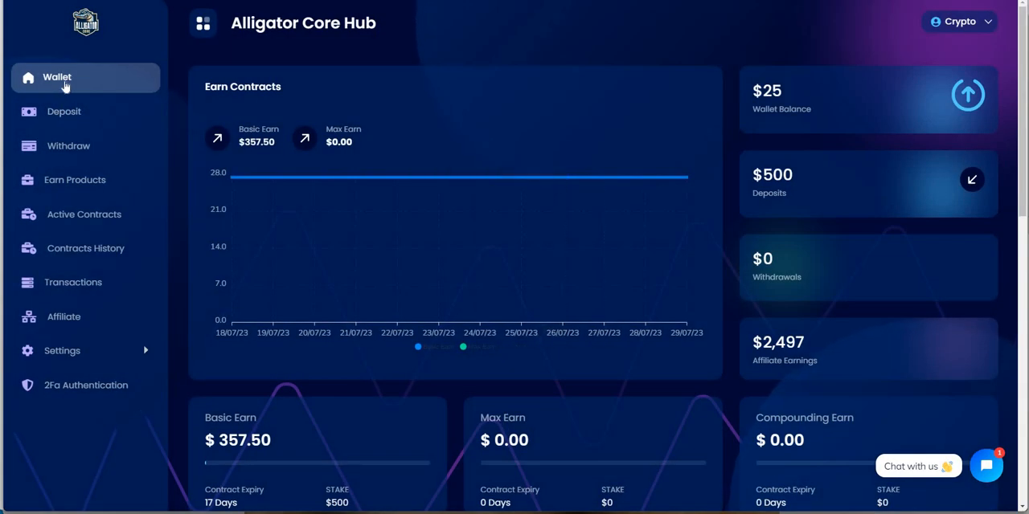
mouse_move(68, 146)
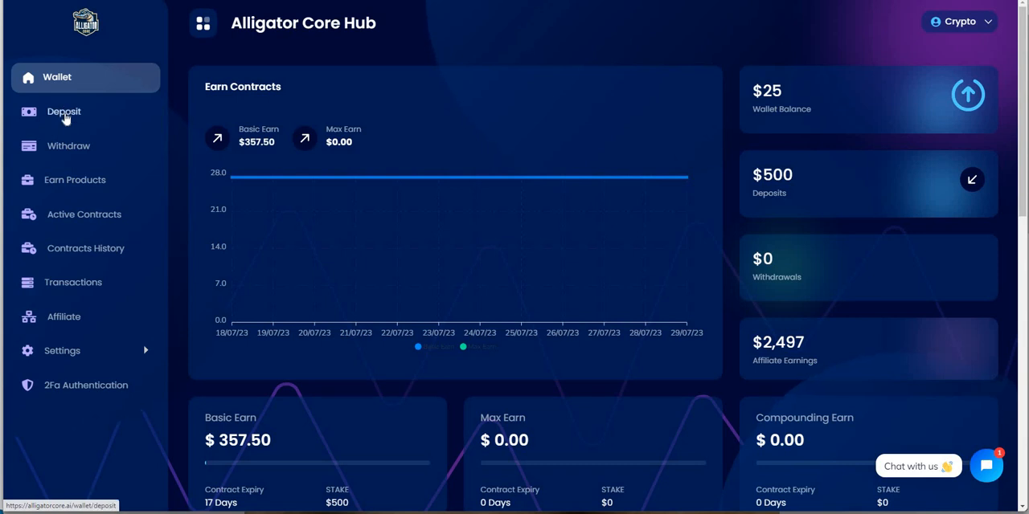
mouse_move(293, 76)
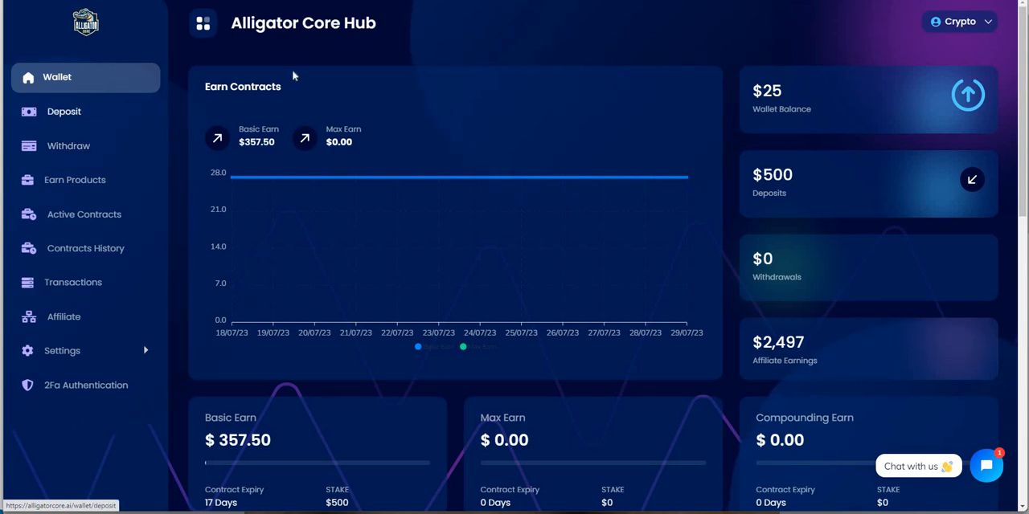
left_click(64, 111)
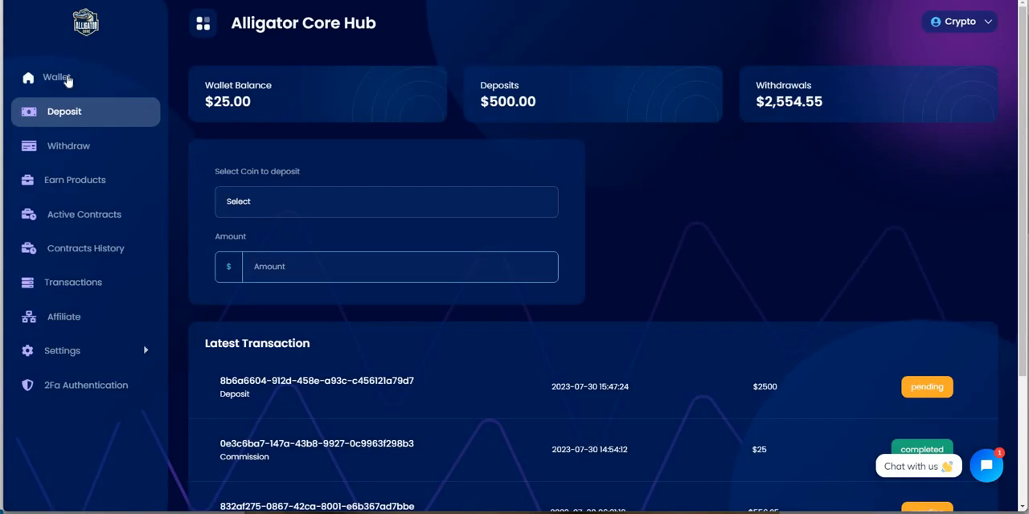
mouse_move(56, 77)
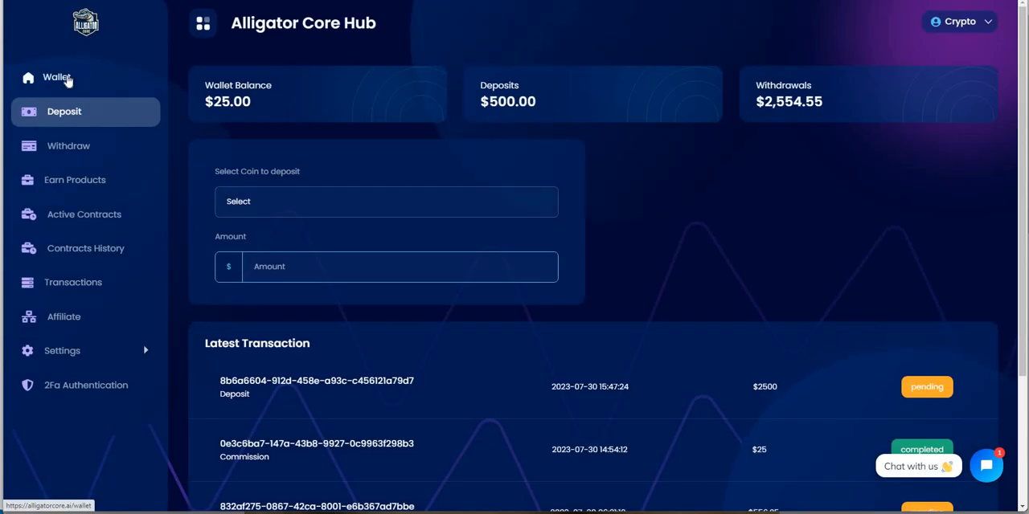
left_click(56, 77)
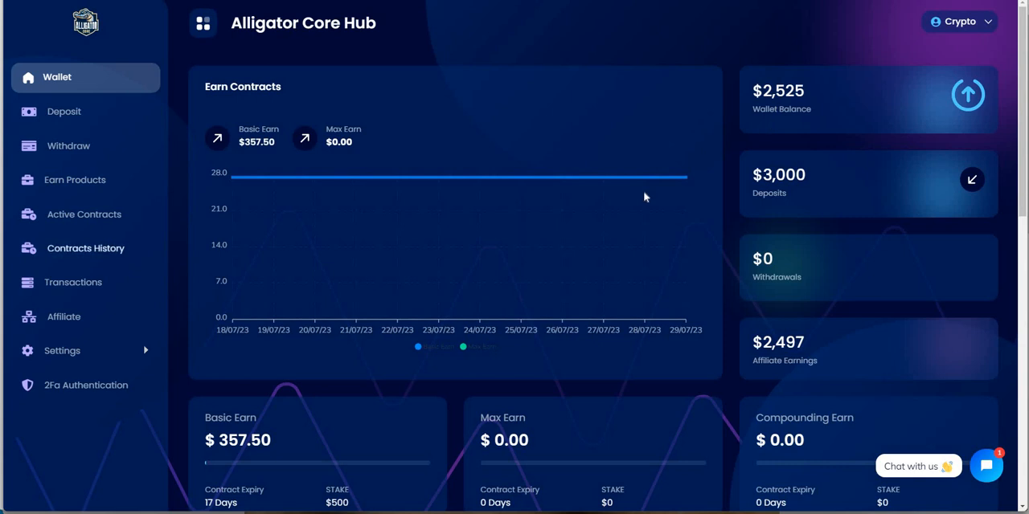
mouse_move(75, 179)
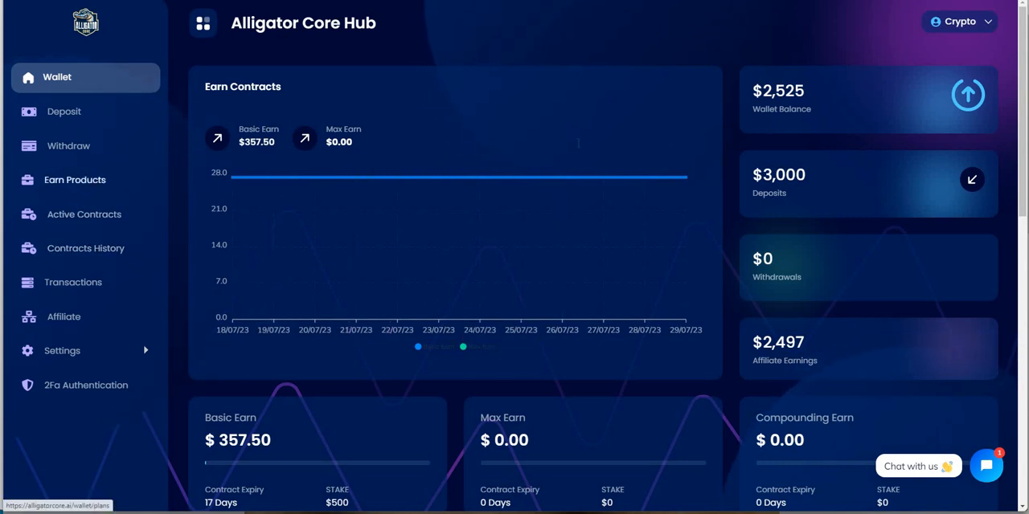
Step: In Earn Products, give Compounding Earn a 4 Weeks (28 Days) duration and amount 2500
left_click(75, 179)
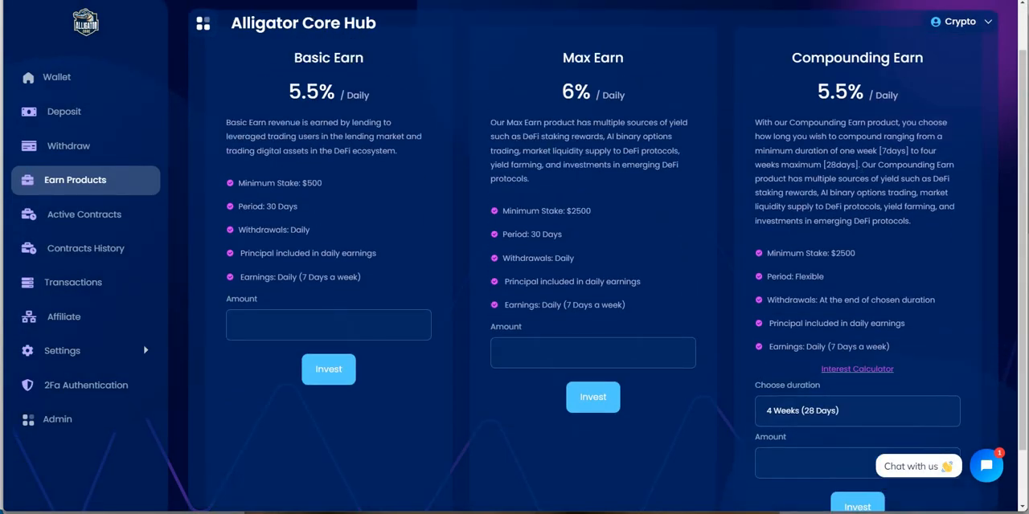
mouse_move(769, 360)
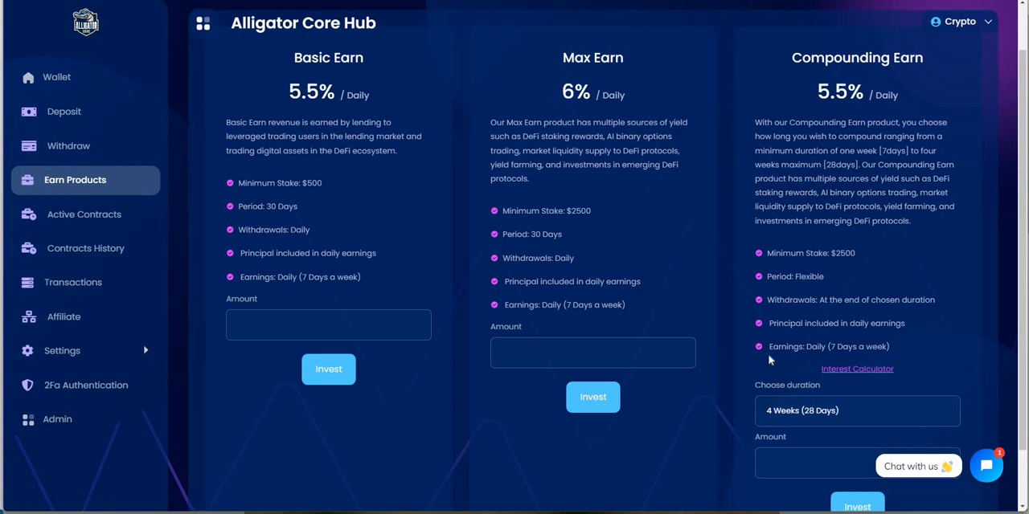
left_click(857, 411)
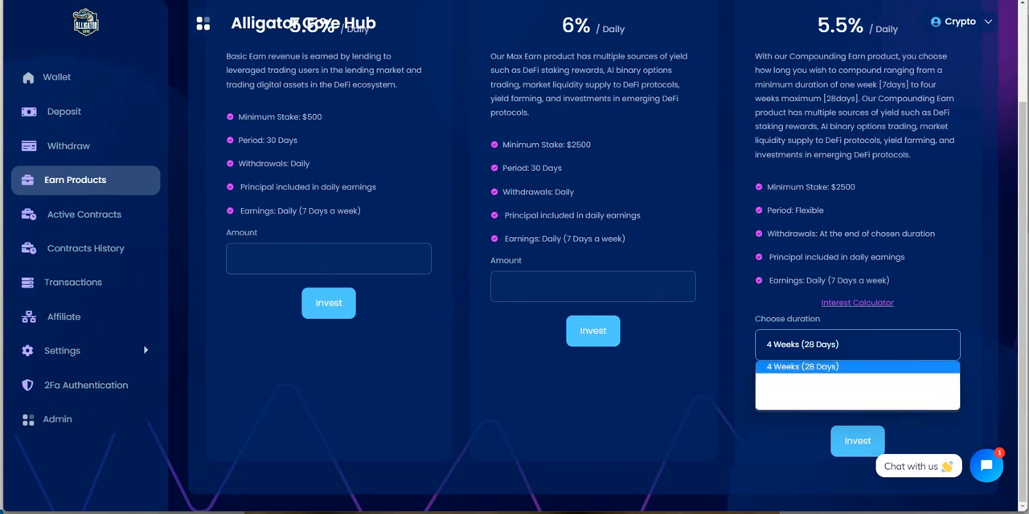
left_click(857, 366)
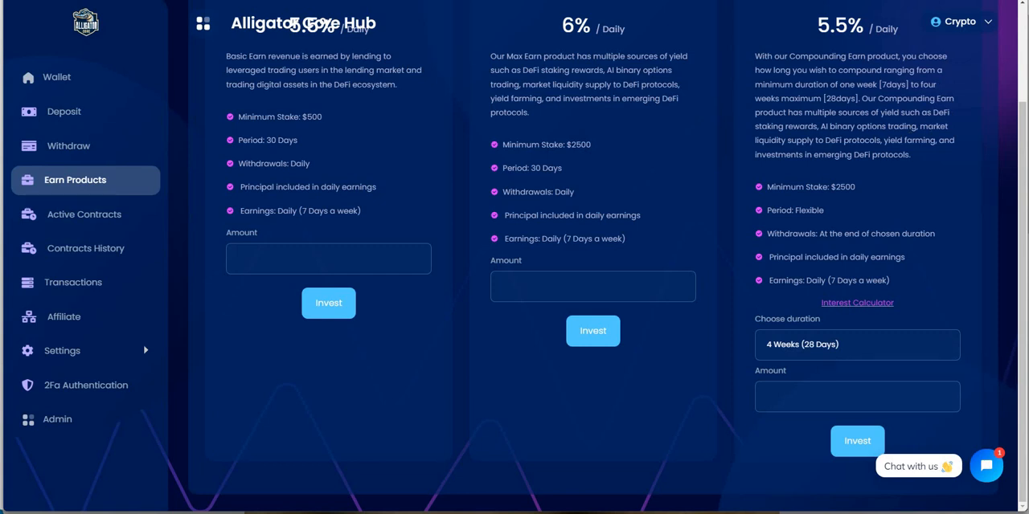
mouse_move(887, 196)
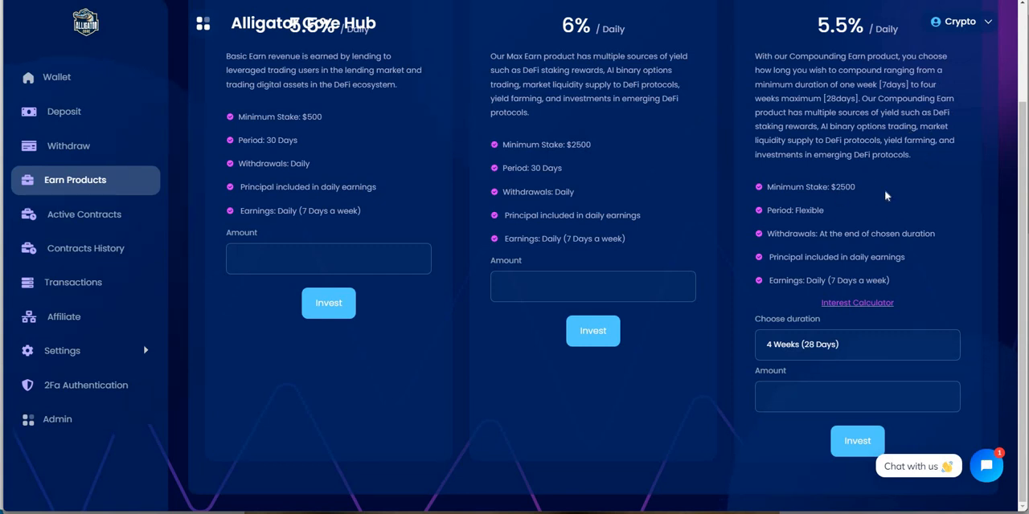
mouse_move(818, 349)
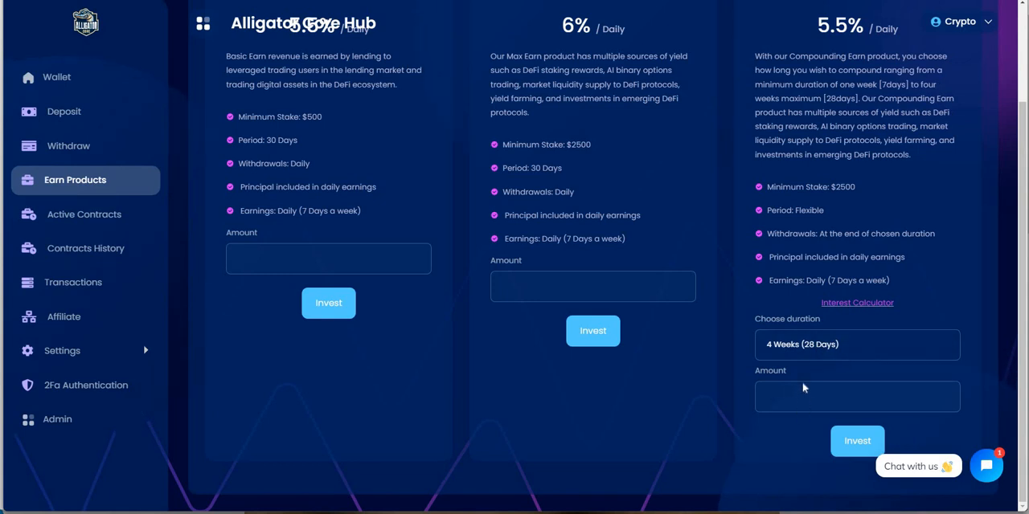
left_click(856, 344)
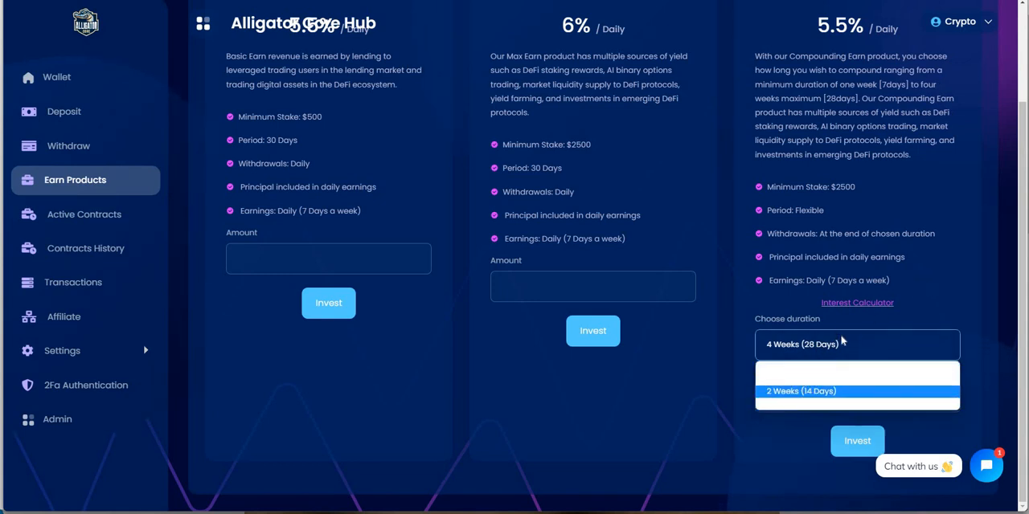
left_click(857, 344)
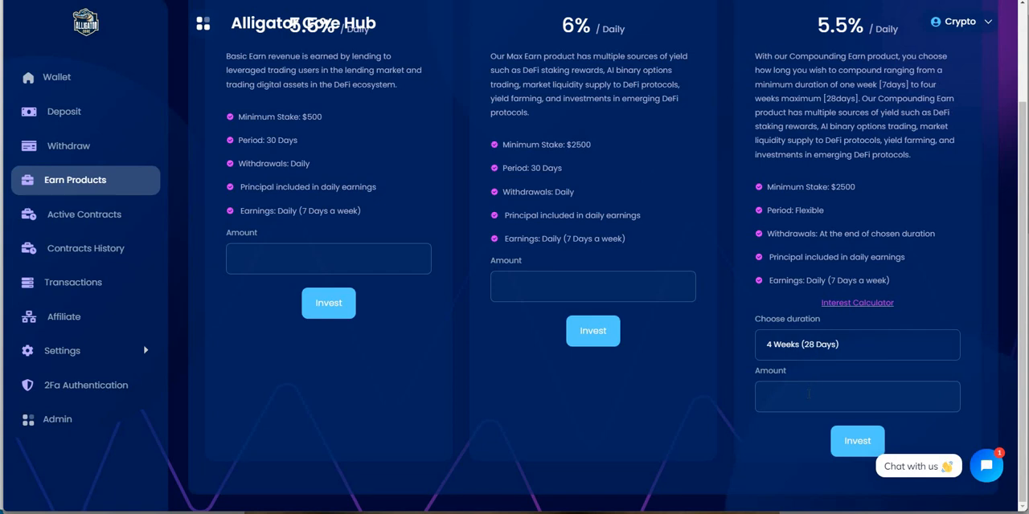
left_click(857, 396)
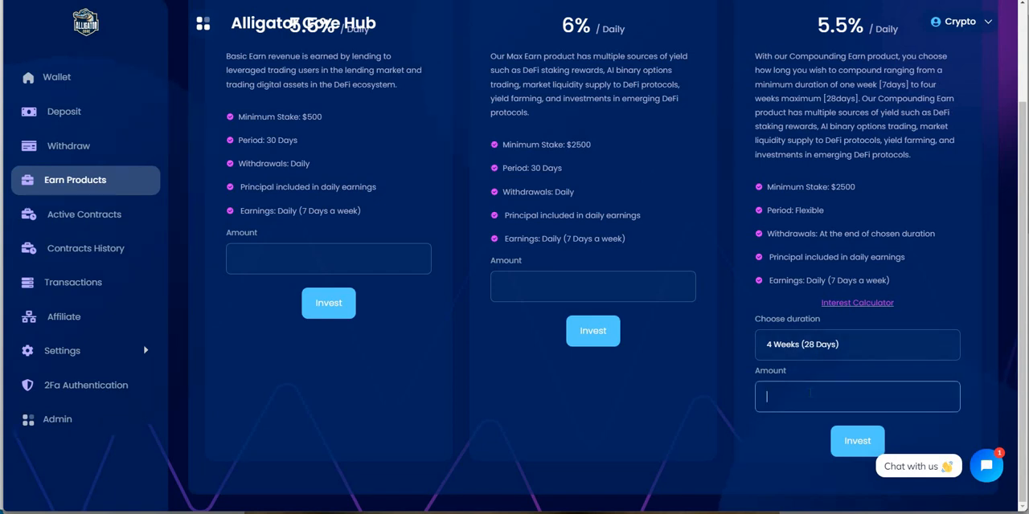
type("250")
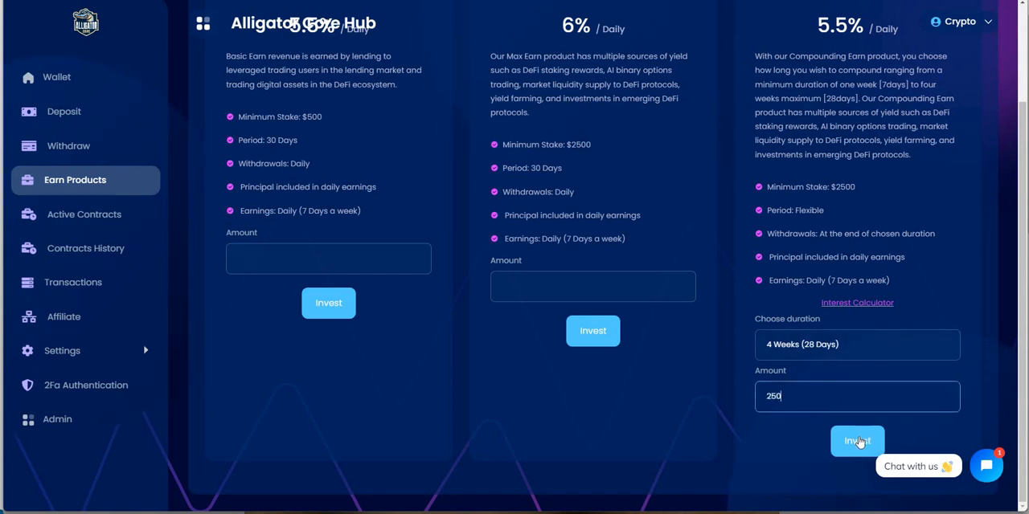
type("0")
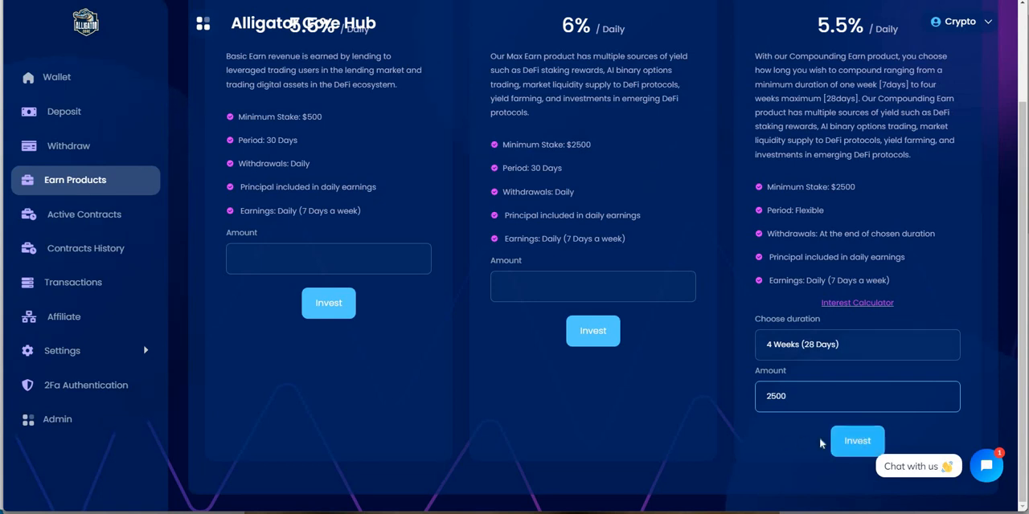
Step: Invest 2500 in the 4-week Compounding Earn and get the Congratulations notice
left_click(856, 441)
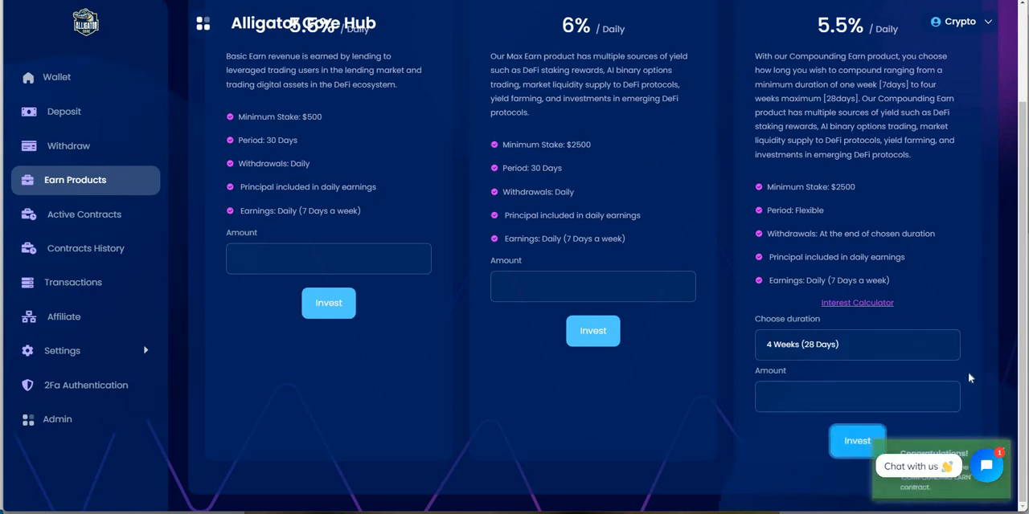
mouse_move(884, 322)
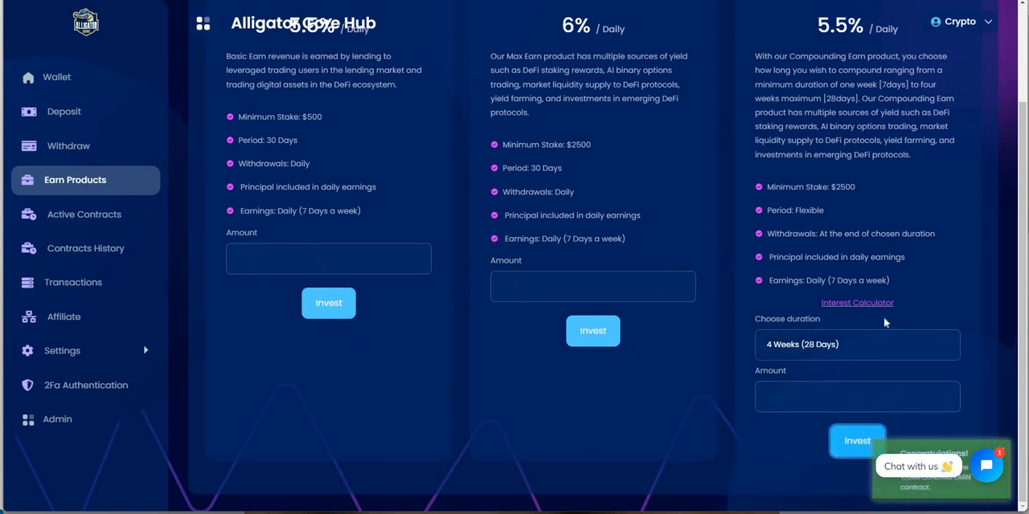
left_click(857, 440)
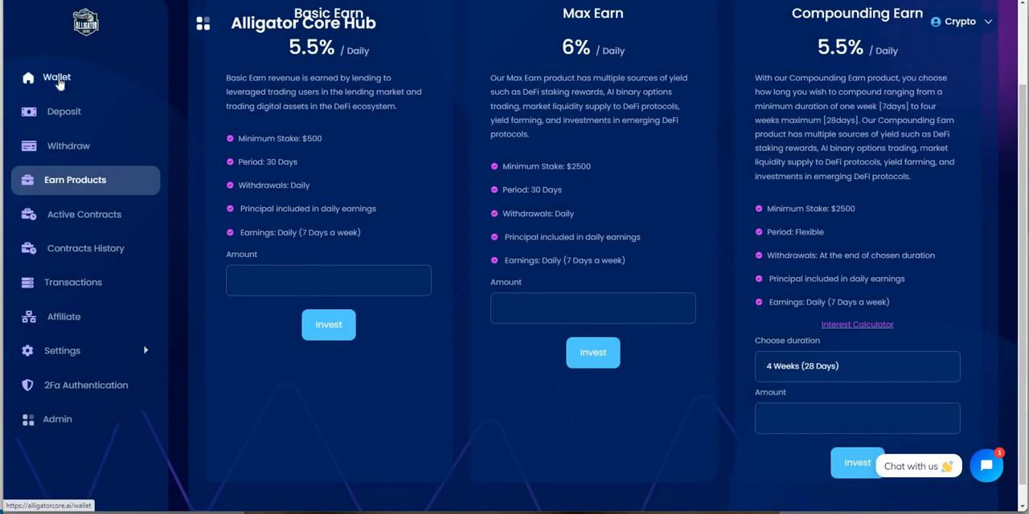
Step: Open Wallet to see the $25 balance and the $2,500 Compounding Earn stake
left_click(57, 76)
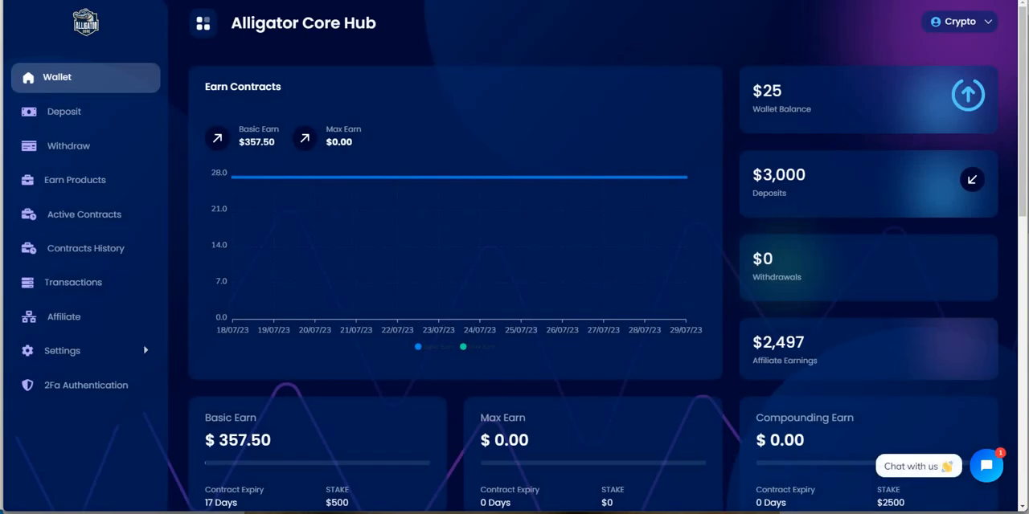
mouse_move(777, 209)
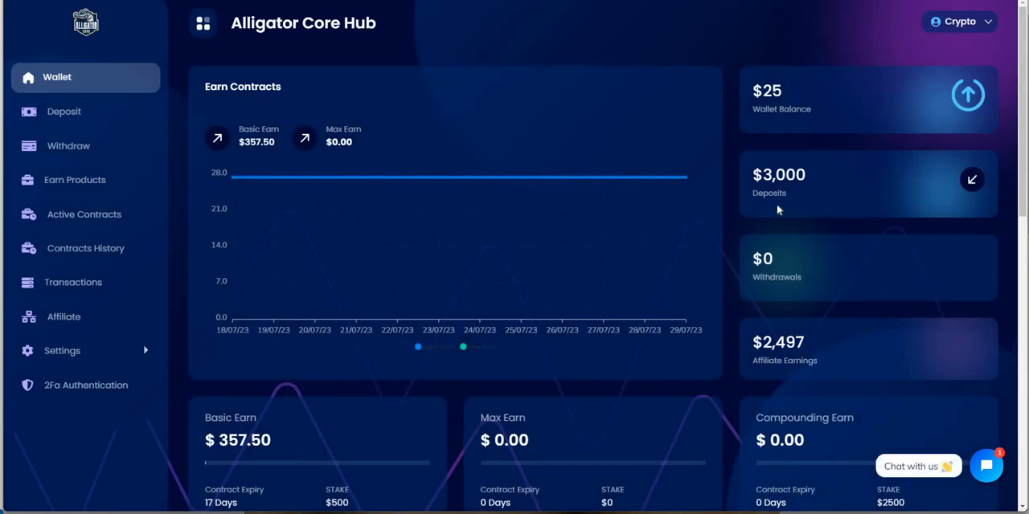
mouse_move(778, 215)
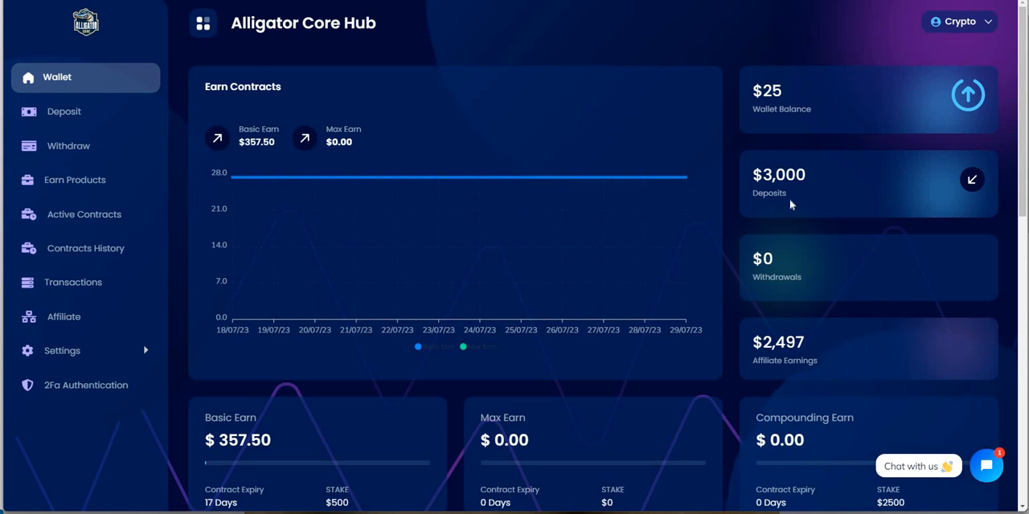
mouse_move(64, 173)
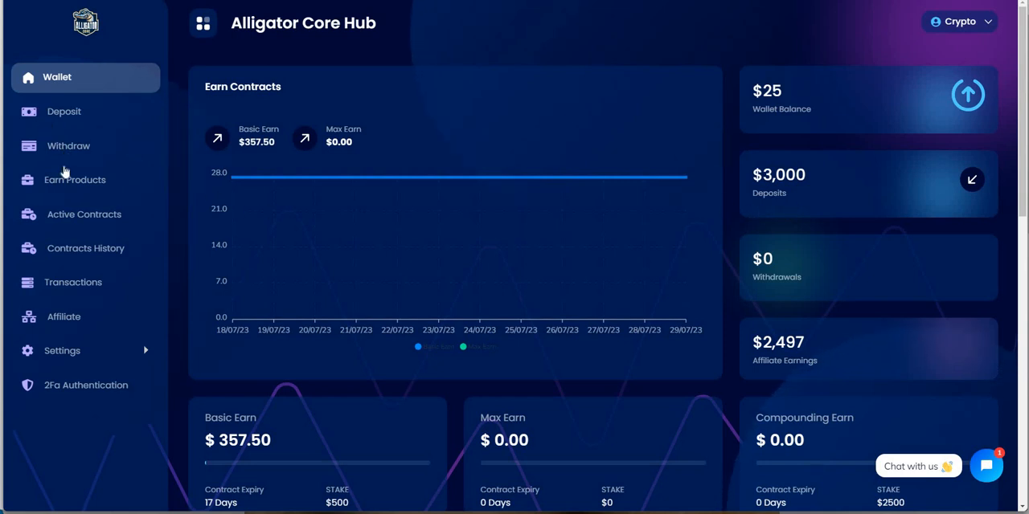
mouse_move(69, 214)
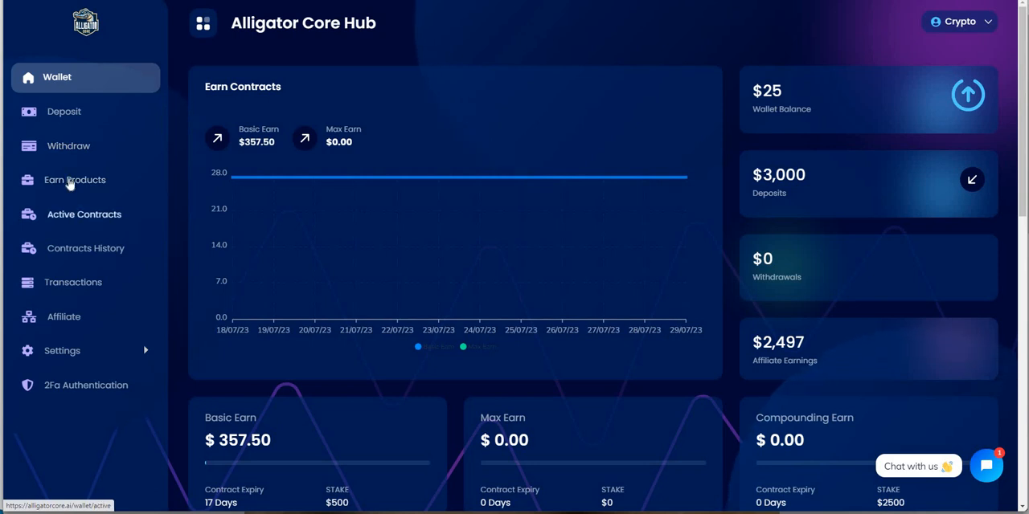
left_click(84, 213)
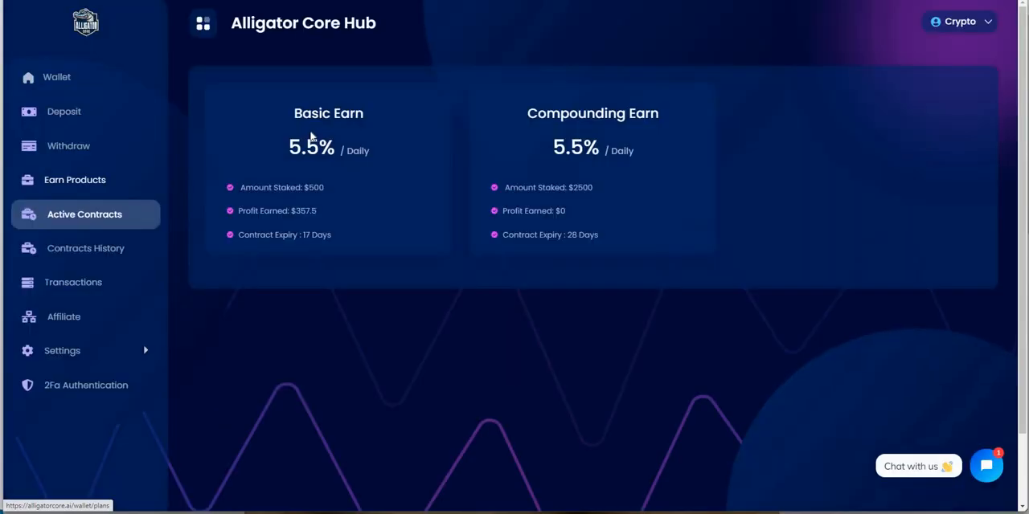
mouse_move(586, 135)
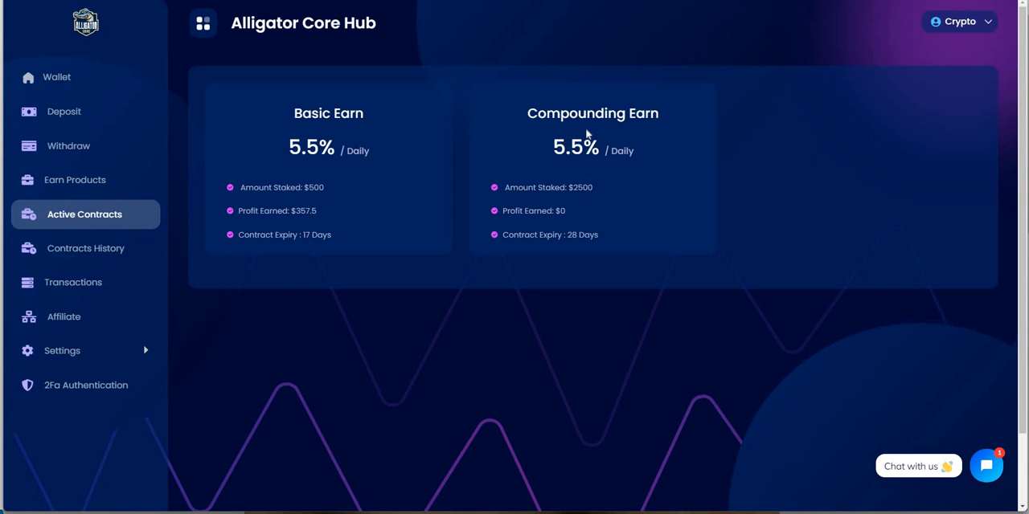
mouse_move(576, 256)
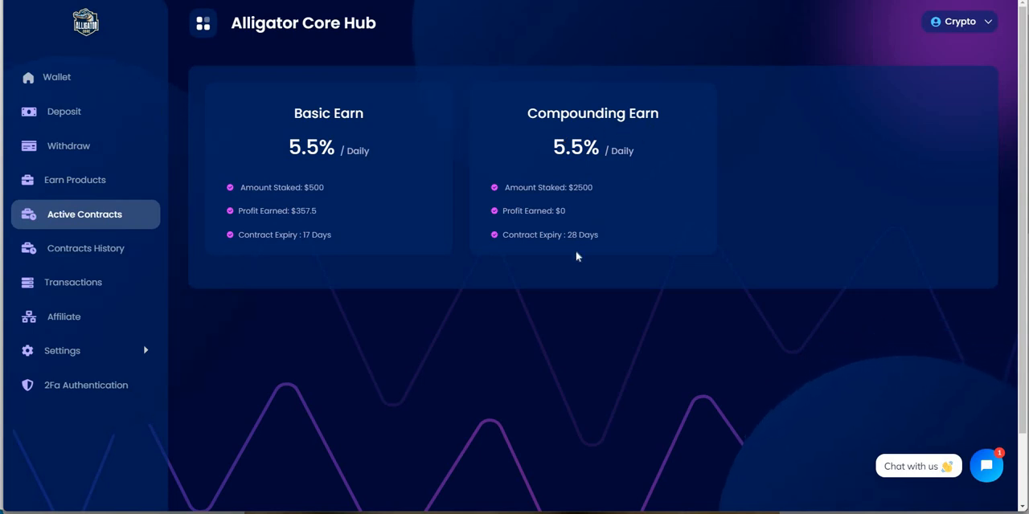
mouse_move(578, 245)
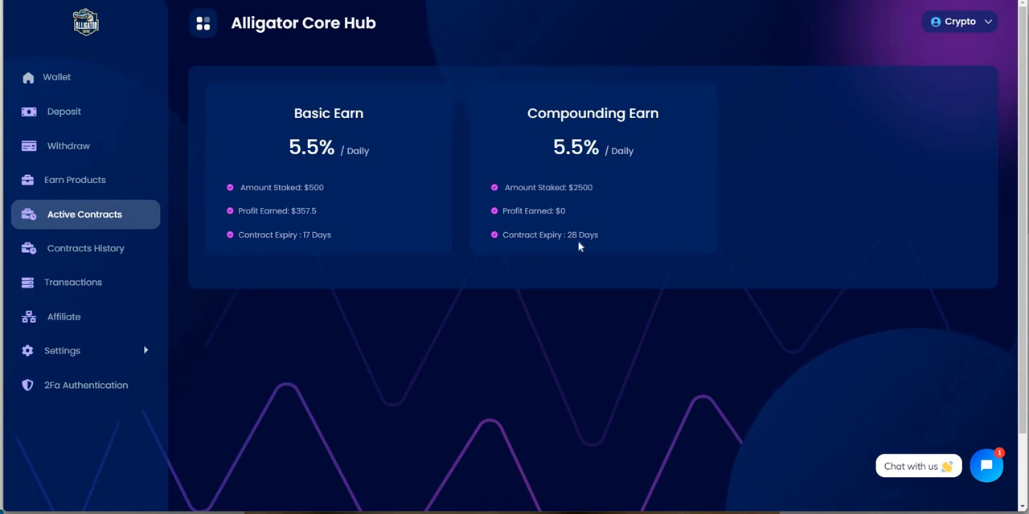
mouse_move(615, 226)
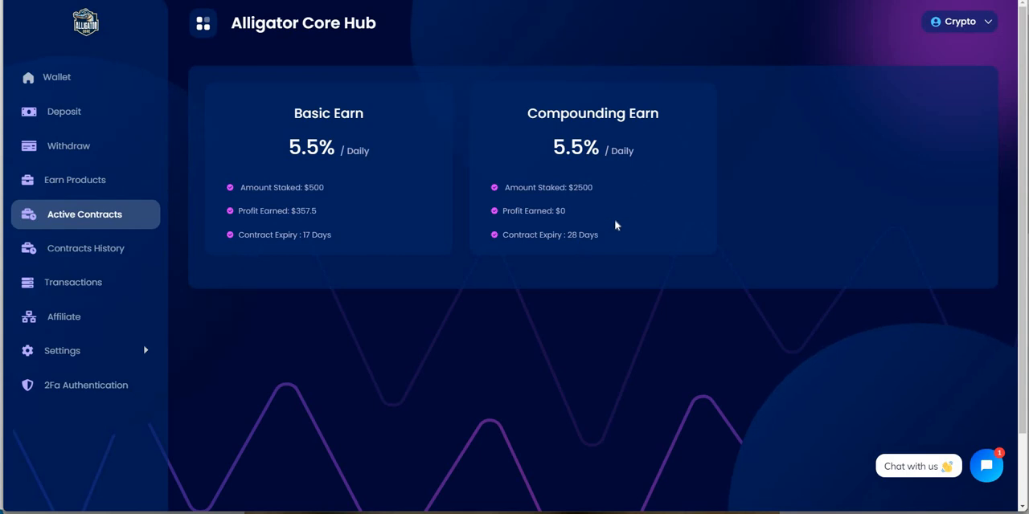
mouse_move(313, 245)
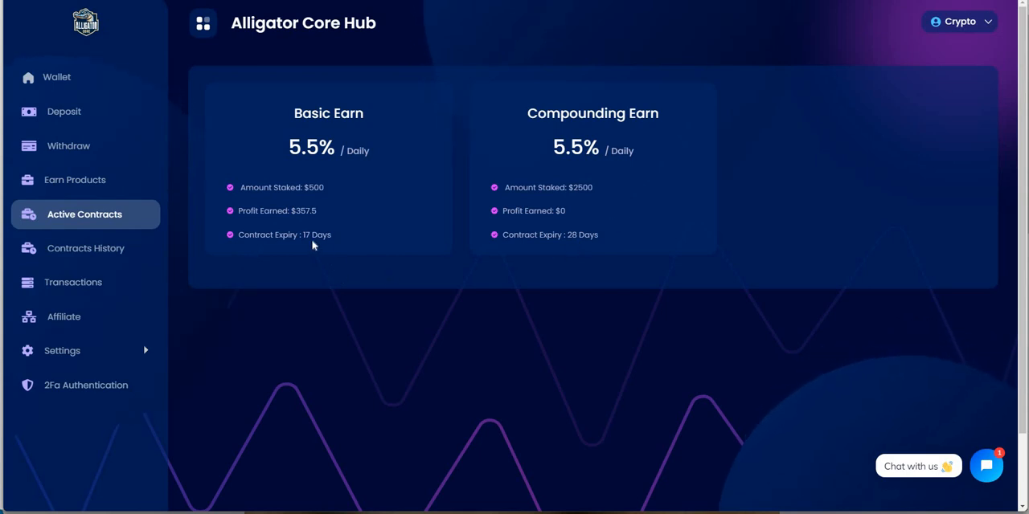
mouse_move(309, 183)
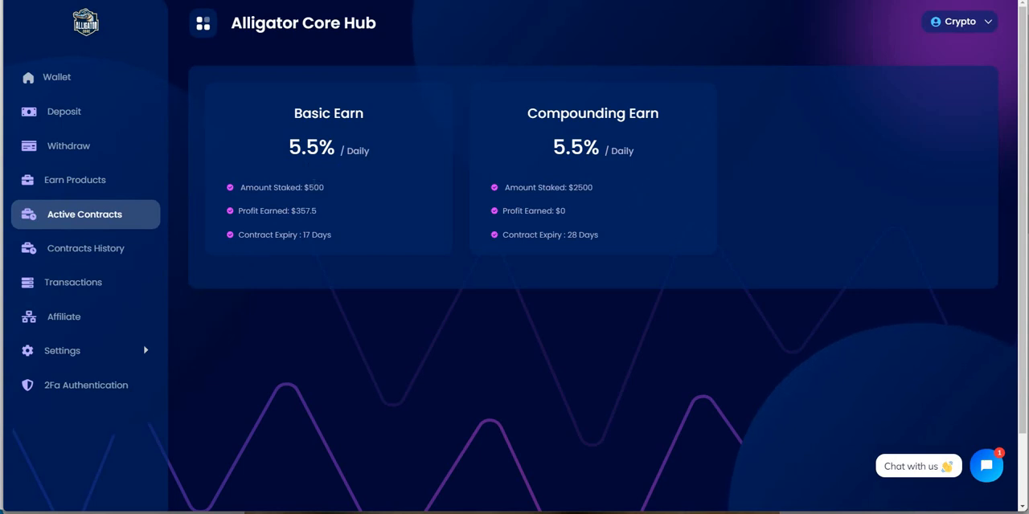
mouse_move(316, 226)
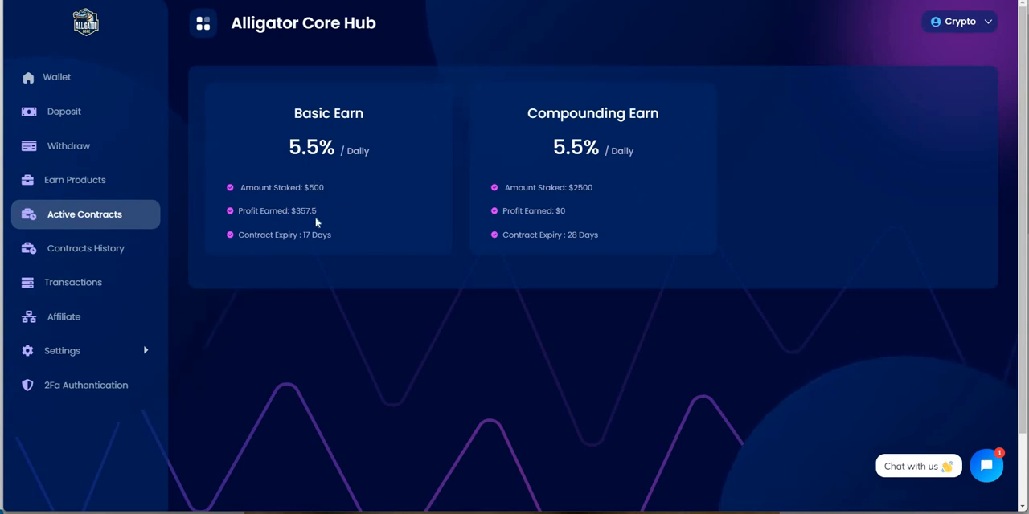
mouse_move(313, 248)
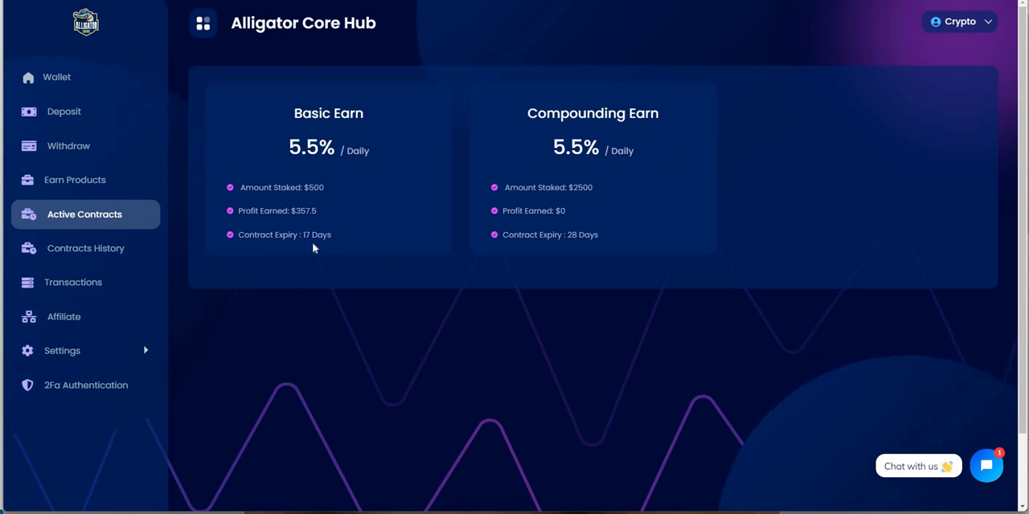
mouse_move(320, 245)
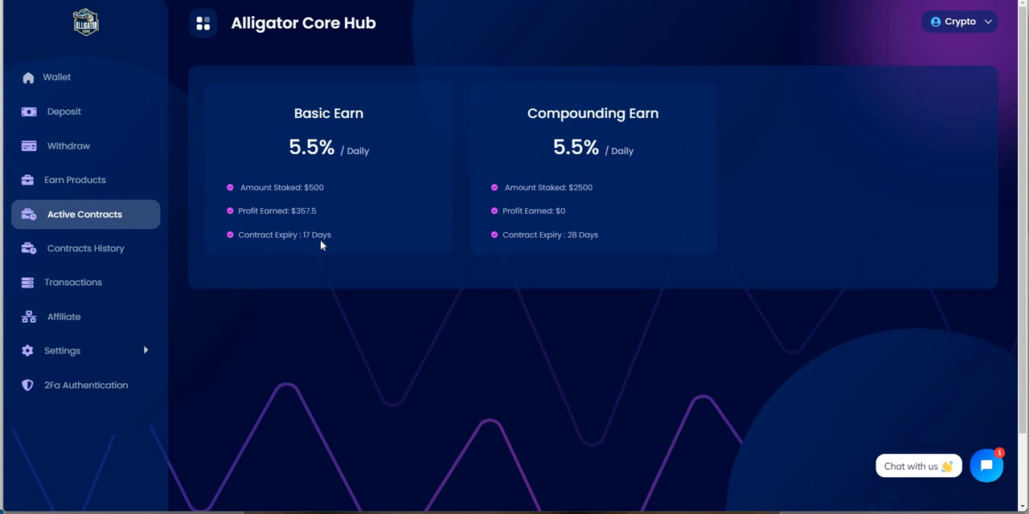
mouse_move(57, 77)
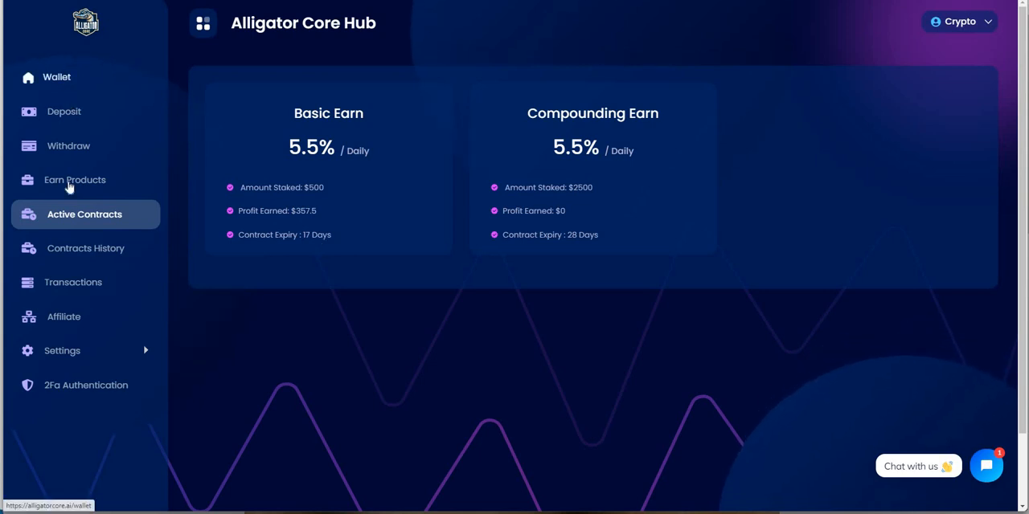
mouse_move(56, 77)
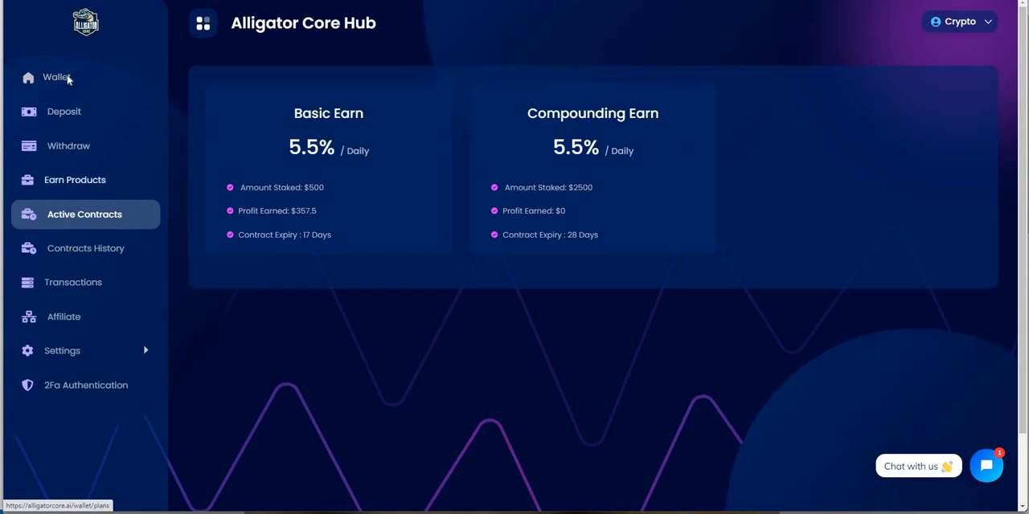
Step: Open Wallet and scroll through the Basic and Compounding Earn ($2,500) contract cards
left_click(57, 77)
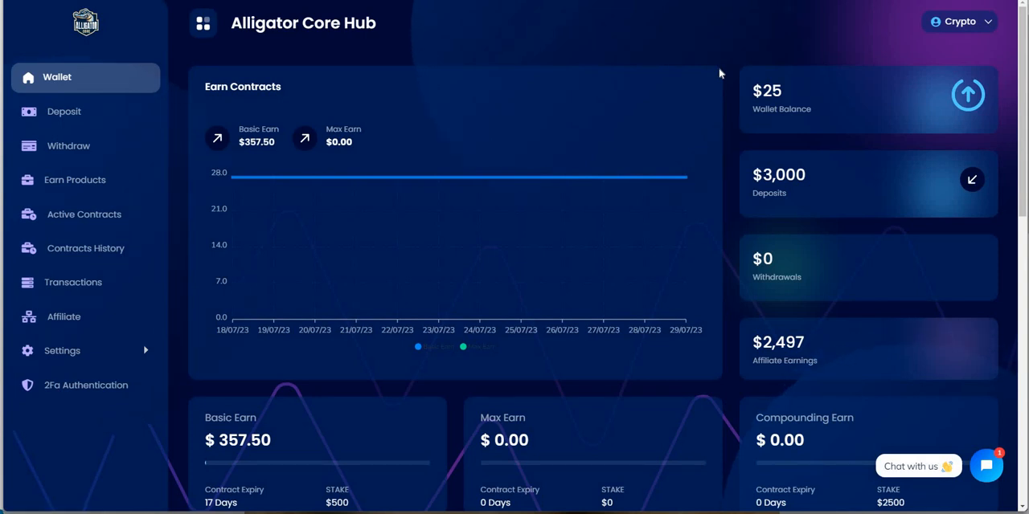
scroll("down", 3)
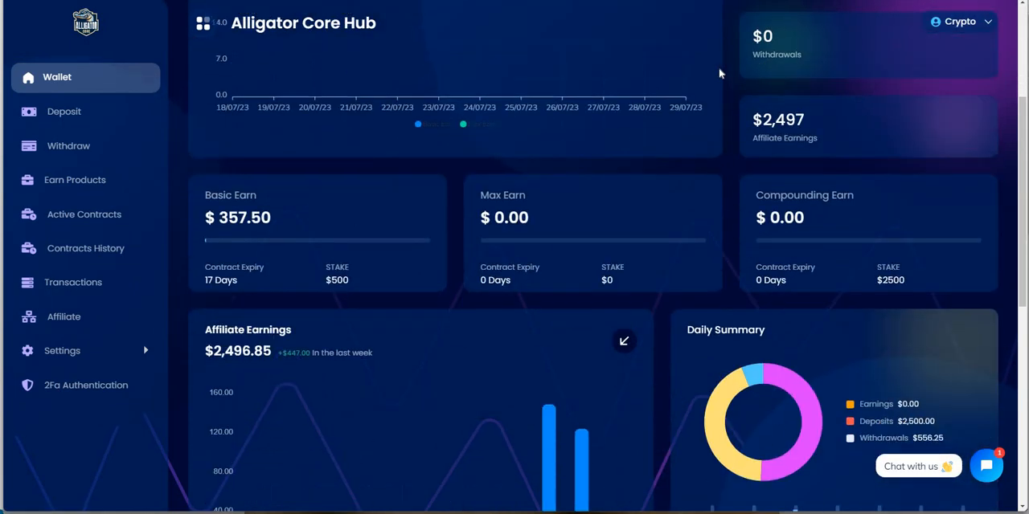
mouse_move(731, 163)
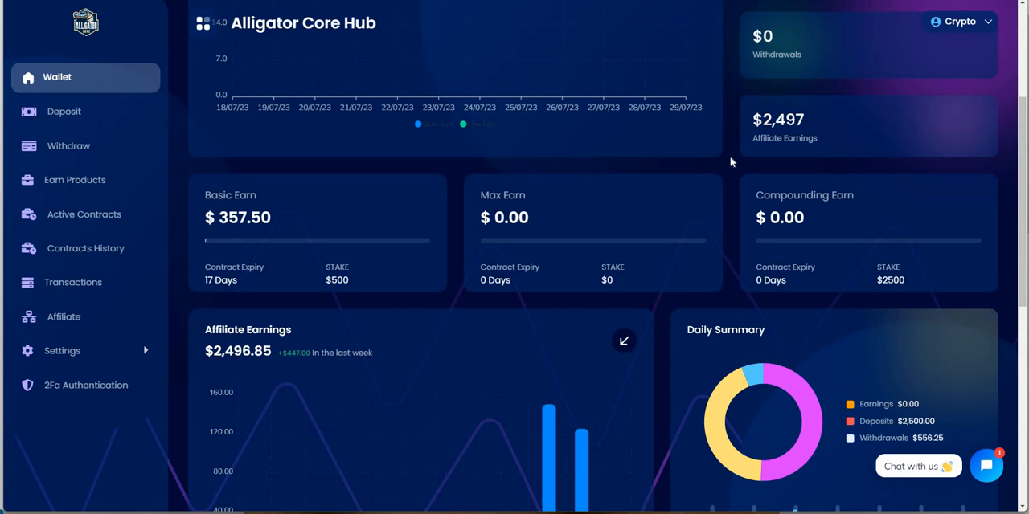
scroll("up", 3)
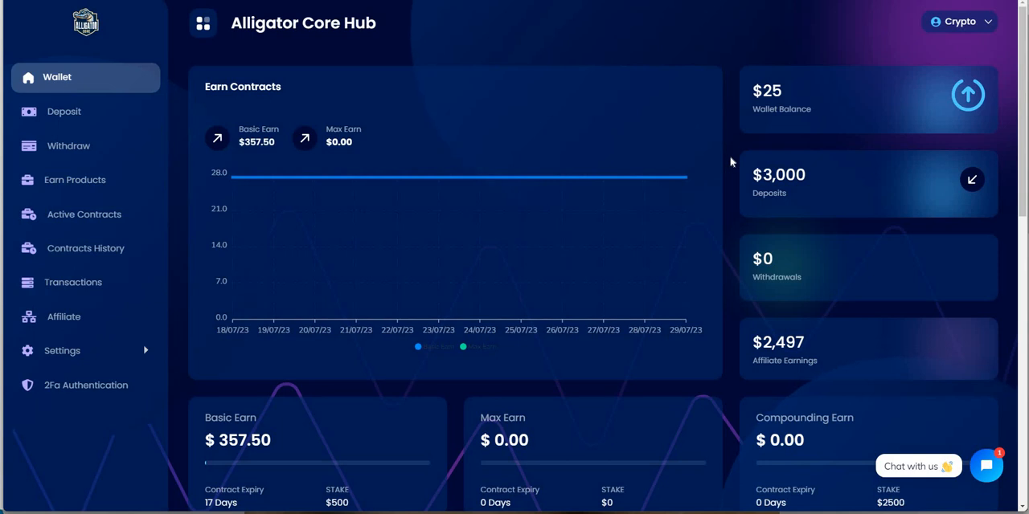
mouse_move(313, 52)
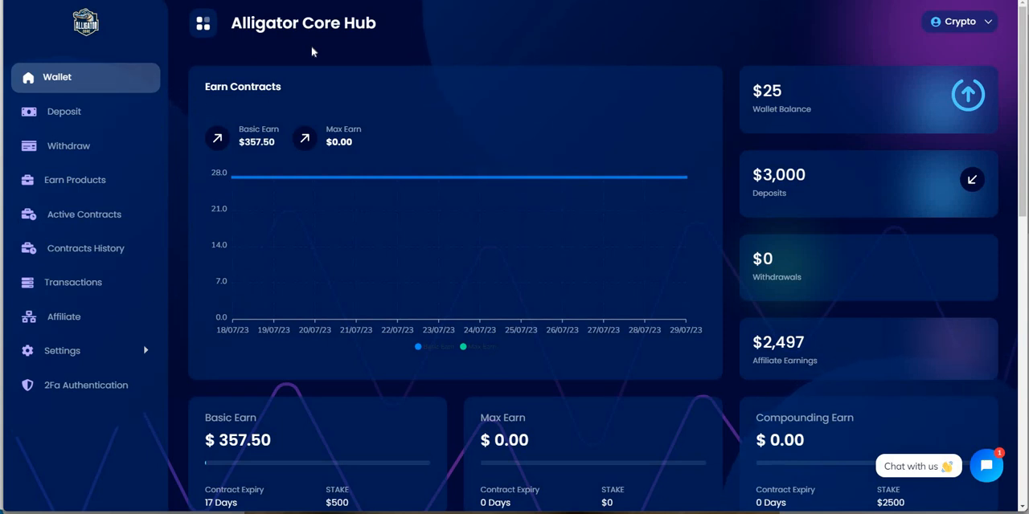
mouse_move(319, 43)
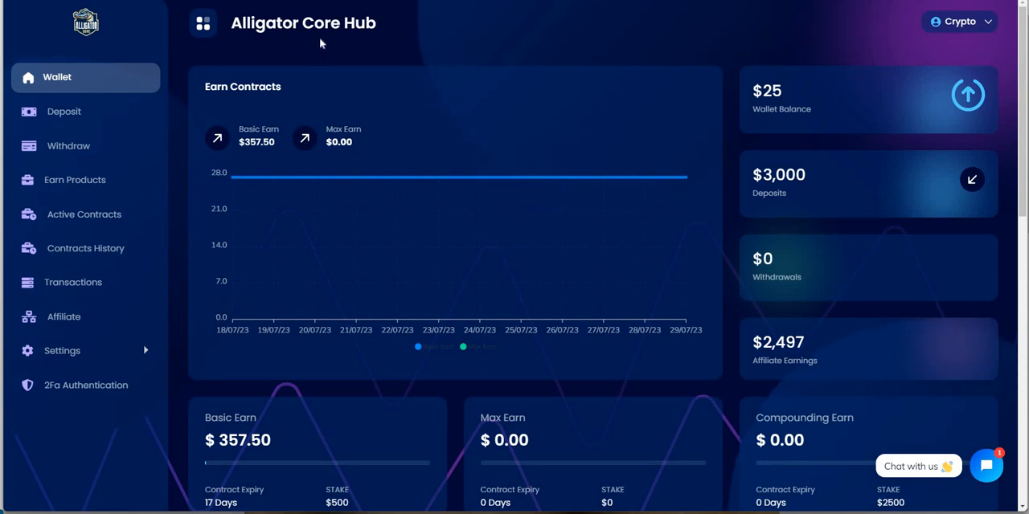
mouse_move(388, 53)
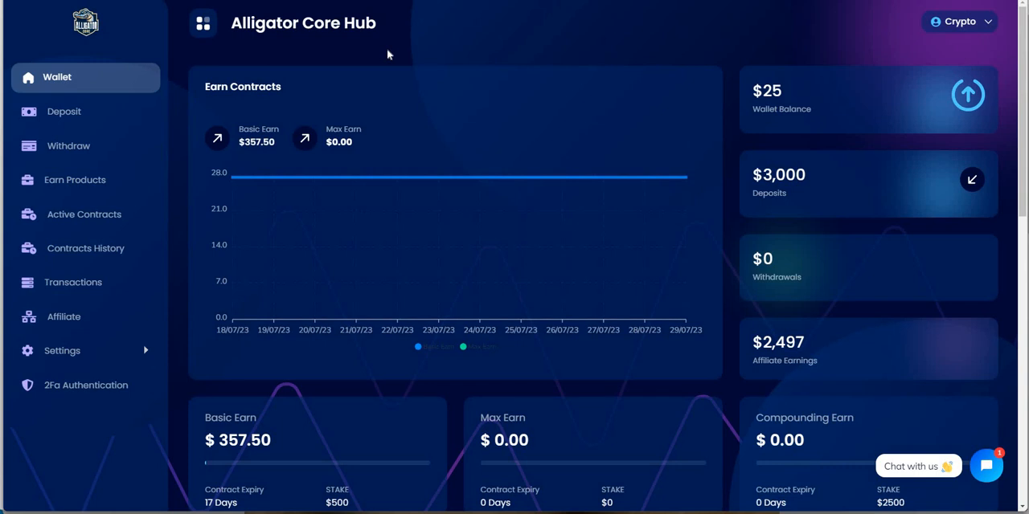
mouse_move(400, 52)
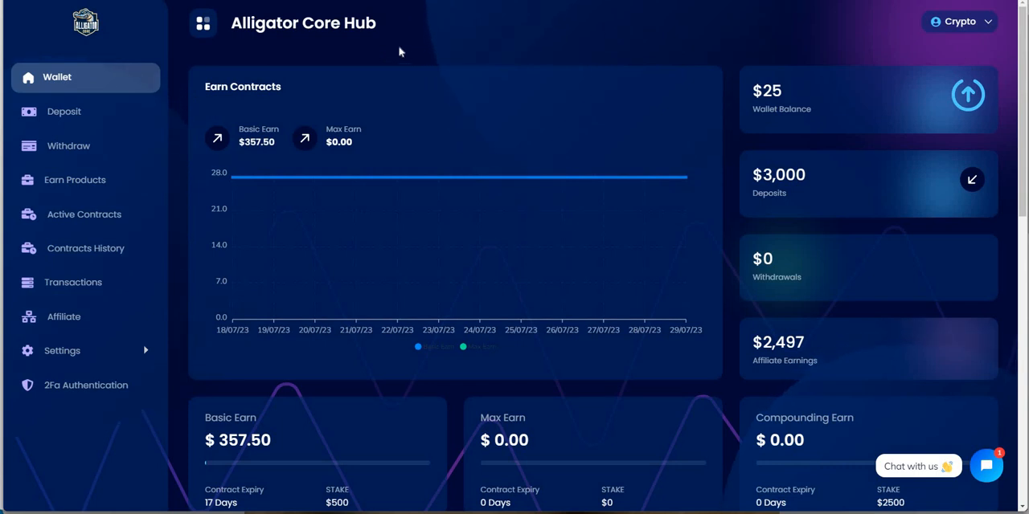
mouse_move(367, 49)
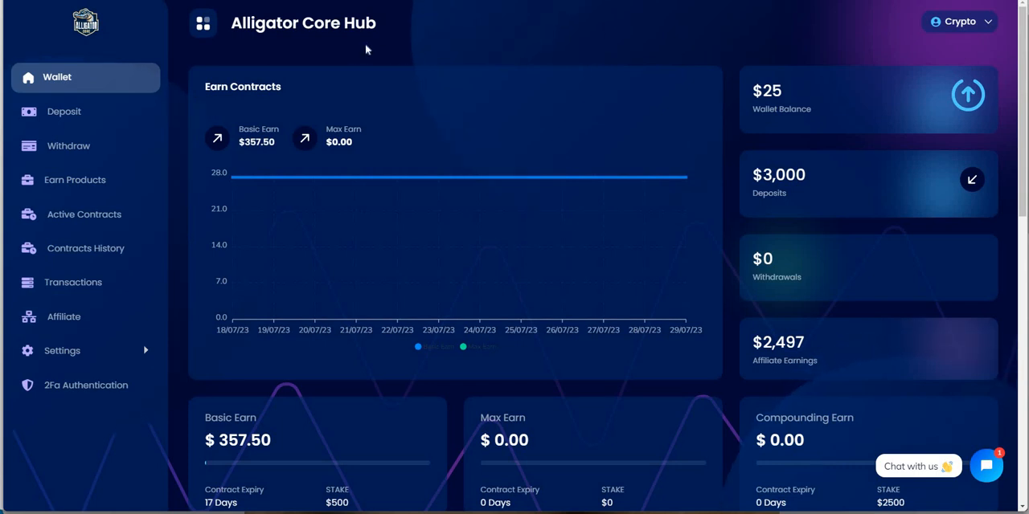
mouse_move(729, 62)
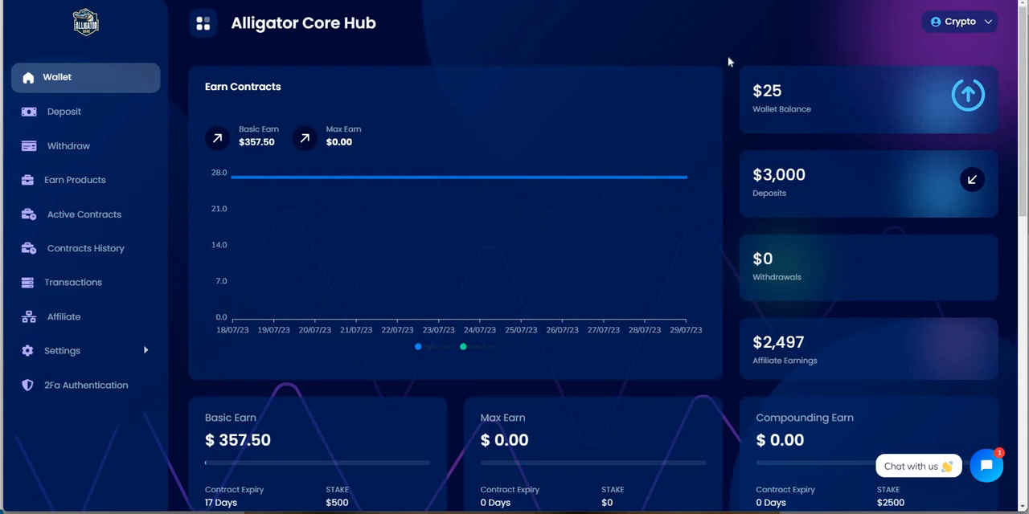
mouse_move(731, 152)
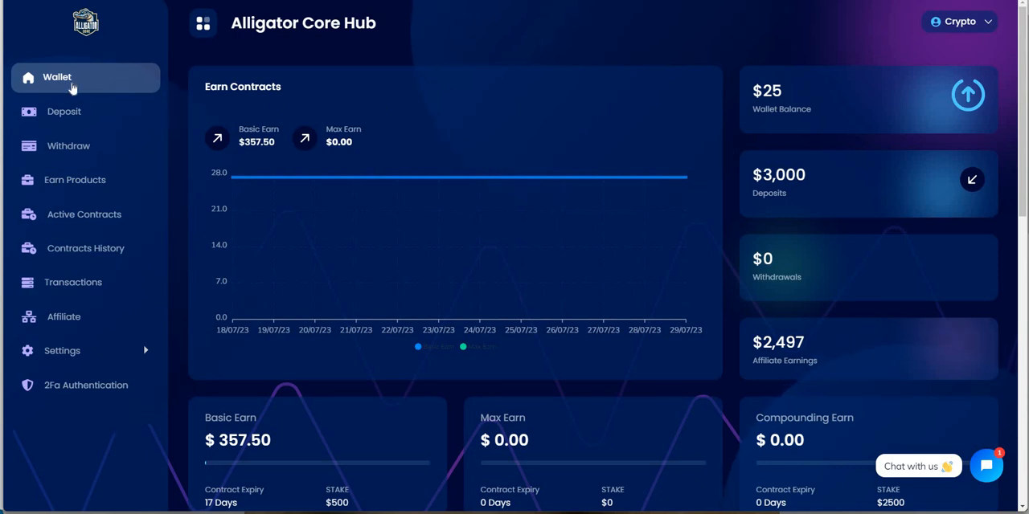
mouse_move(174, 67)
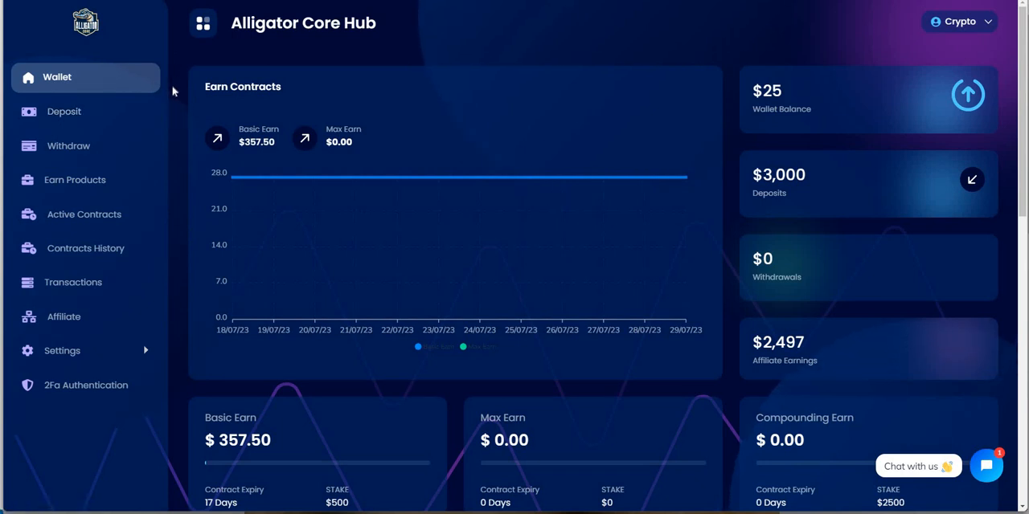
mouse_move(462, 111)
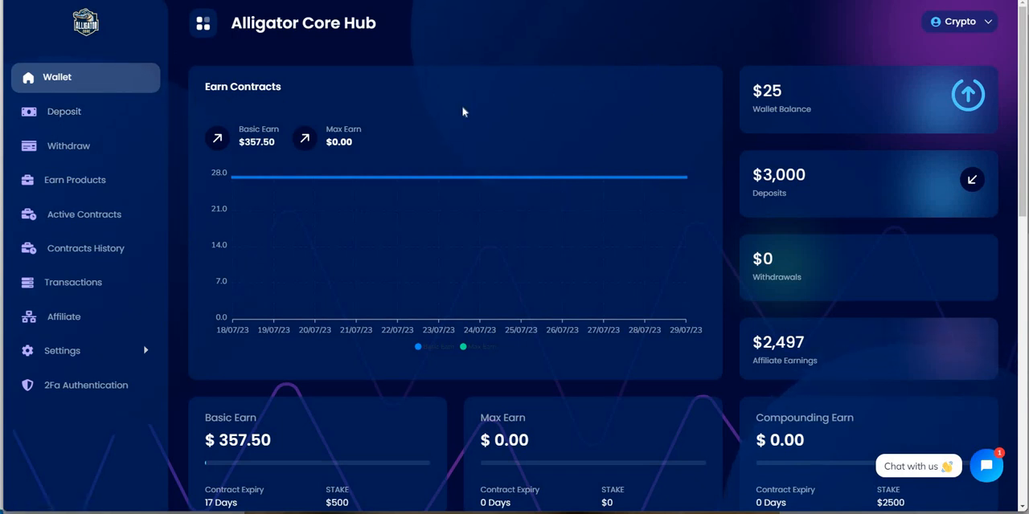
mouse_move(572, 47)
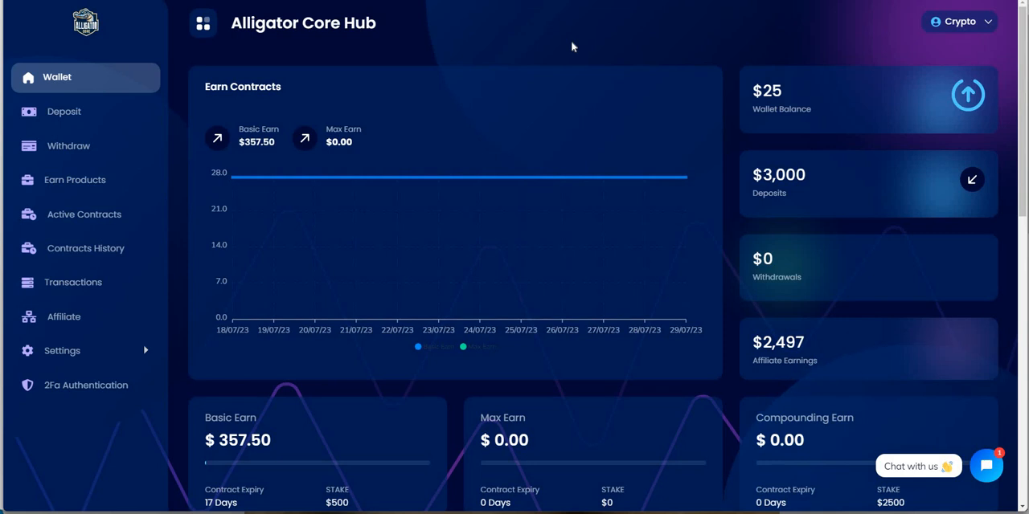
mouse_move(484, 44)
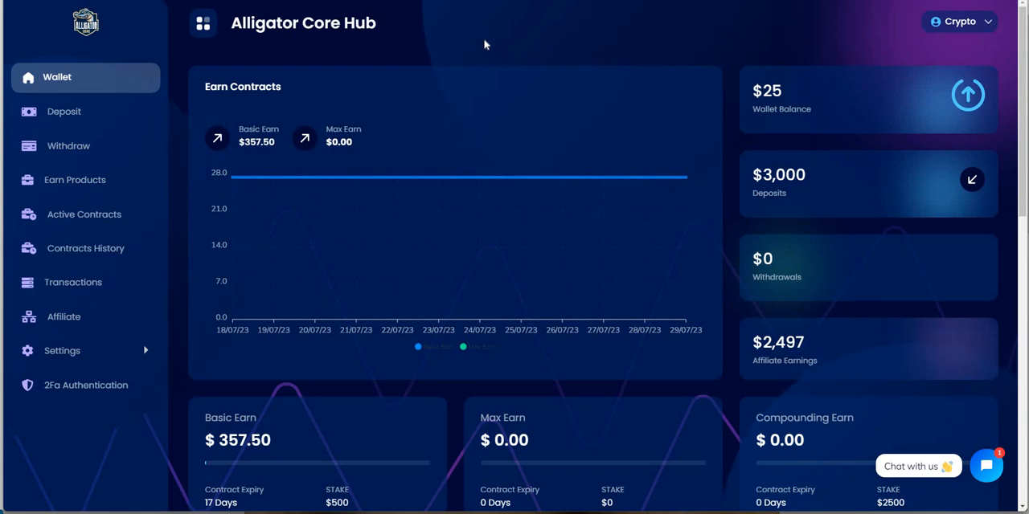
mouse_move(446, 57)
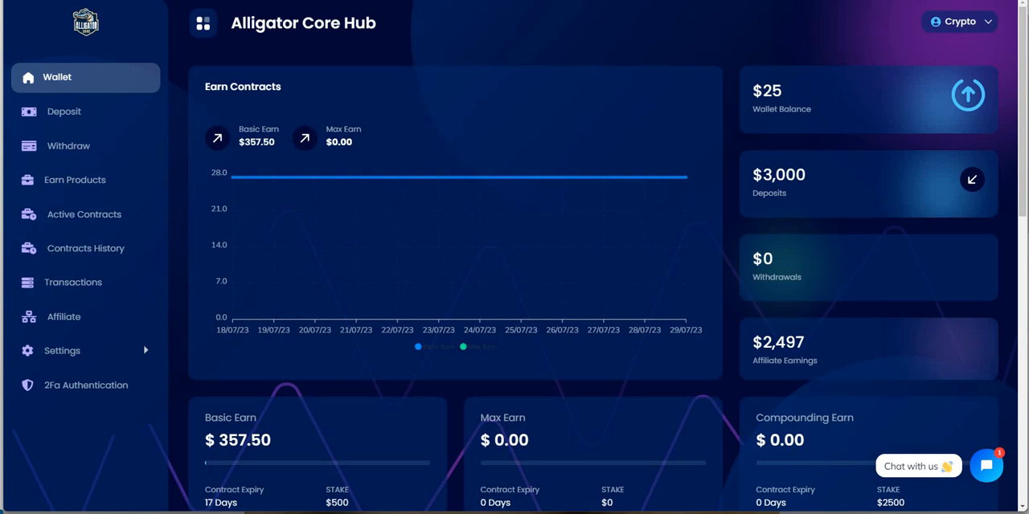
mouse_move(170, 38)
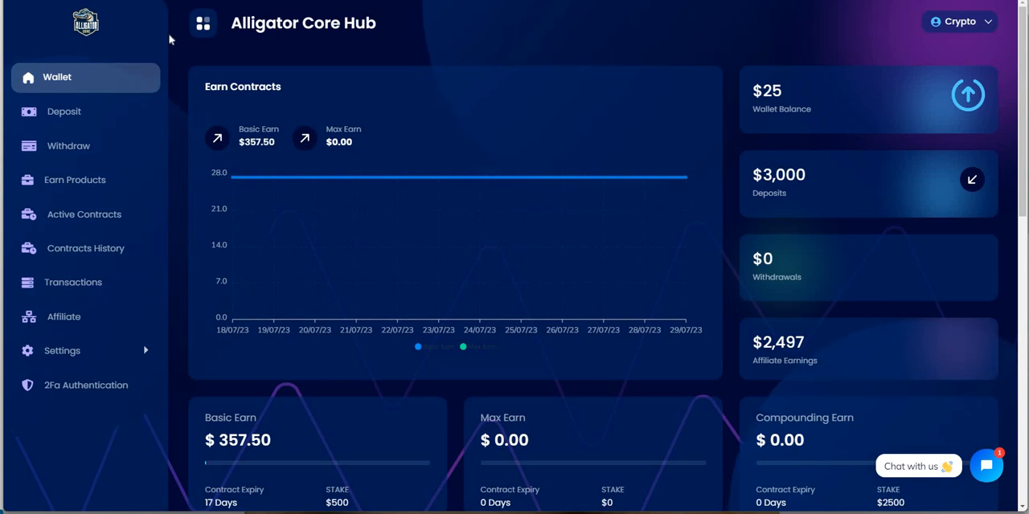
mouse_move(359, 52)
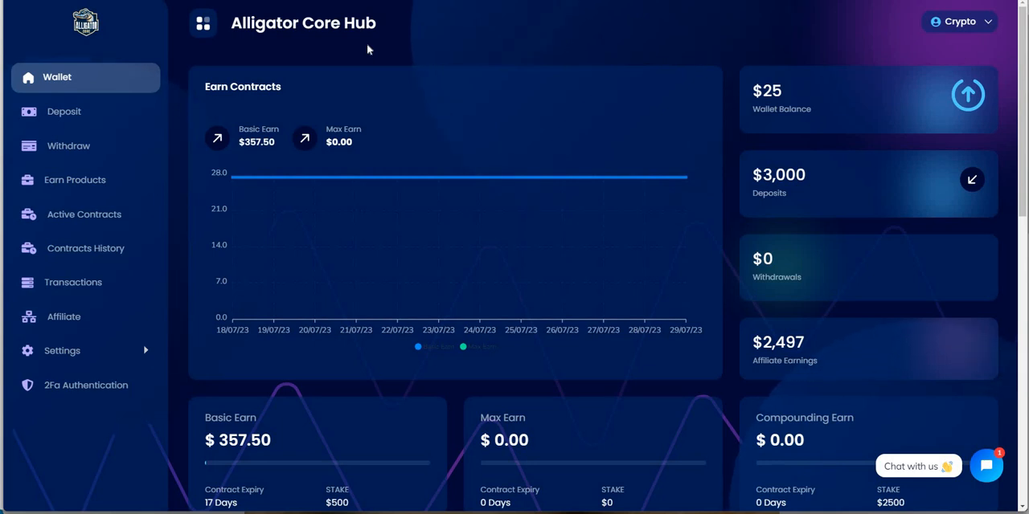
mouse_move(172, 37)
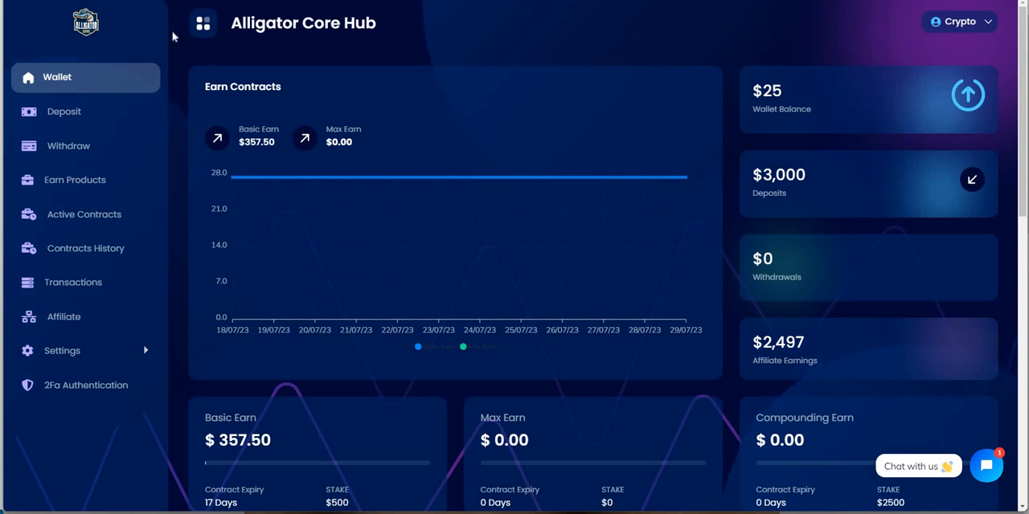